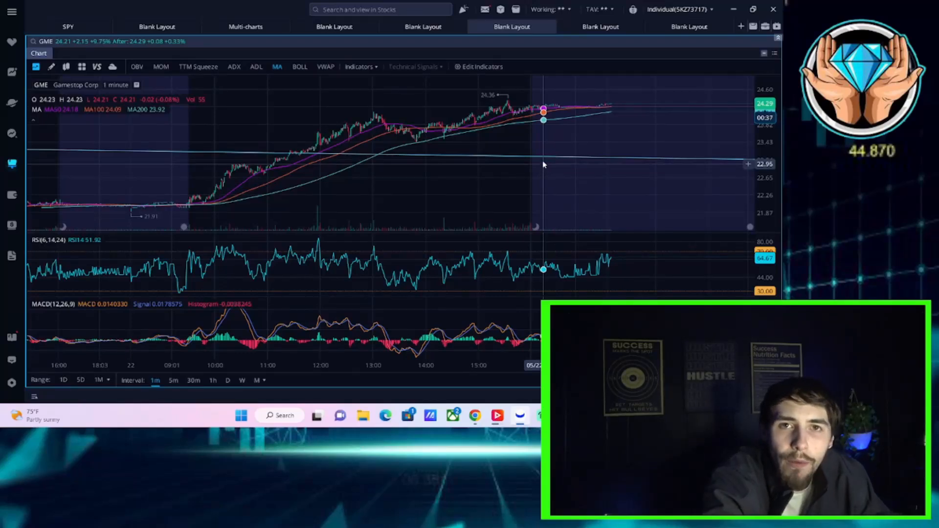
mouse_move(538, 154)
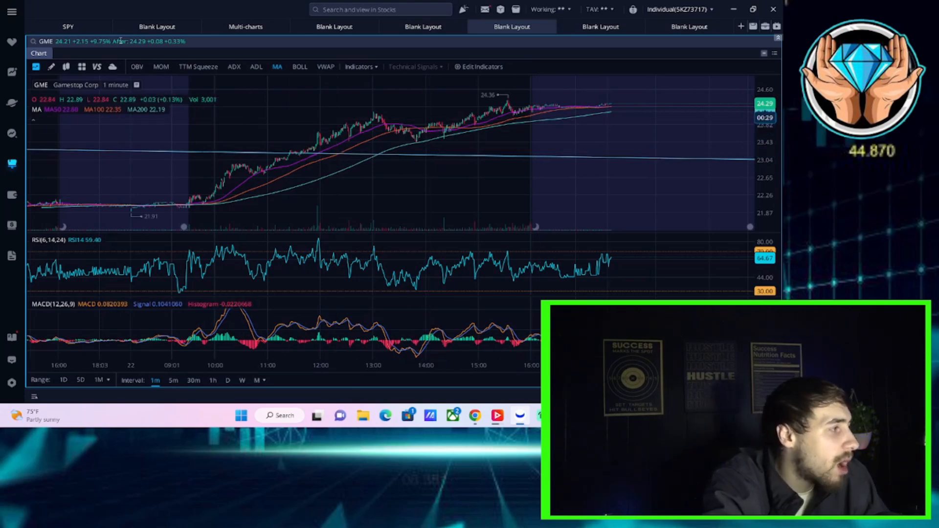
mouse_move(414, 188)
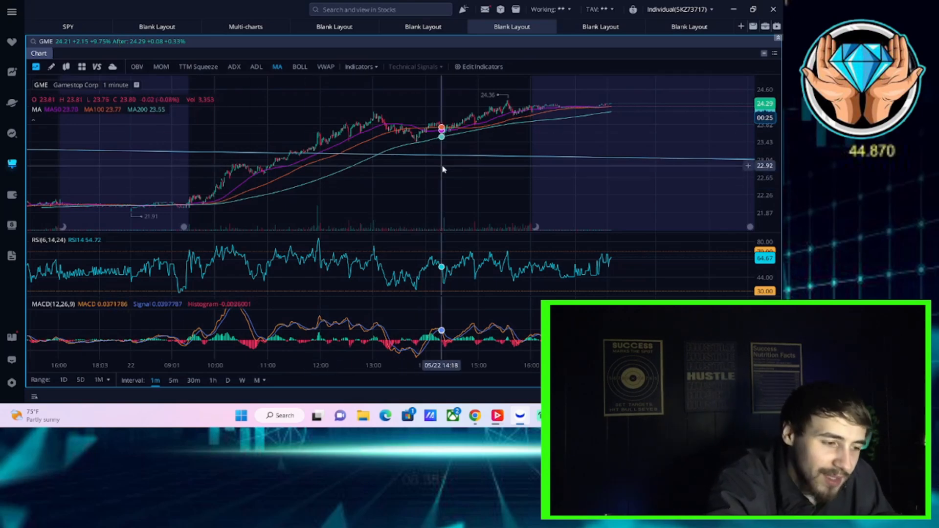
mouse_move(452, 190)
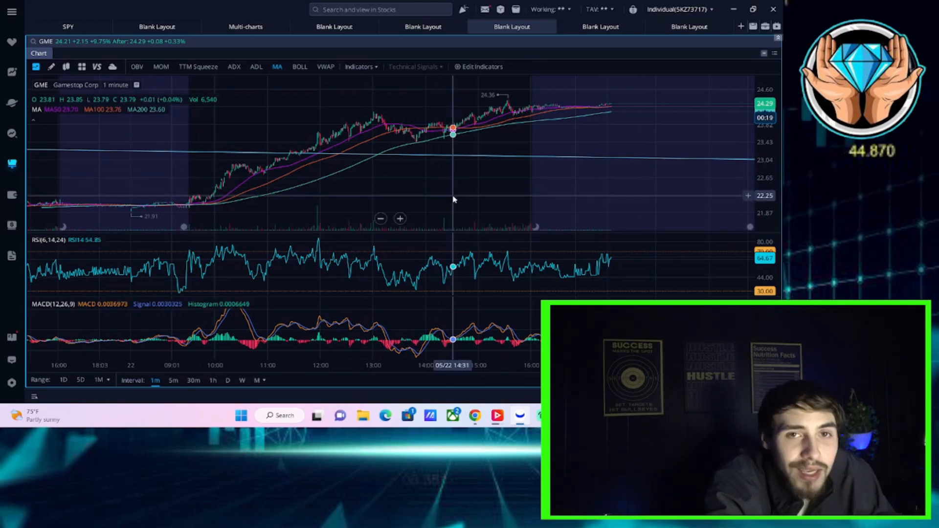
mouse_move(655, 132)
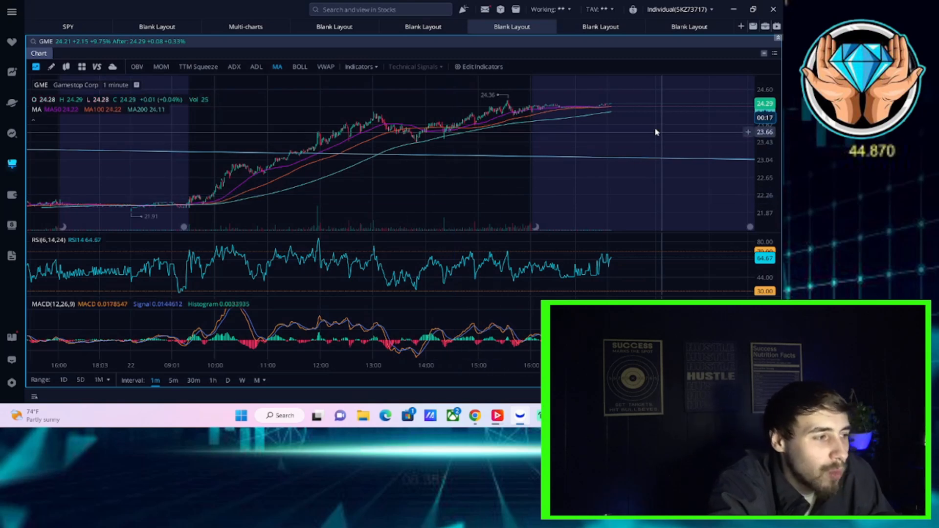
mouse_move(524, 156)
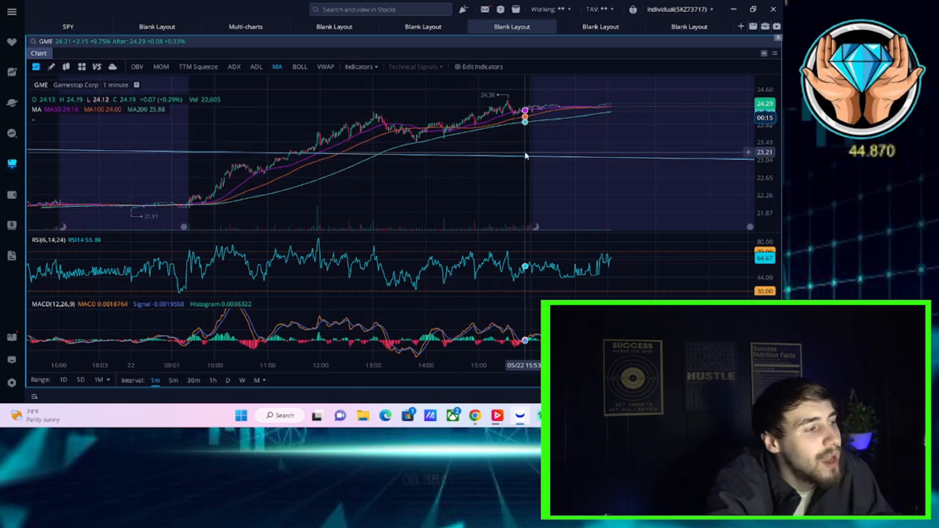
mouse_move(516, 174)
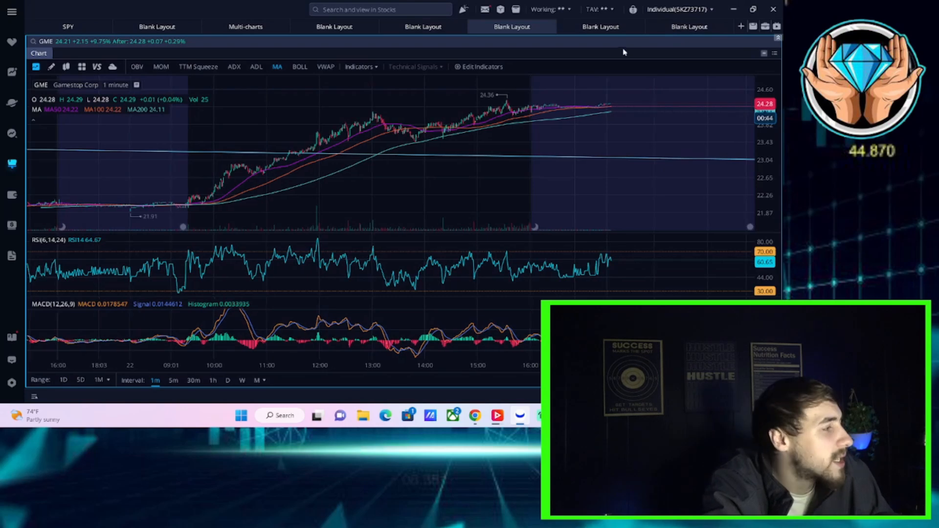
mouse_move(573, 214)
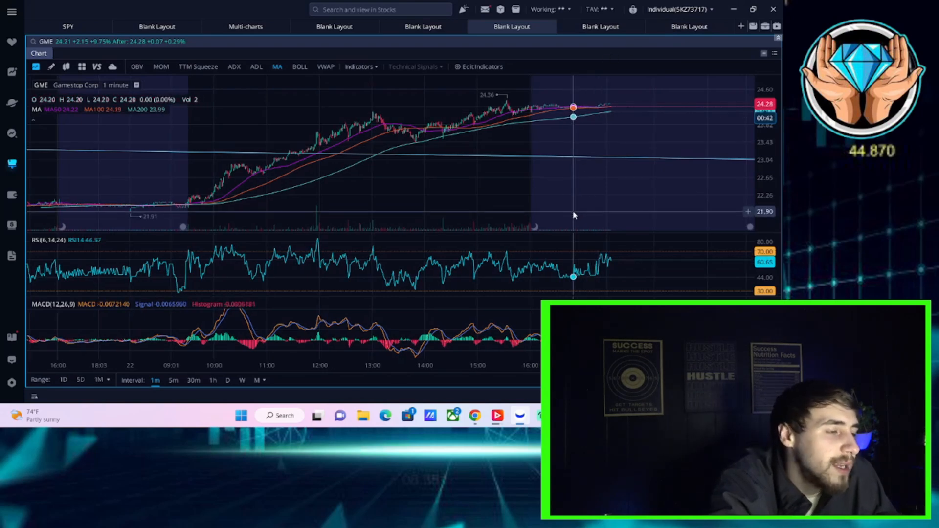
mouse_move(572, 207)
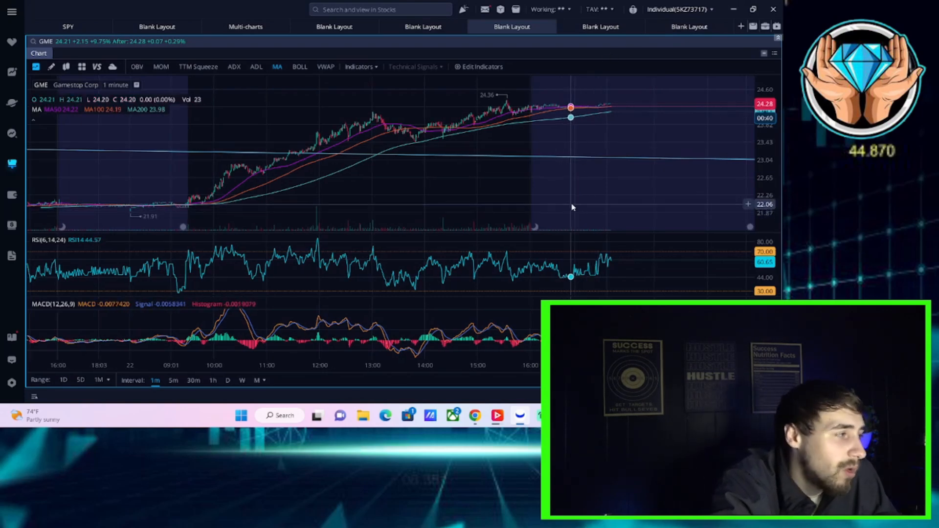
mouse_move(569, 191)
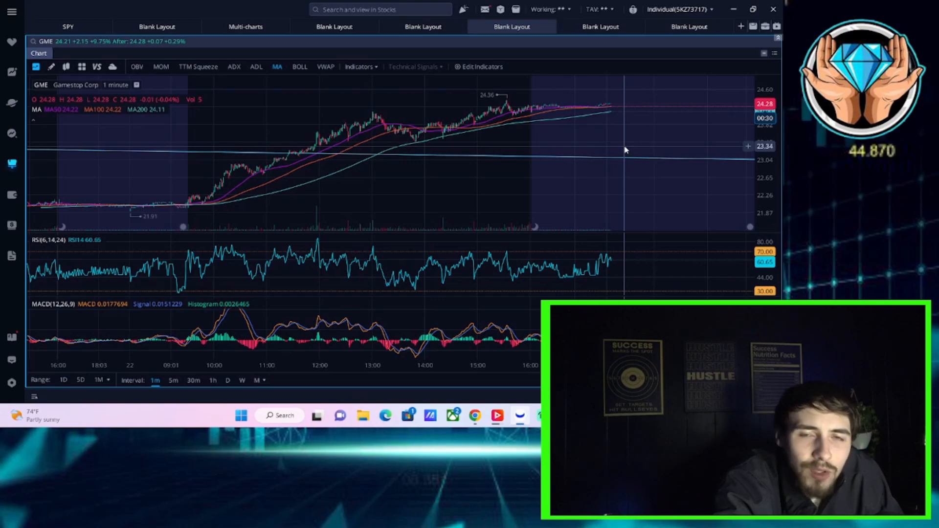
mouse_move(610, 151)
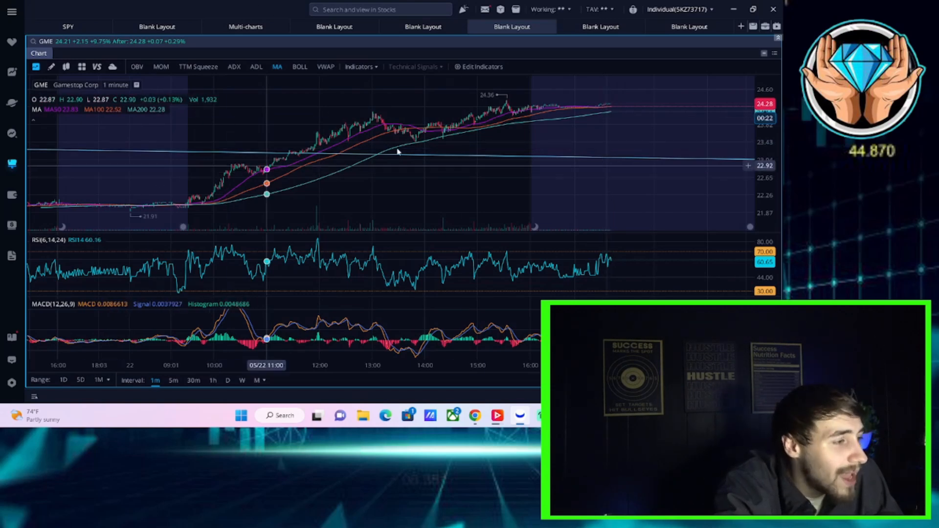
mouse_move(516, 112)
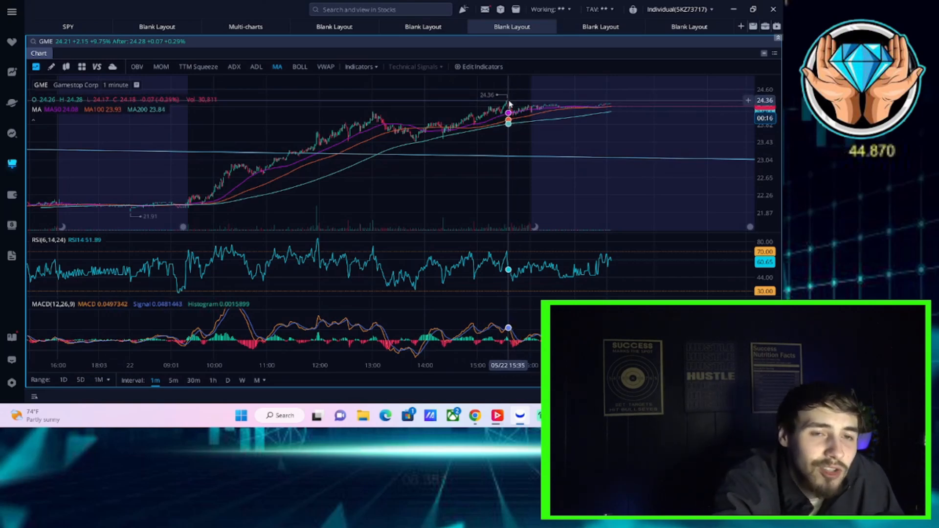
mouse_move(529, 111)
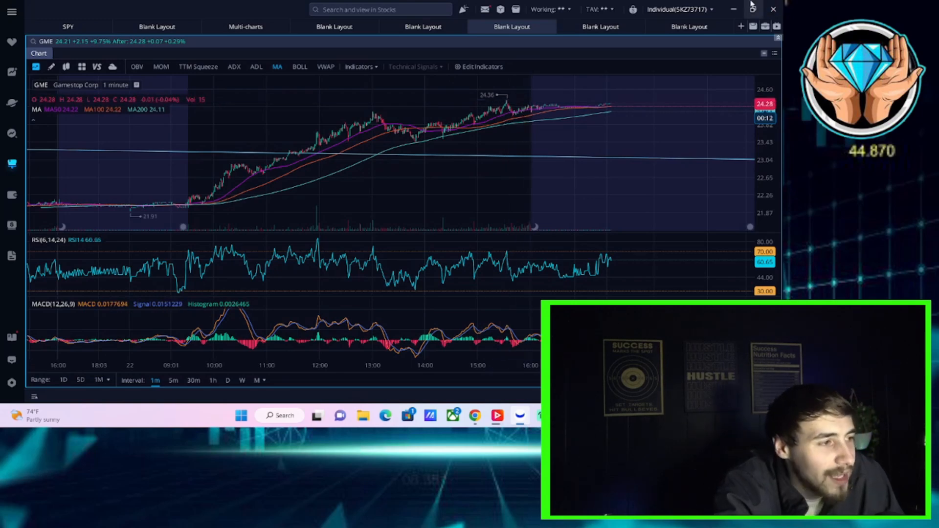
mouse_move(751, 6)
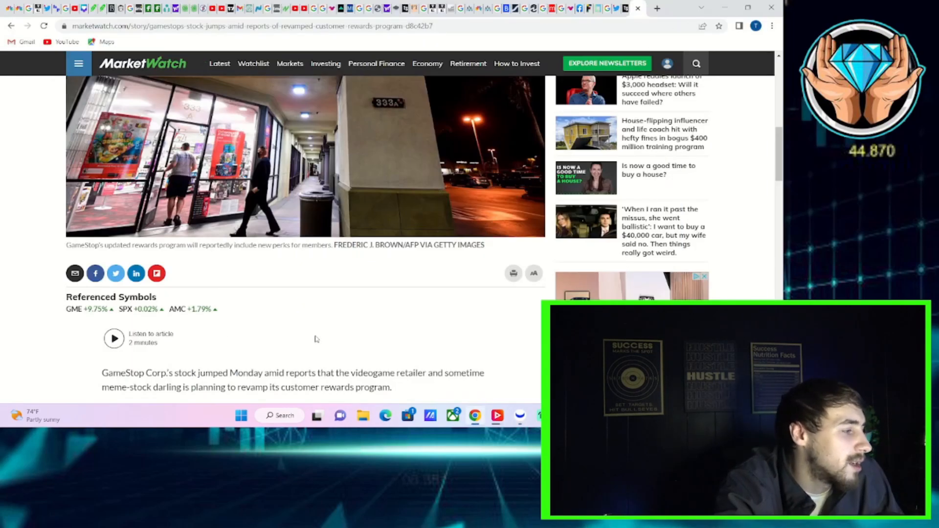
Scroll through the opening paragraphs of the MarketWatch GameStop rewards-program article
scroll("up", 3)
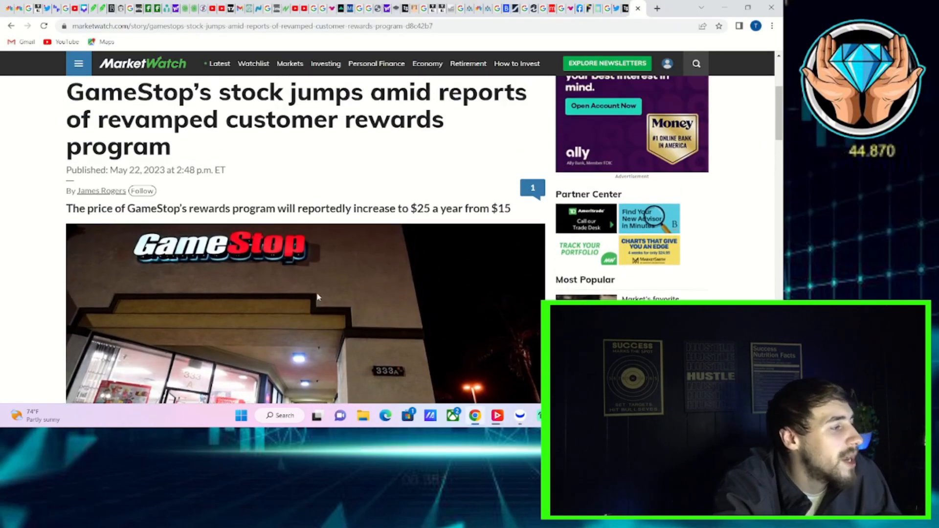
scroll("up", 3)
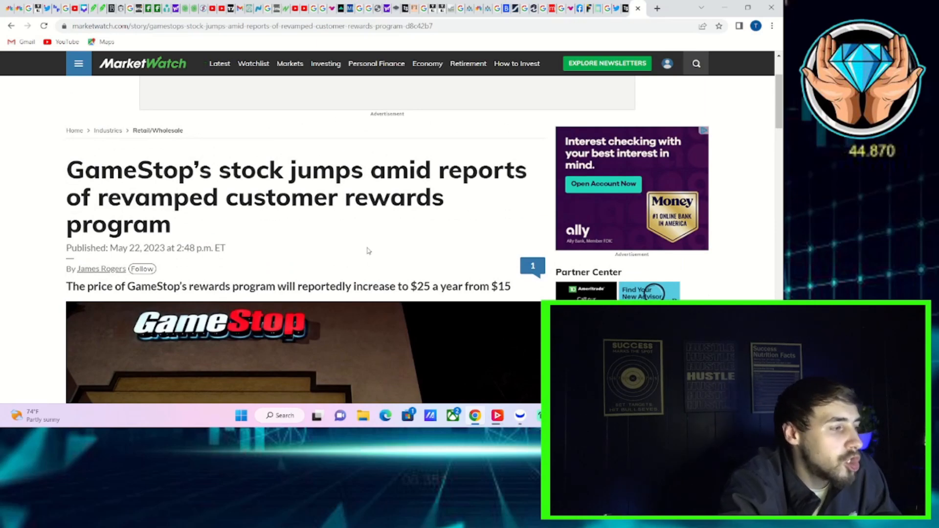
mouse_move(342, 254)
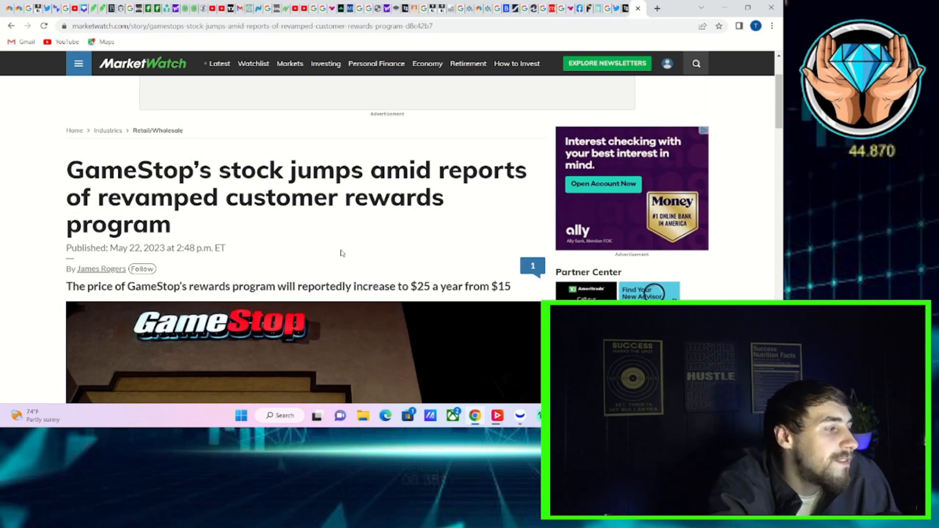
mouse_move(343, 249)
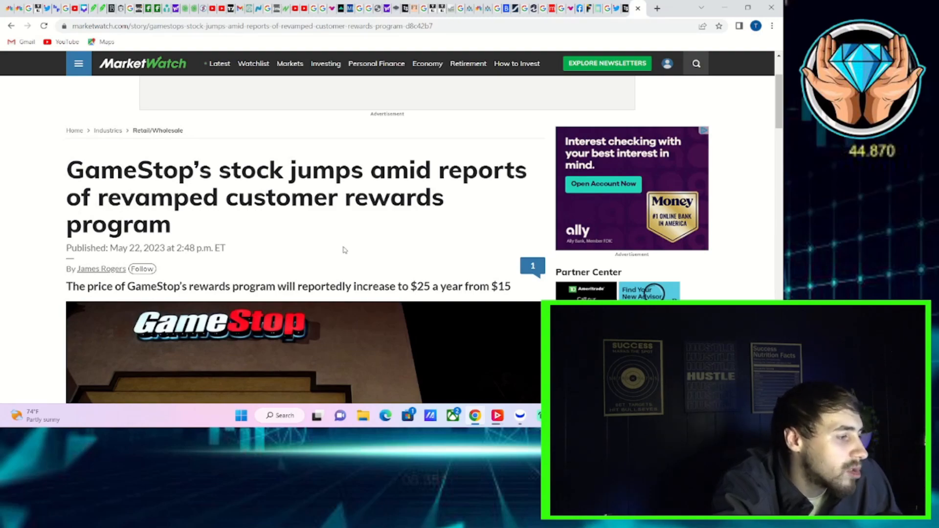
scroll("down", 3)
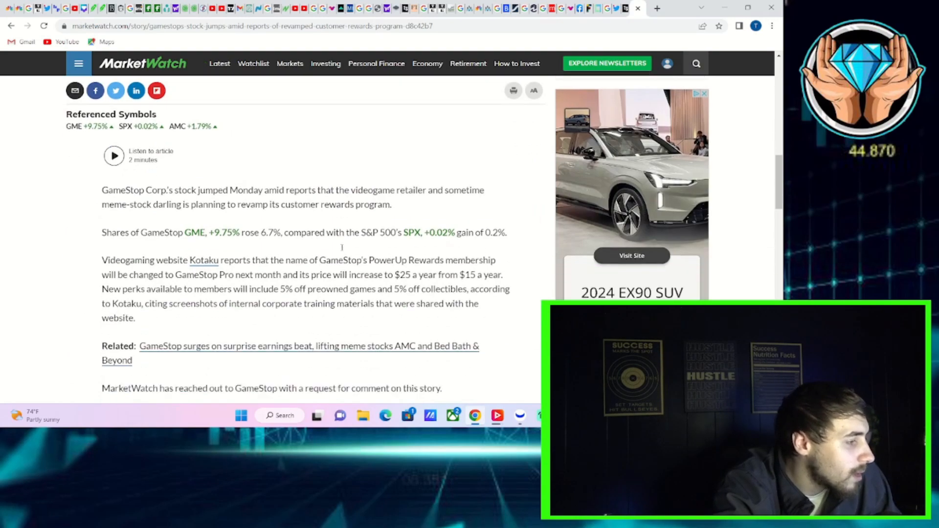
scroll("down", 3)
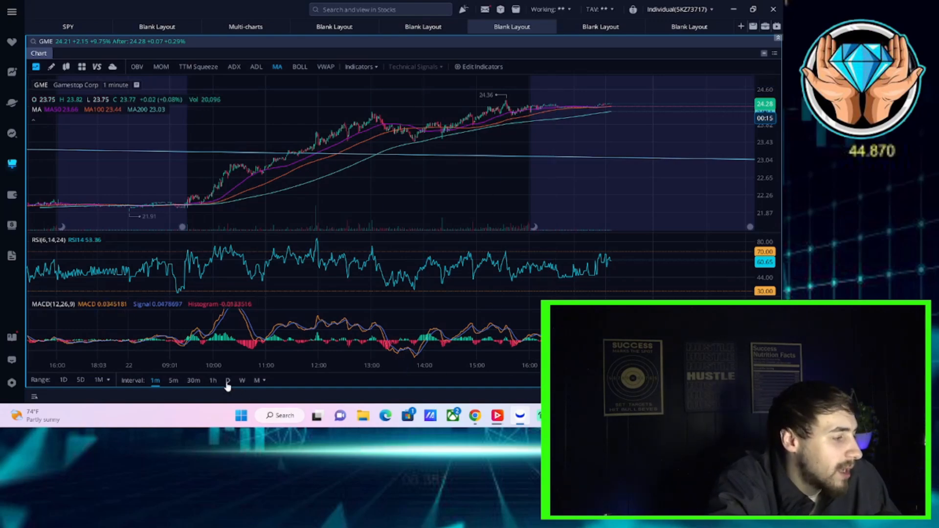
Switch the GME chart to the D interval to show daily candles against the downward trendline
left_click(228, 379)
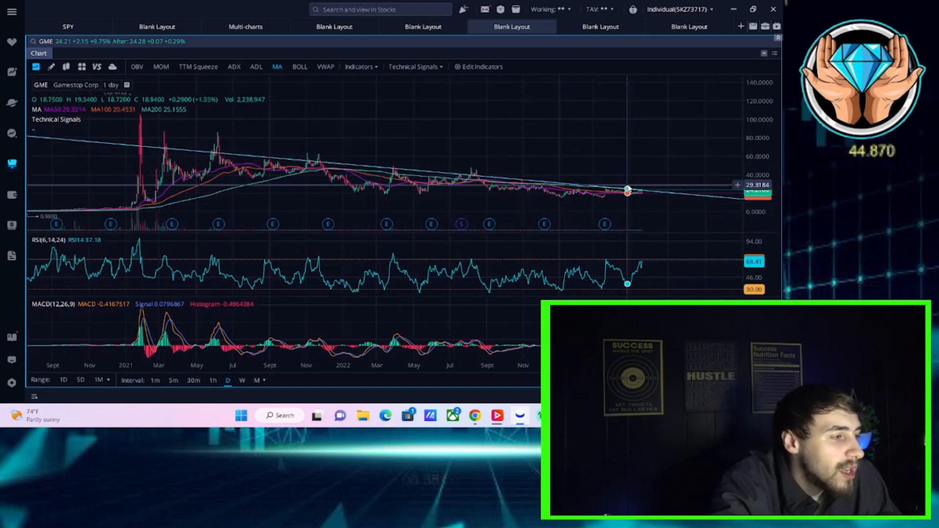
mouse_move(700, 148)
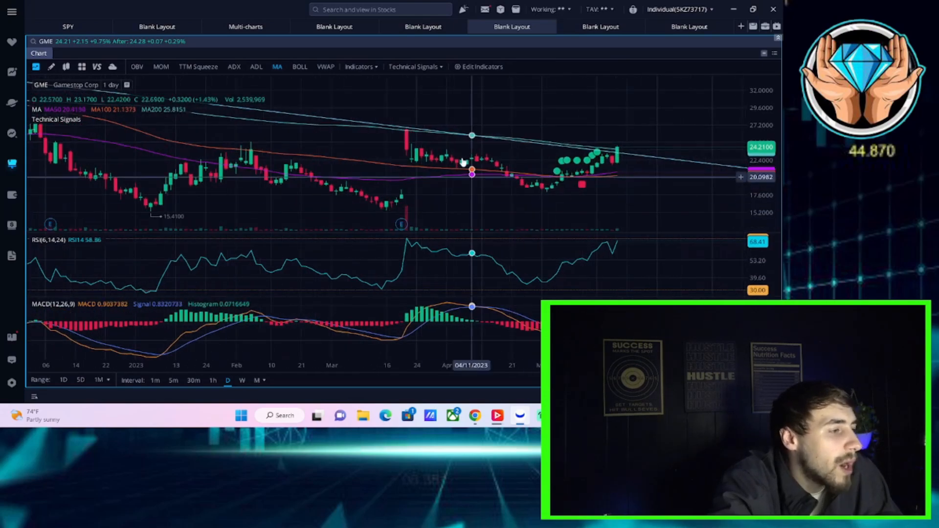
mouse_move(487, 149)
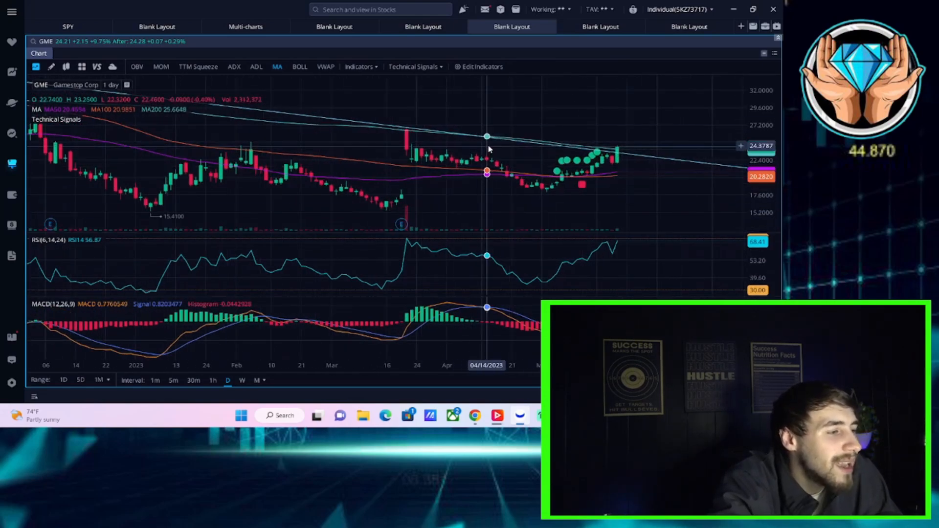
mouse_move(376, 149)
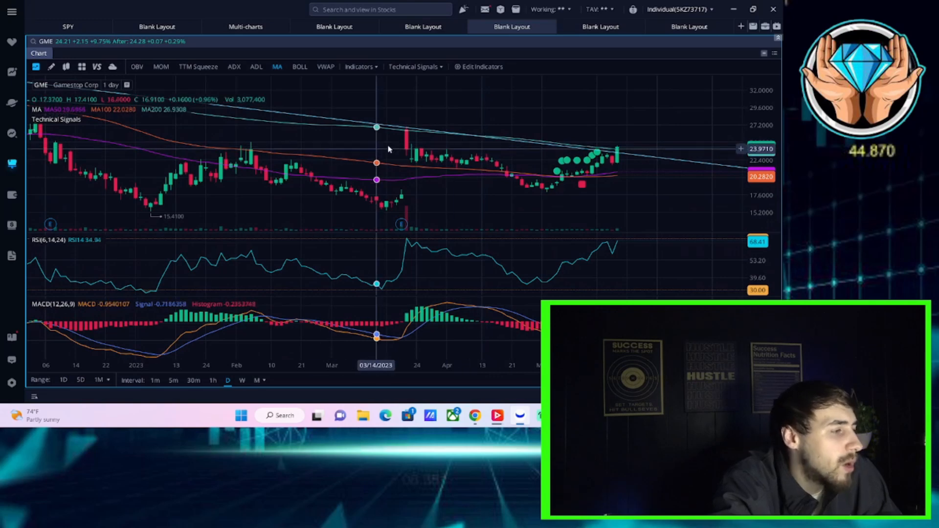
mouse_move(406, 148)
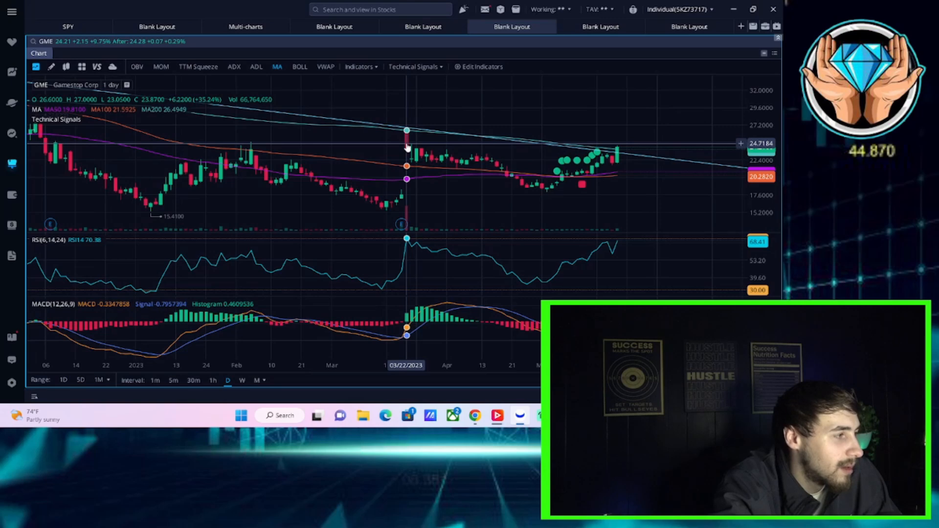
mouse_move(407, 152)
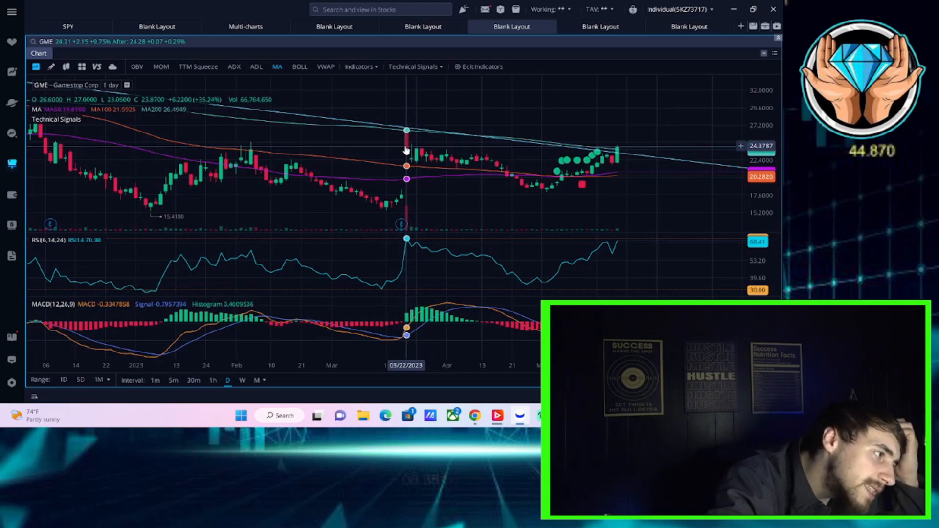
mouse_move(745, 45)
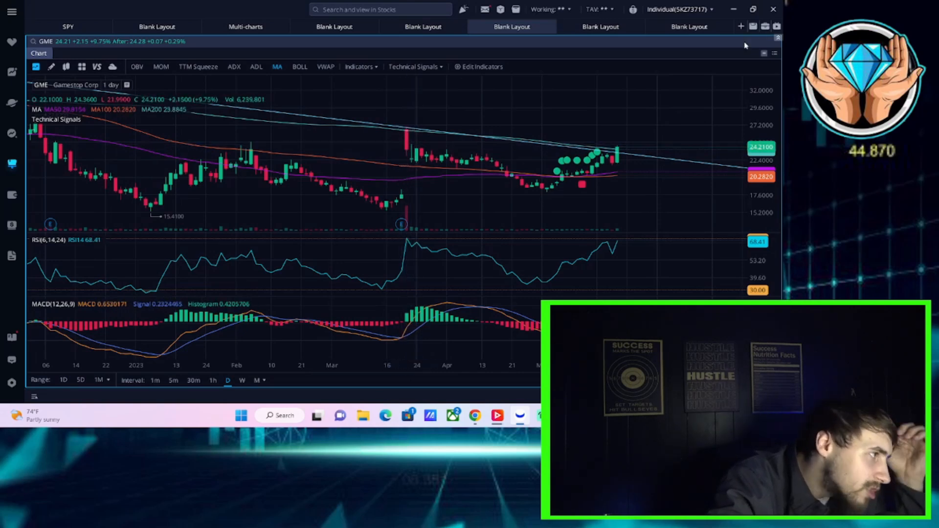
mouse_move(665, 112)
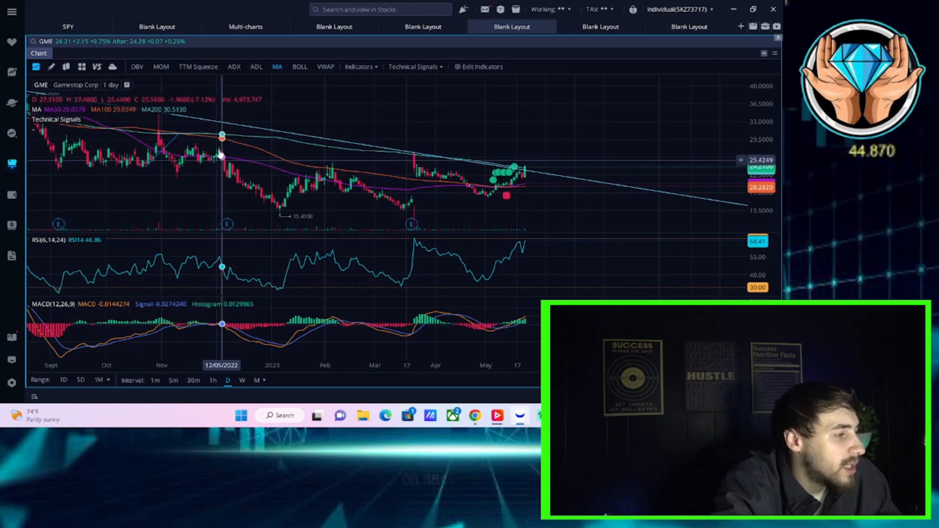
mouse_move(544, 119)
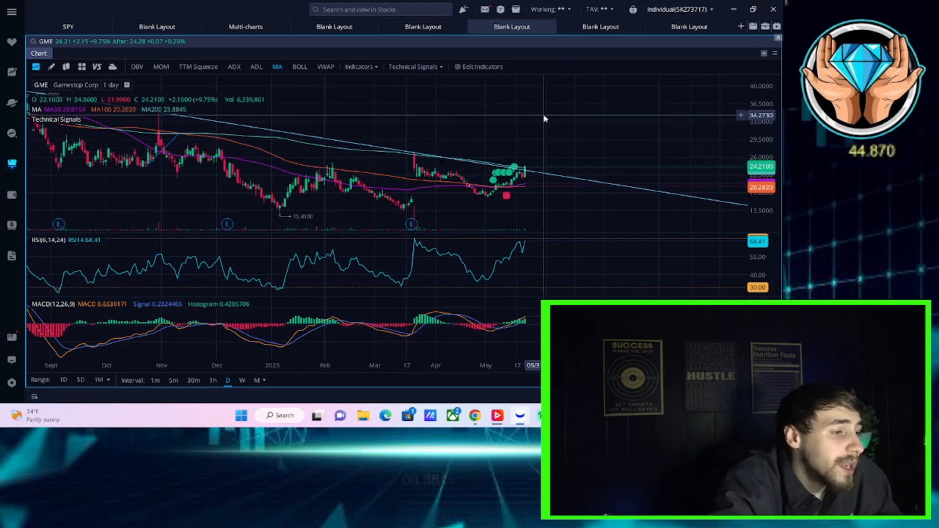
mouse_move(548, 119)
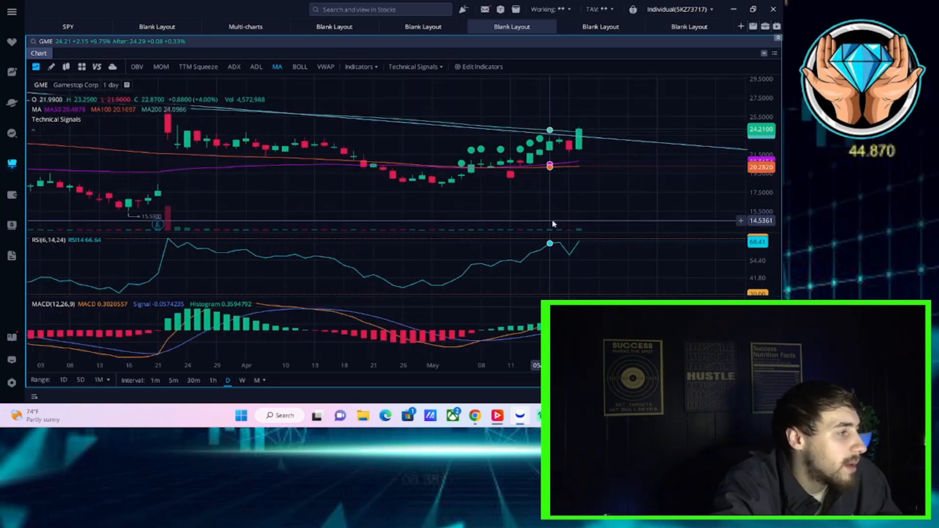
mouse_move(384, 225)
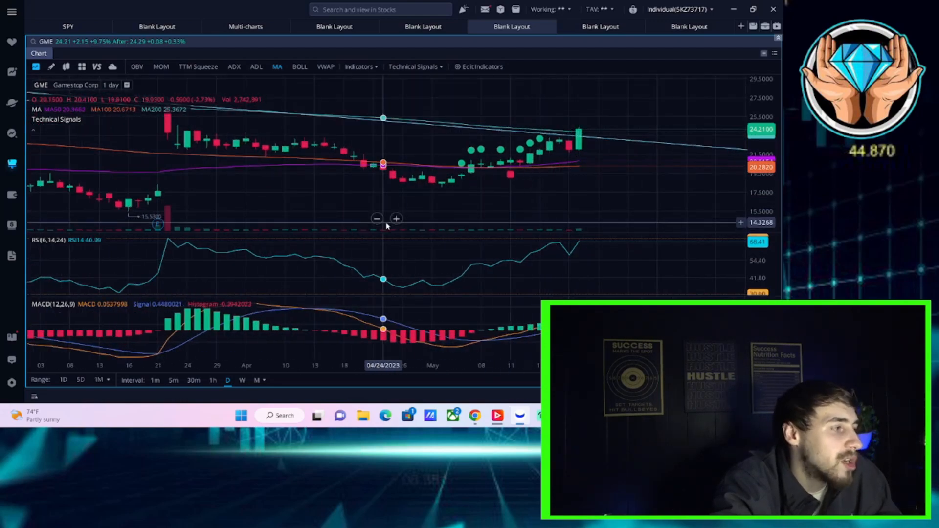
mouse_move(577, 226)
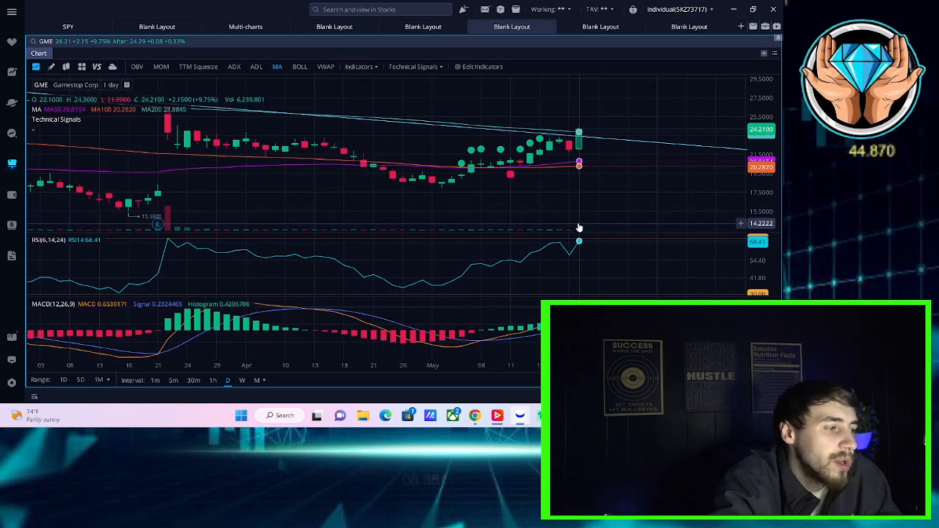
mouse_move(577, 220)
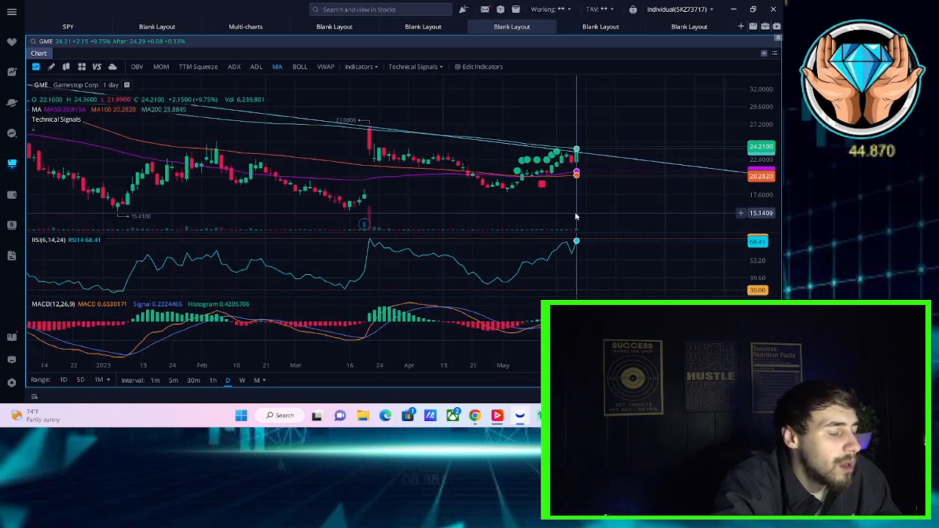
mouse_move(737, 4)
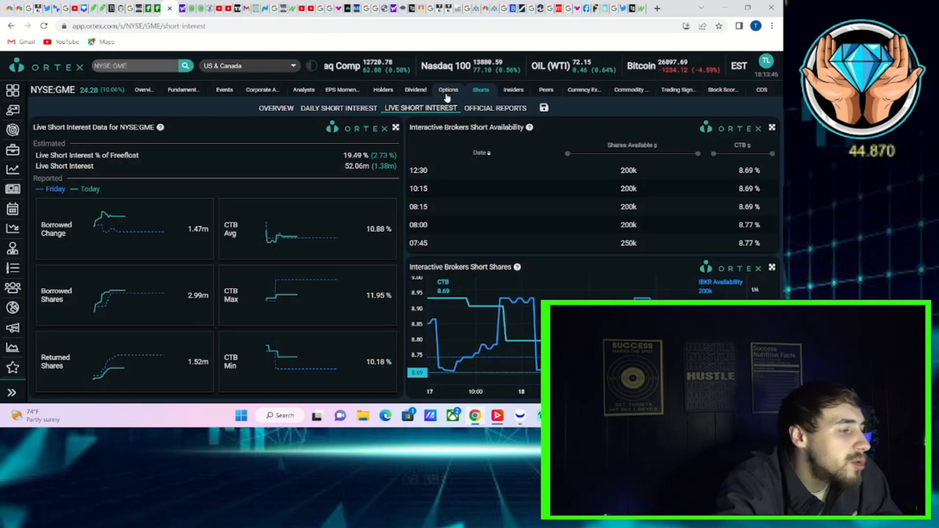
Bring up the Options statistics page for NYSE:GME in Ortex
left_click(447, 90)
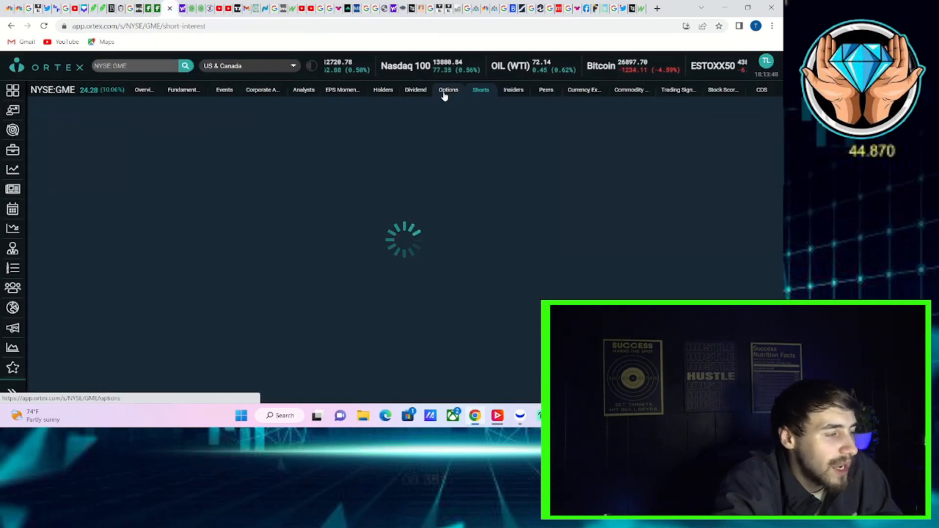
left_click(448, 89)
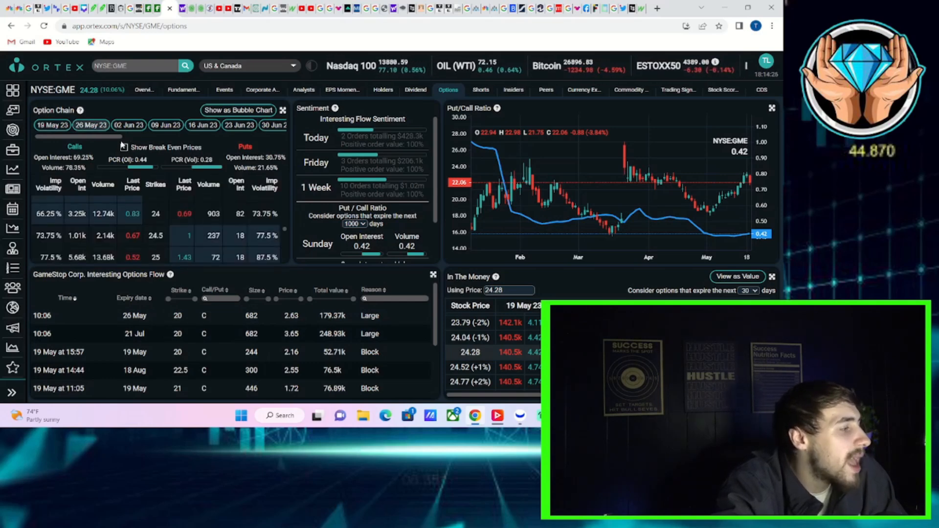
Compare the 26 May 23 and 02 Jun 23 expiry chains, settling on the 02 Jun 23 option chain
left_click(164, 125)
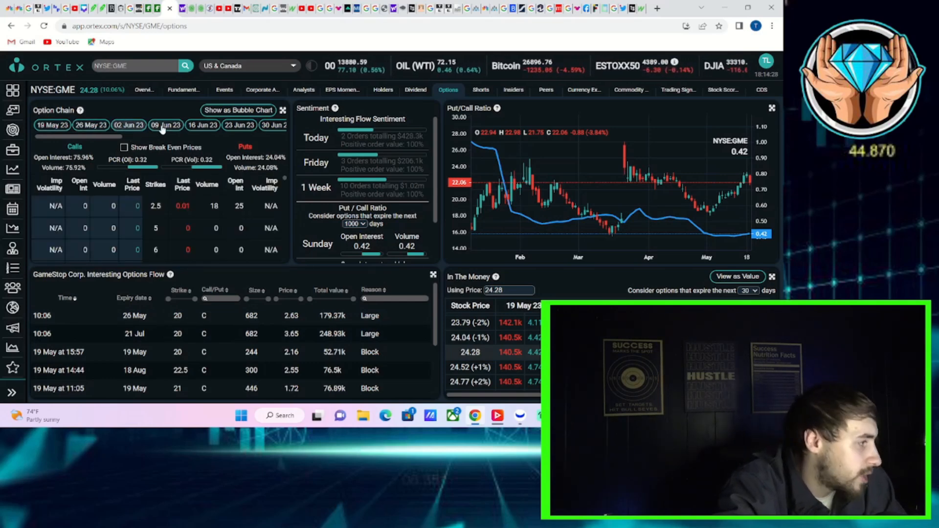
left_click(90, 126)
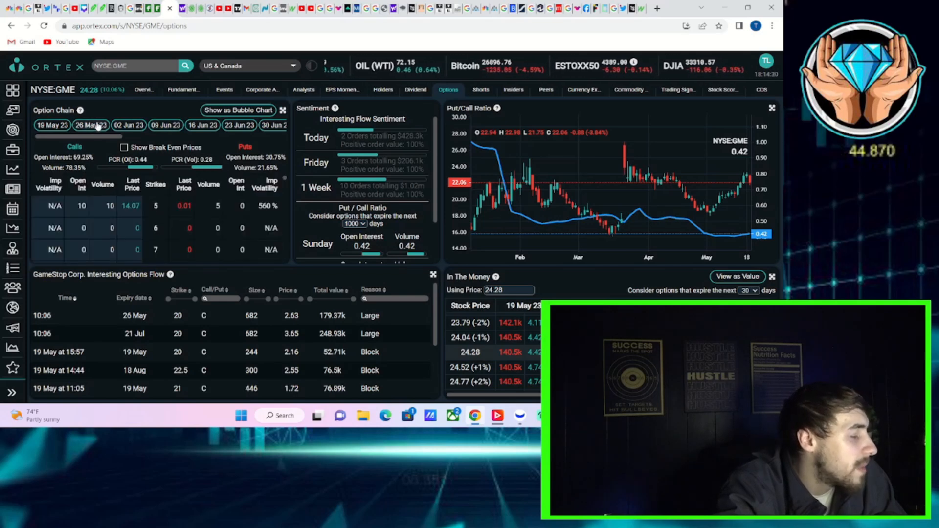
left_click(90, 126)
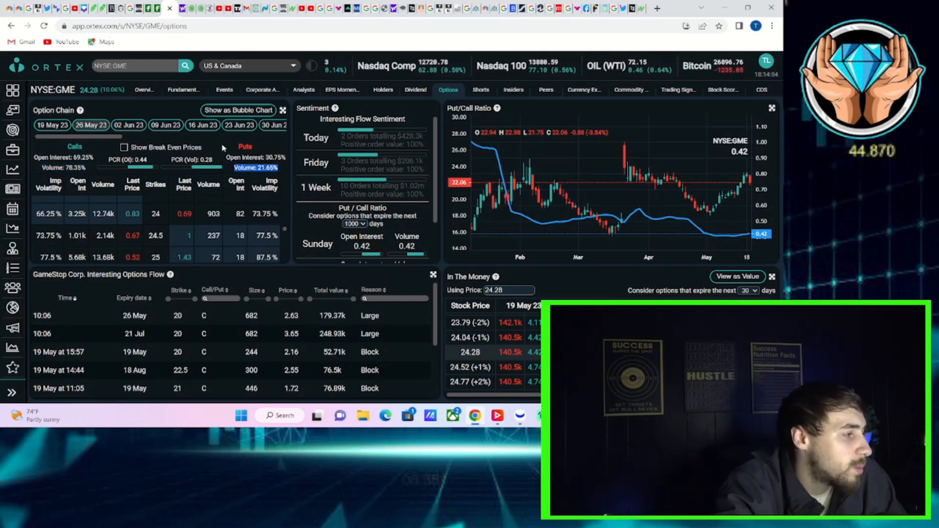
left_click(129, 125)
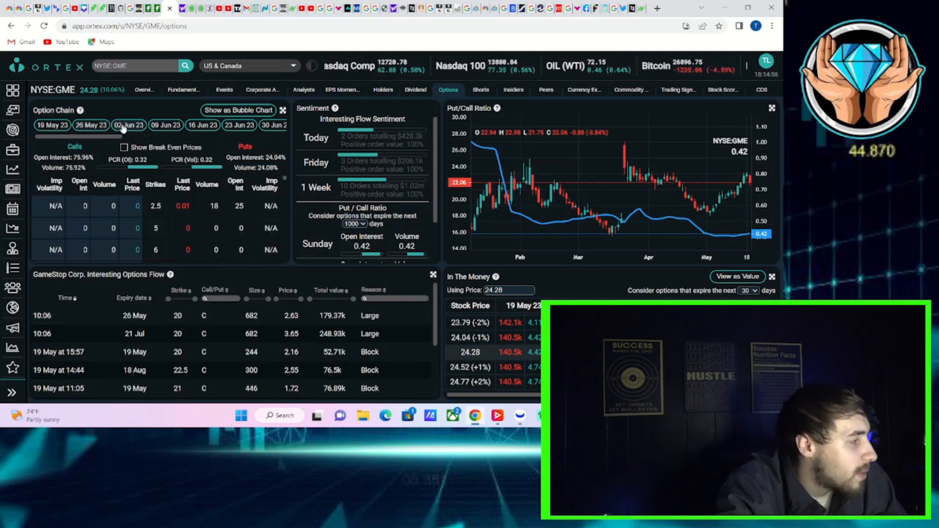
left_click(127, 125)
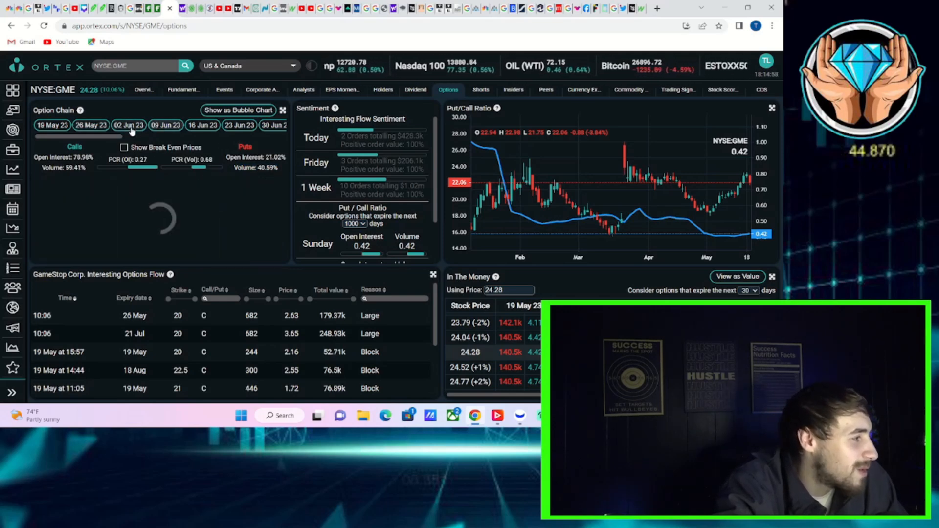
left_click(129, 125)
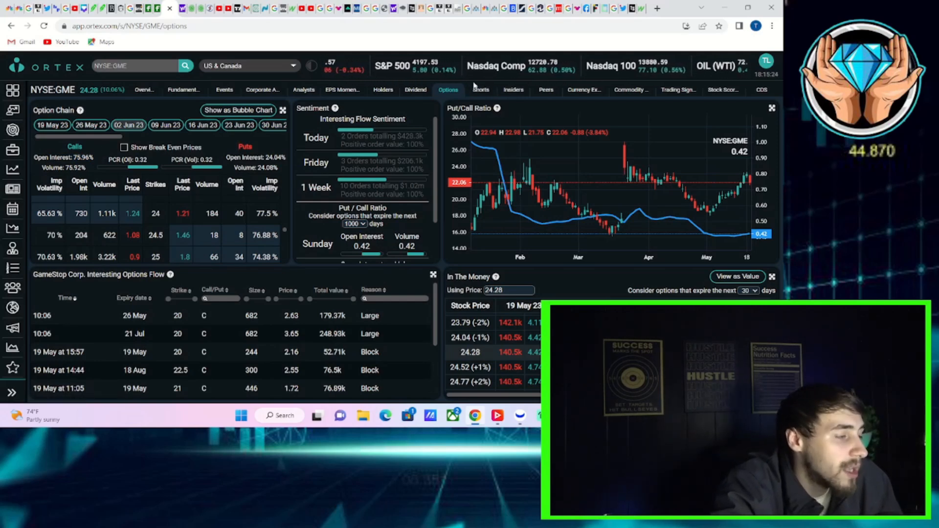
Show GME's Daily Short Interest page in Ortex with short score 89 and 100% utilization
left_click(482, 90)
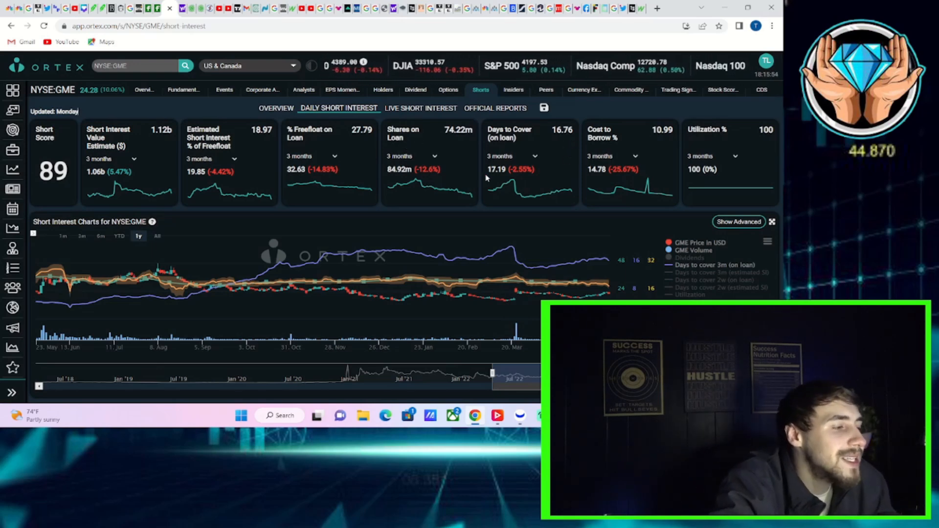
mouse_move(515, 189)
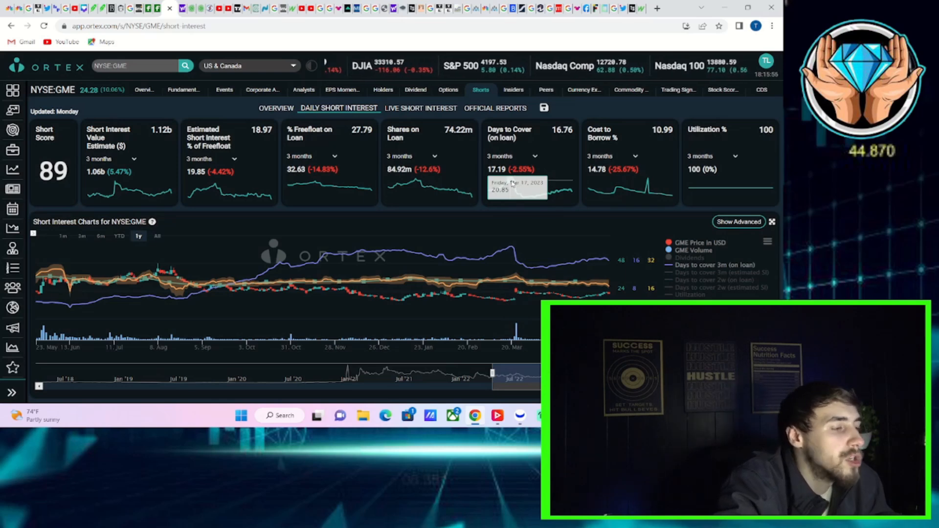
mouse_move(521, 178)
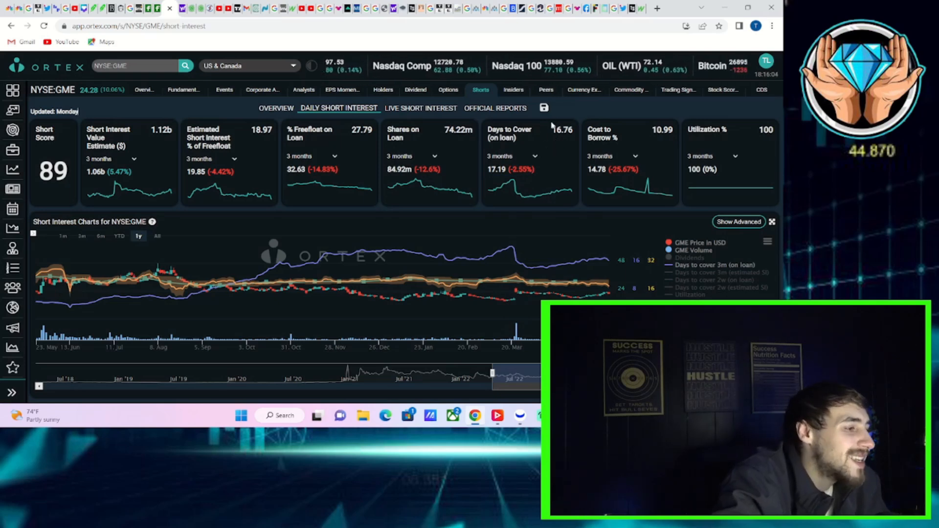
double_click(561, 129)
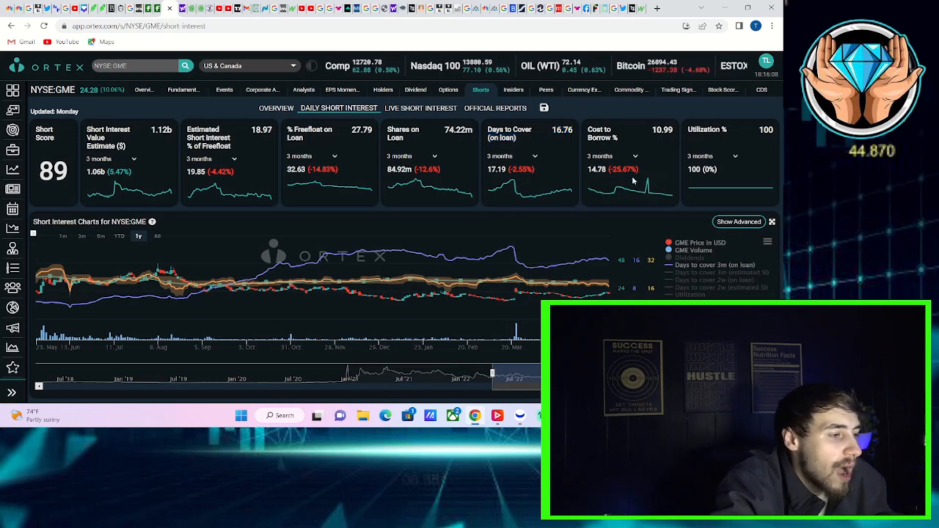
mouse_move(633, 181)
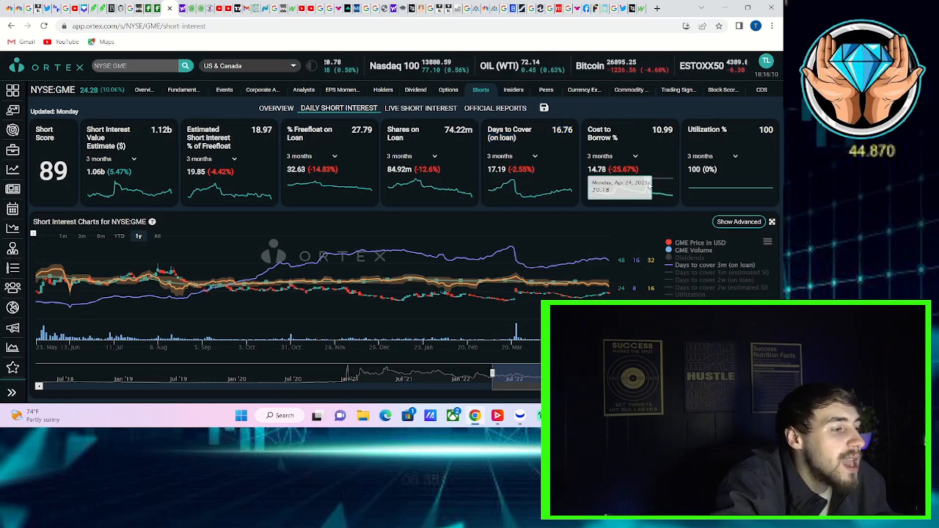
mouse_move(587, 200)
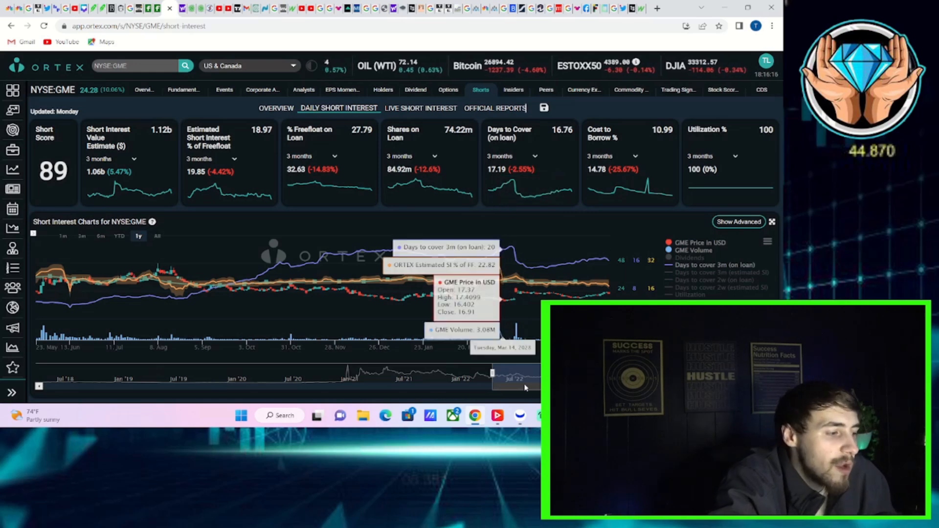
mouse_move(474, 414)
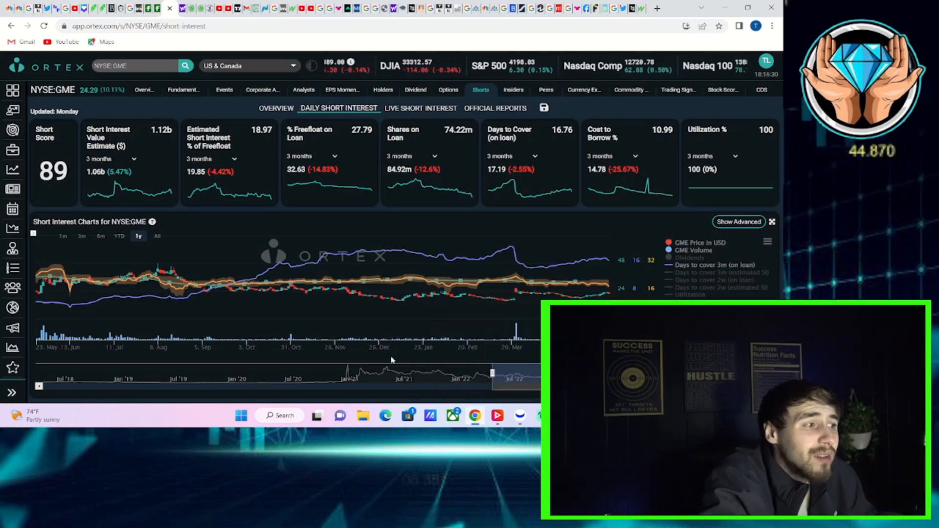
mouse_move(524, 240)
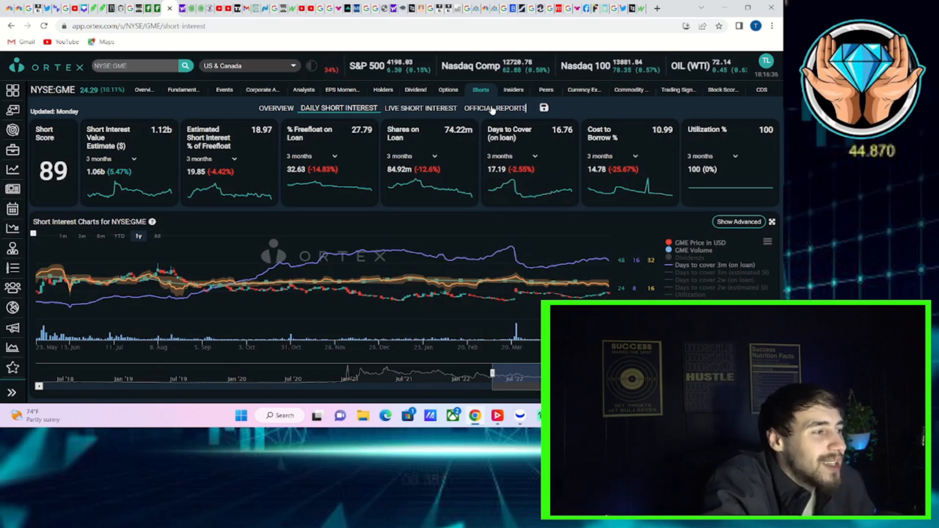
mouse_move(513, 90)
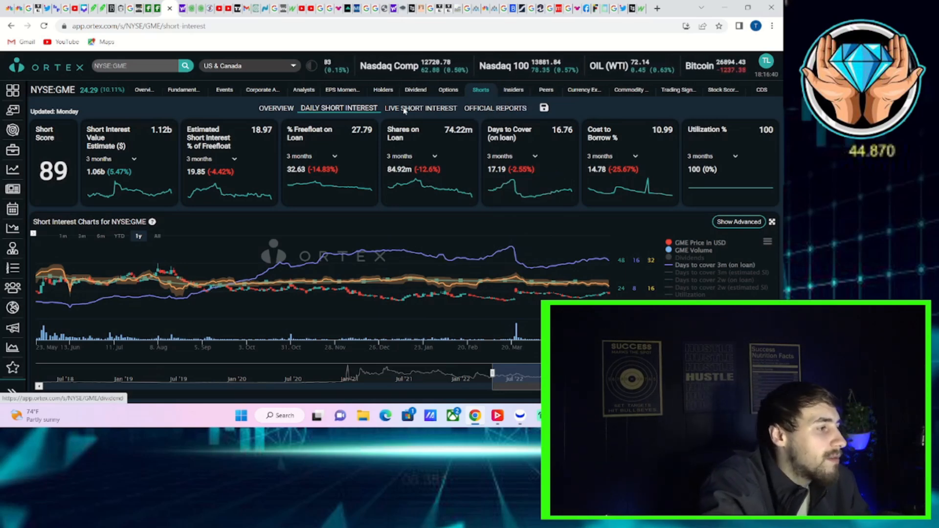
Switch from the Ortex window back to GME's daily chart layout in Webull Desktop
left_click(420, 108)
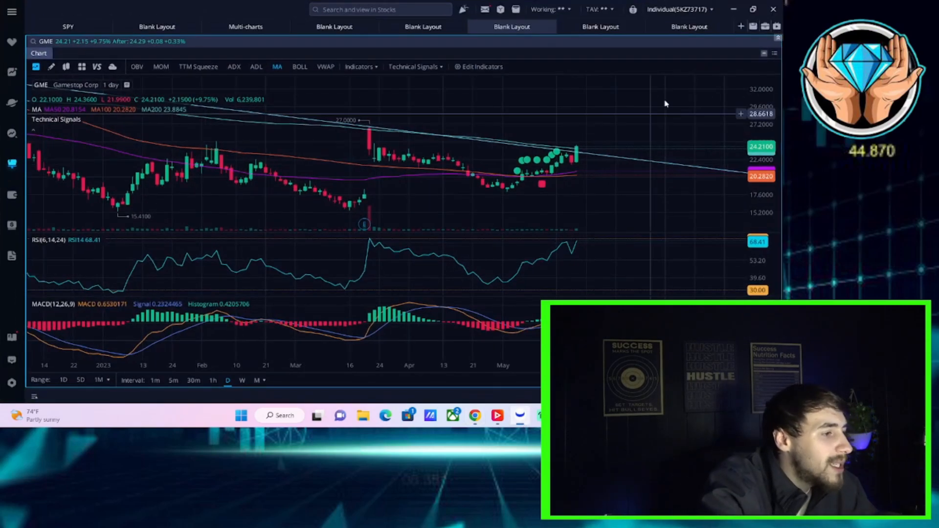
Load the Gamestop Corp options chain in the Webull Options panel
left_click(600, 27)
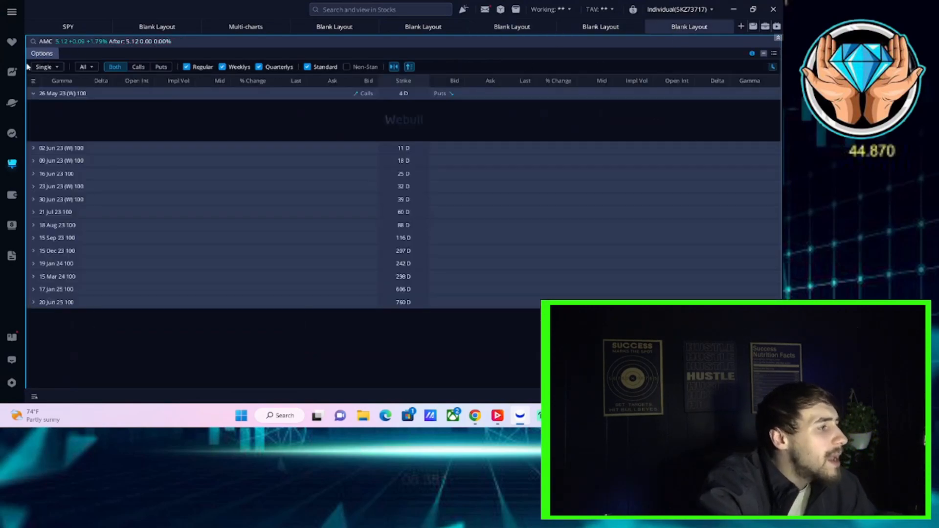
type("g")
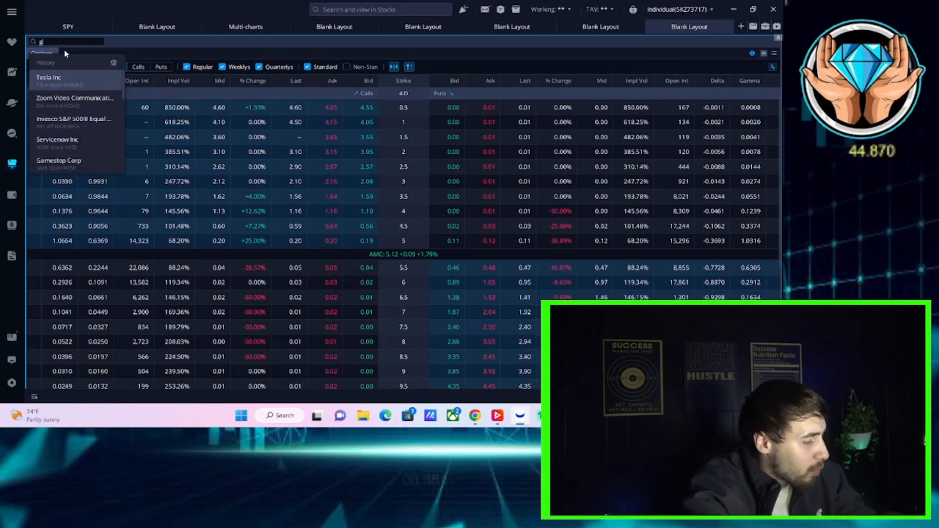
left_click(59, 163)
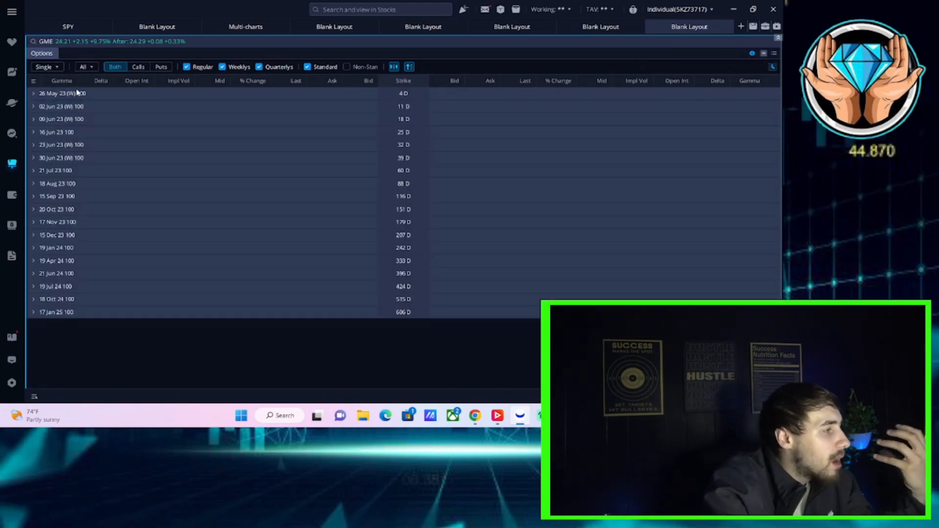
Expand the 16 Jun 23 expiry and scroll through its calls and puts around the $24 strikes
left_click(34, 132)
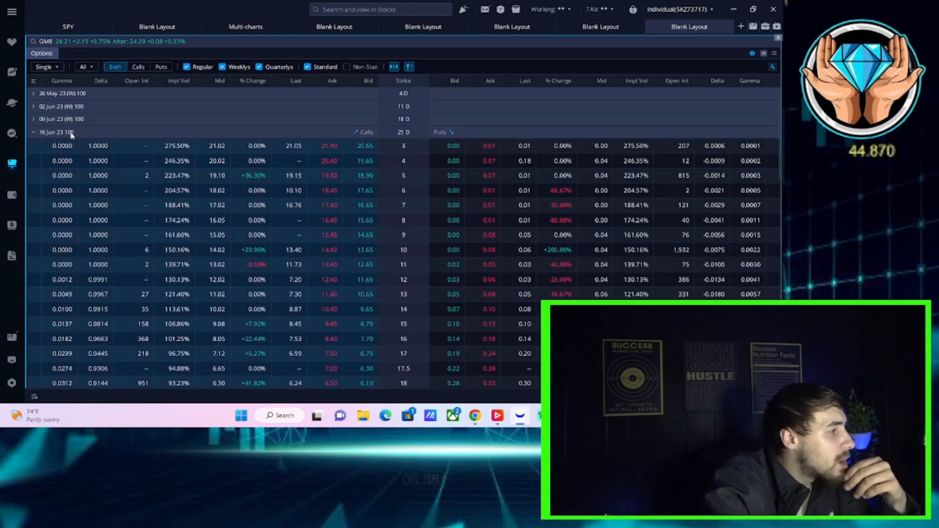
scroll("down", 3)
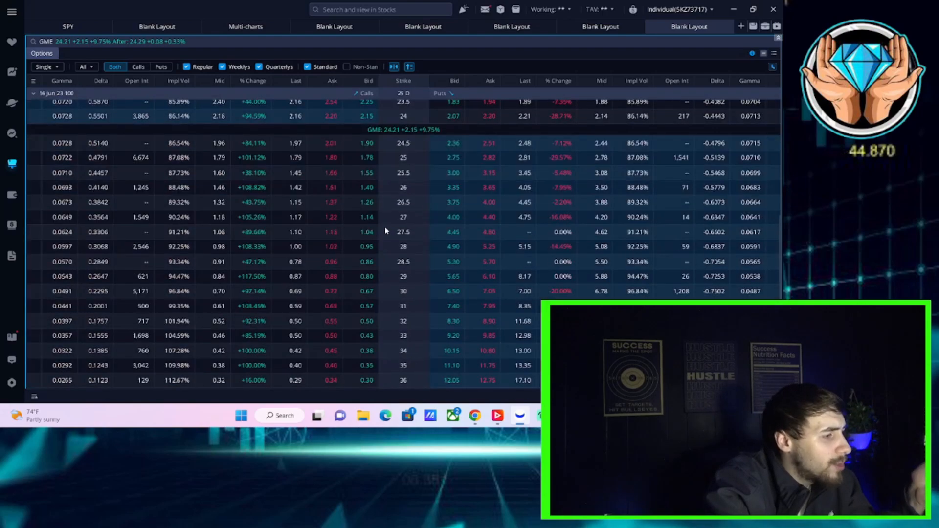
scroll("down", 3)
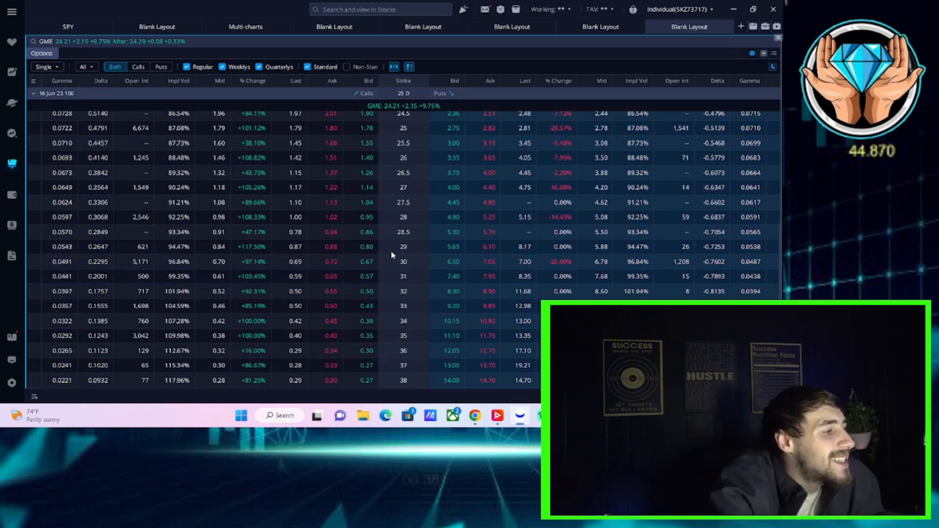
mouse_move(378, 266)
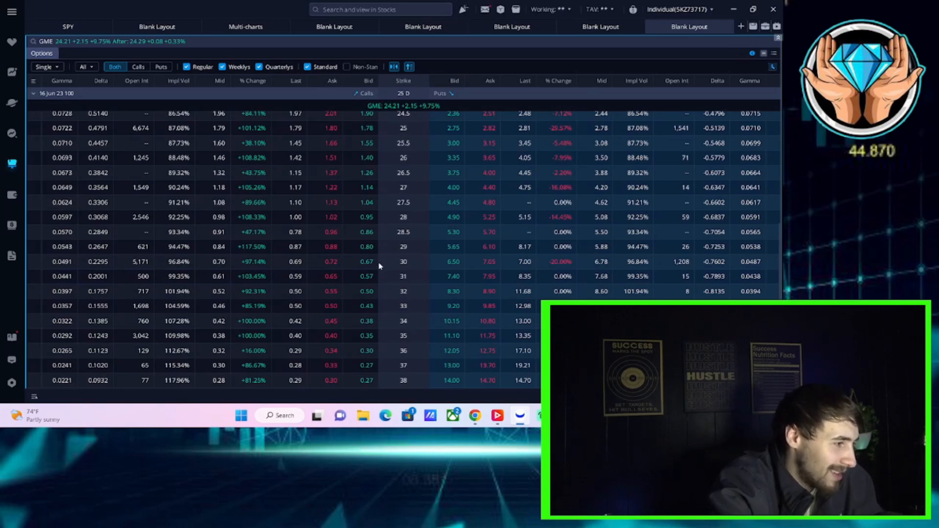
mouse_move(387, 251)
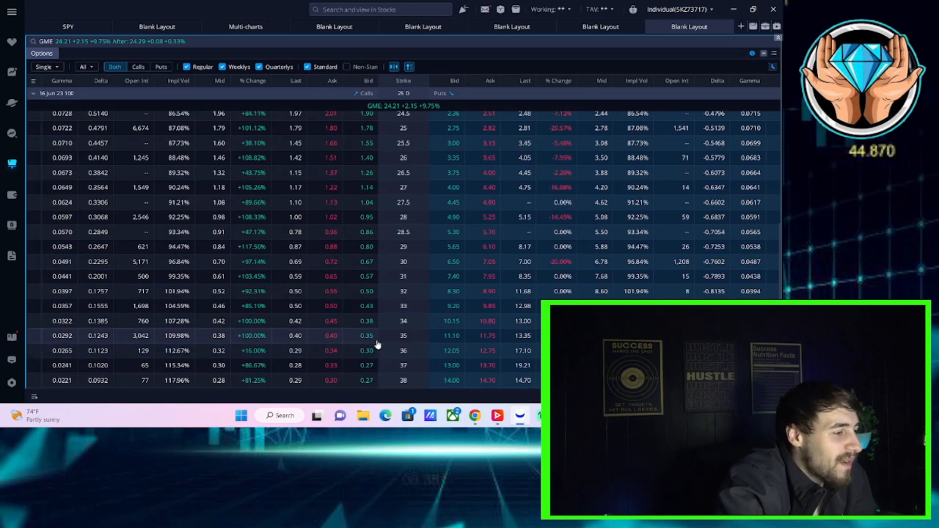
mouse_move(373, 339)
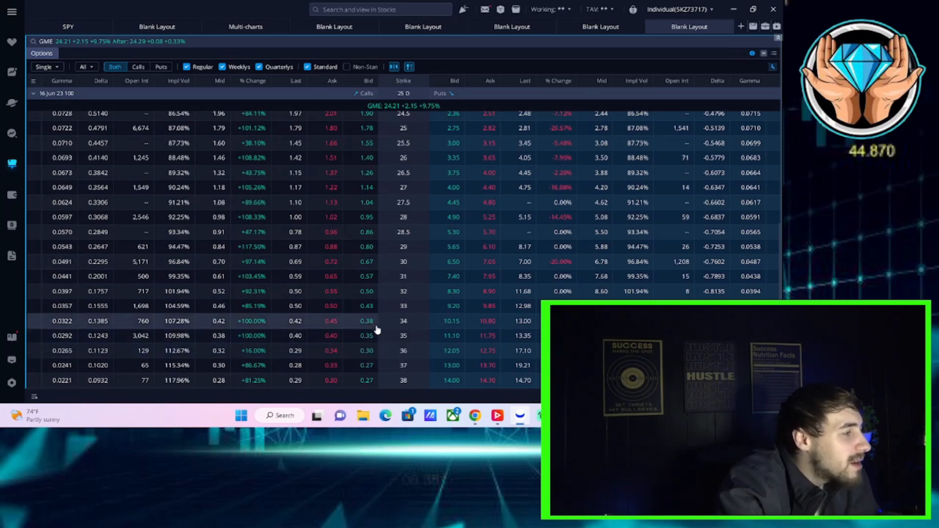
scroll("up", 3)
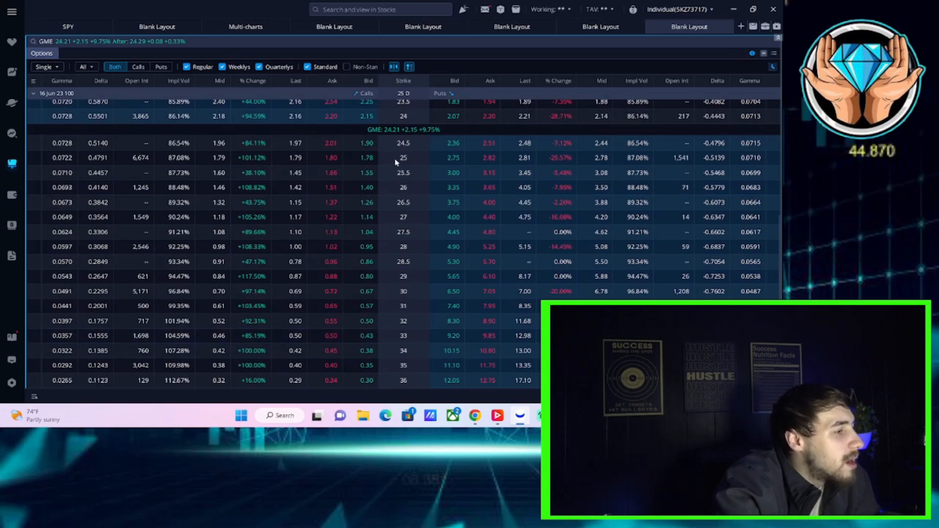
mouse_move(400, 160)
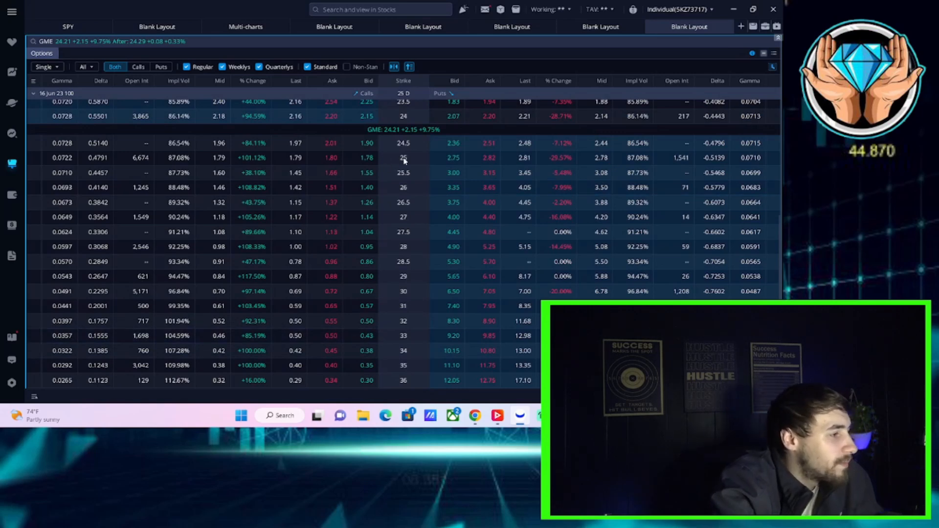
mouse_move(310, 170)
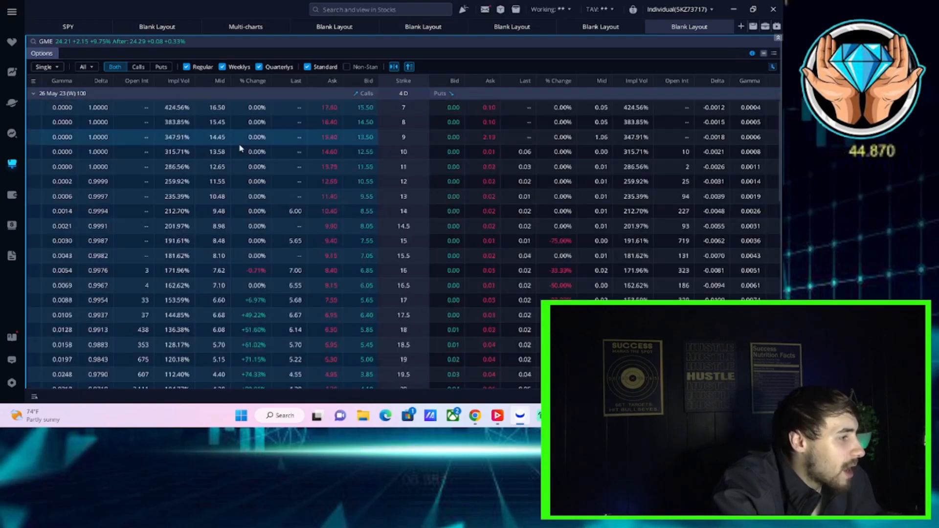
scroll("down", 3)
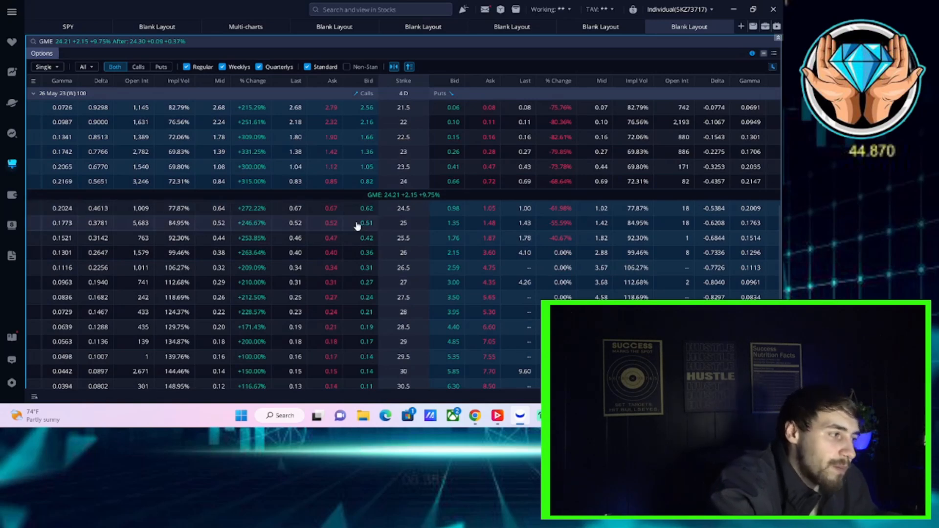
mouse_move(428, 223)
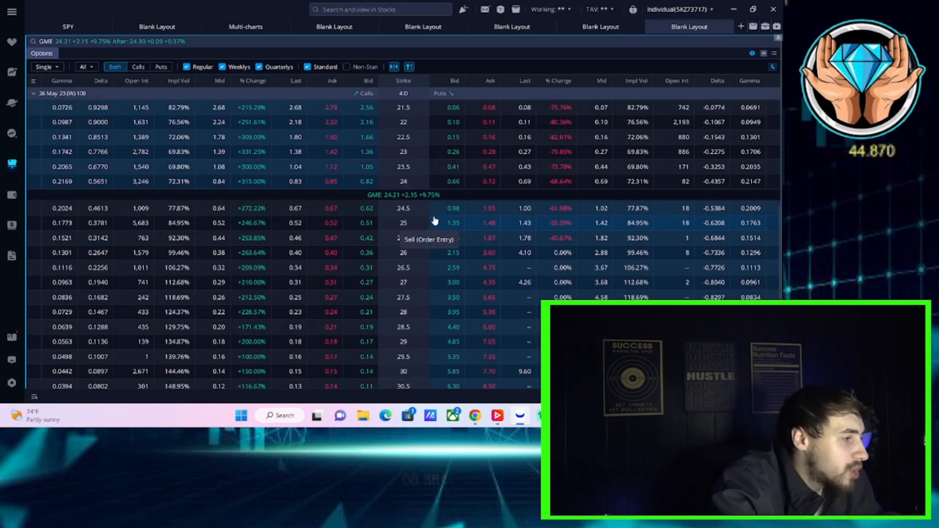
mouse_move(420, 237)
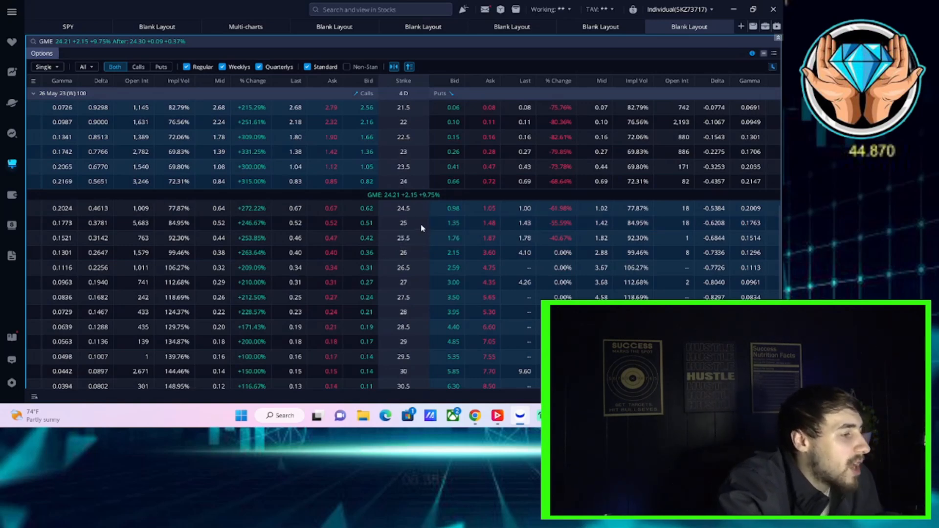
mouse_move(402, 229)
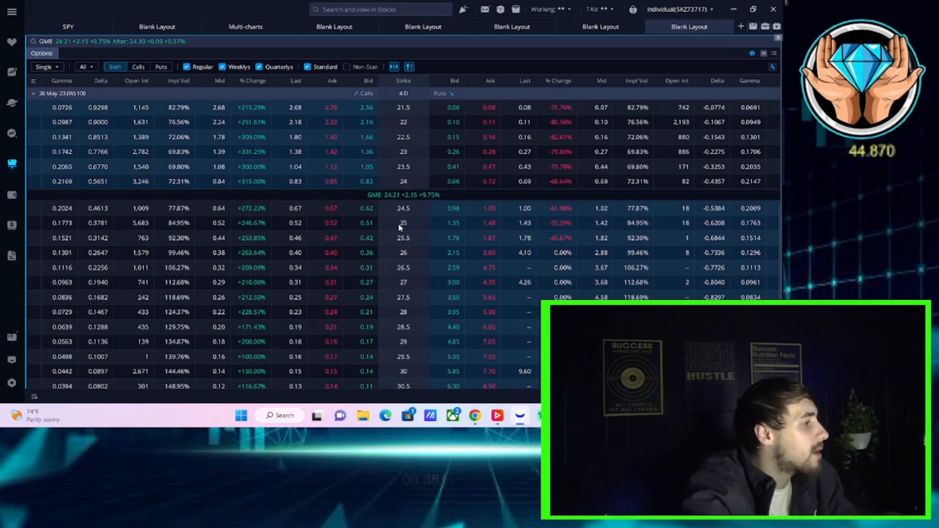
mouse_move(417, 236)
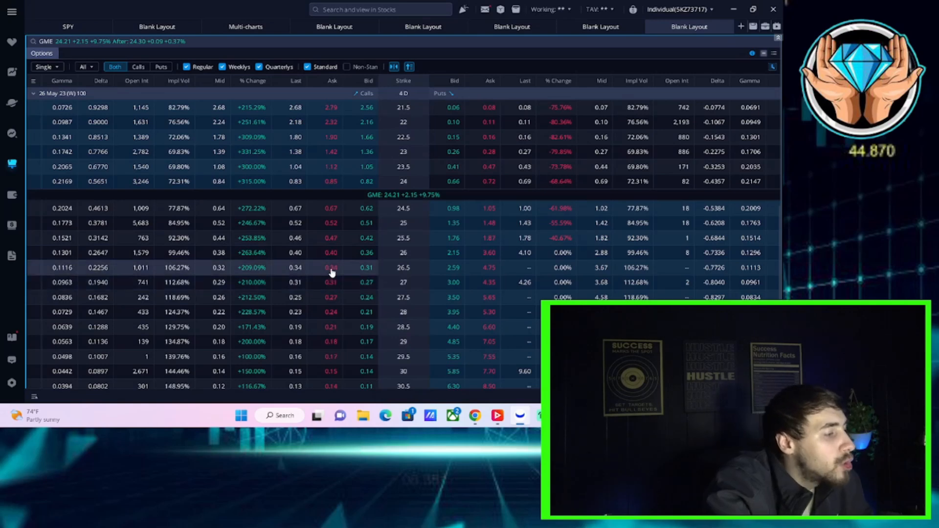
mouse_move(319, 268)
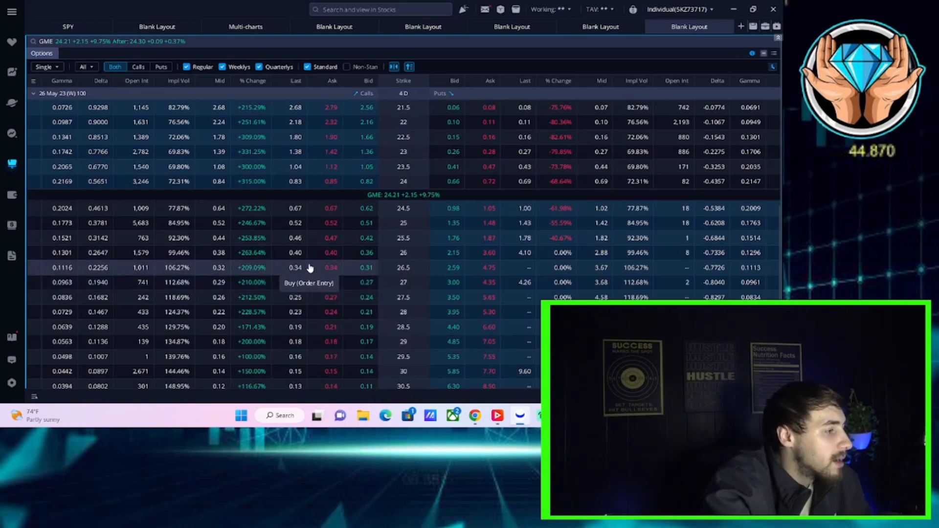
mouse_move(86, 235)
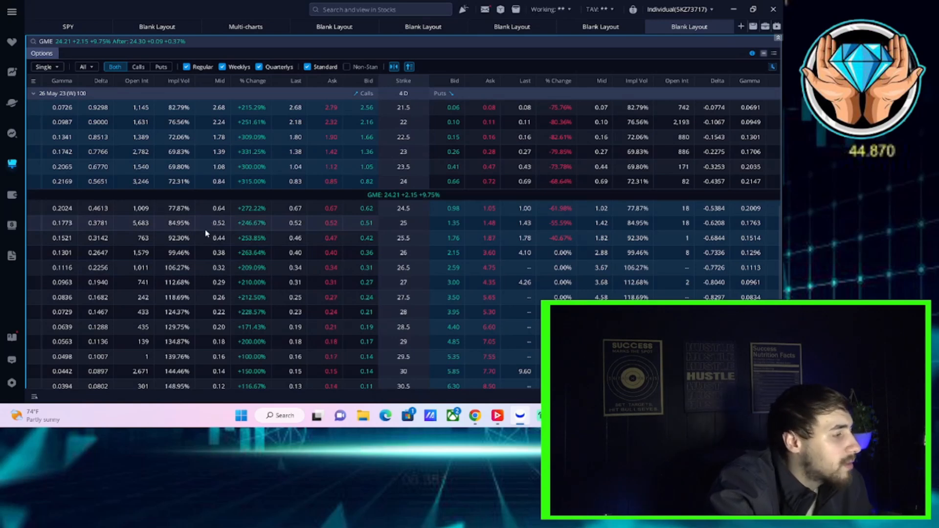
mouse_move(201, 228)
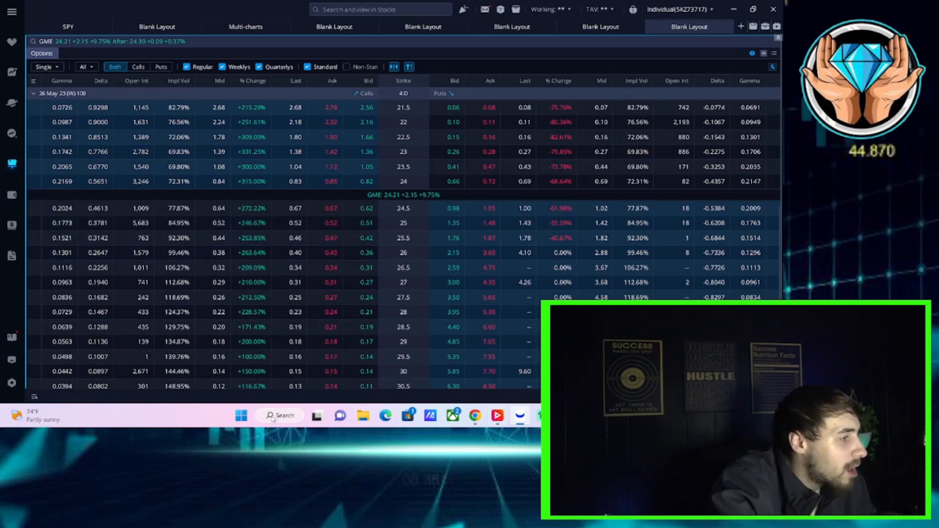
mouse_move(127, 218)
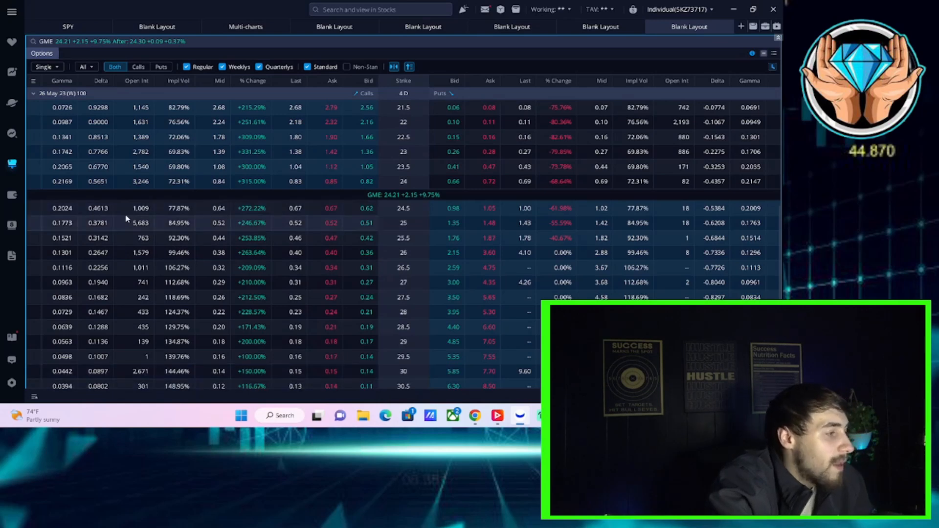
mouse_move(166, 235)
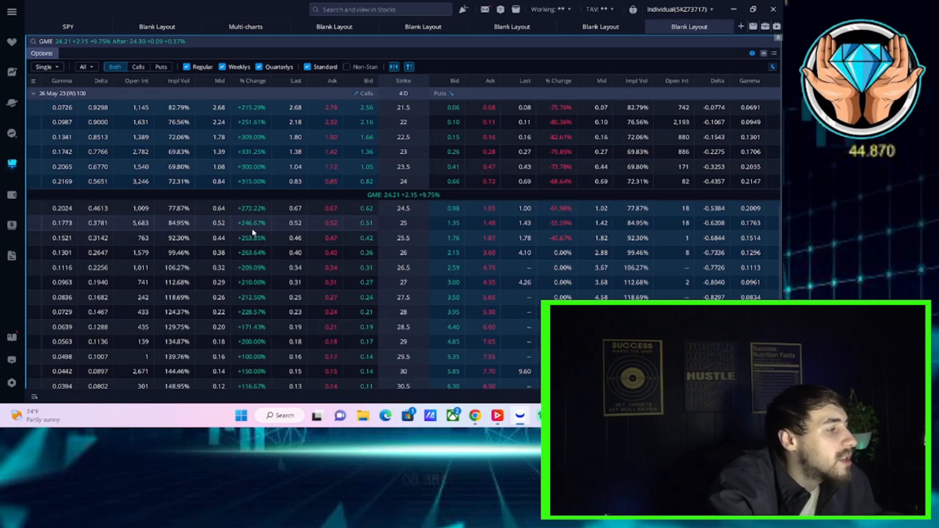
mouse_move(533, 127)
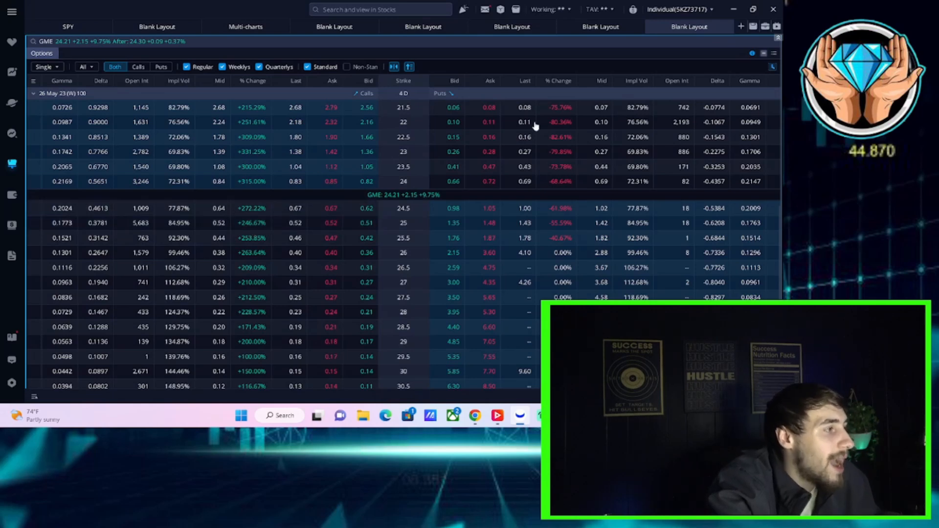
mouse_move(628, 54)
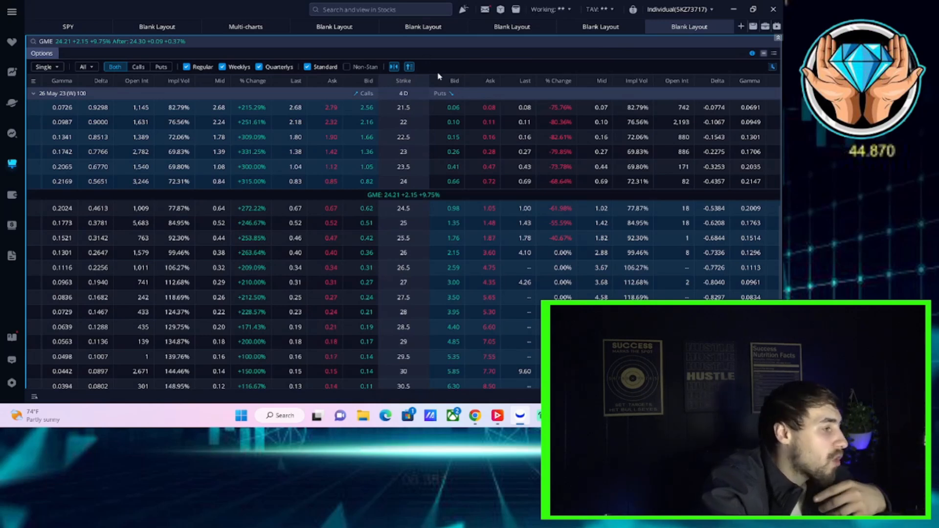
mouse_move(484, 55)
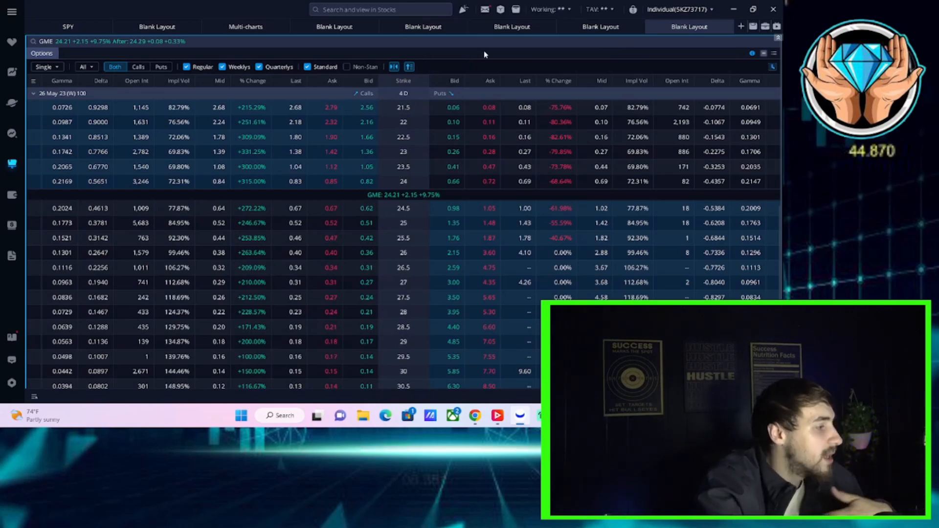
mouse_move(366, 98)
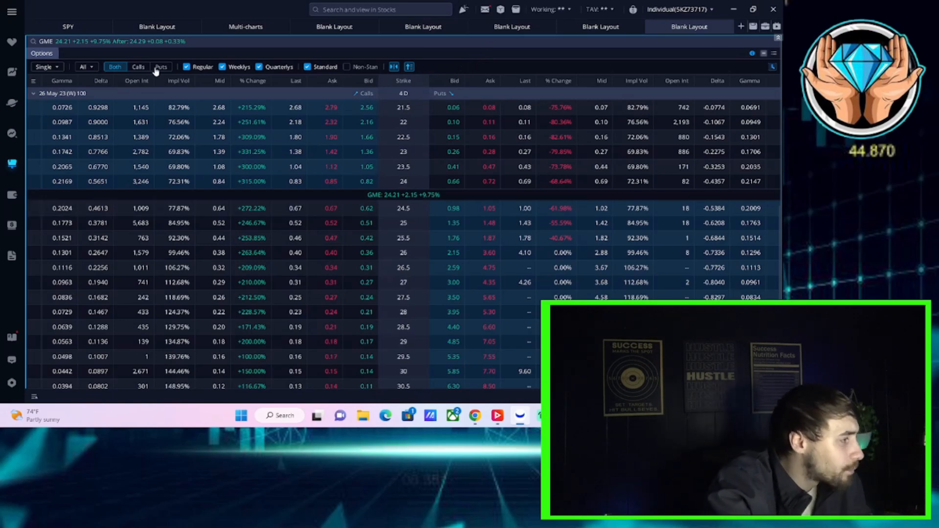
Expand the 16 Jun 23 expiry in the Options panel and scroll its strikes
left_click(33, 92)
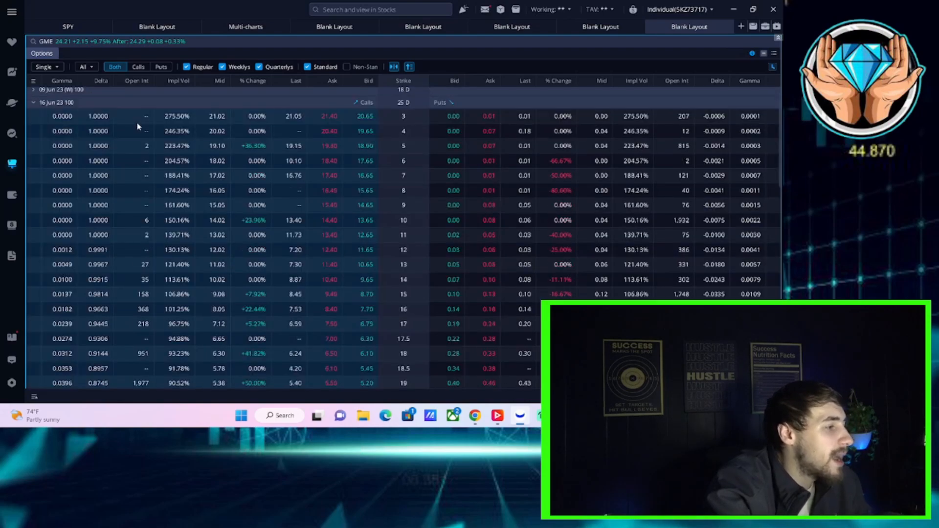
scroll("down", 3)
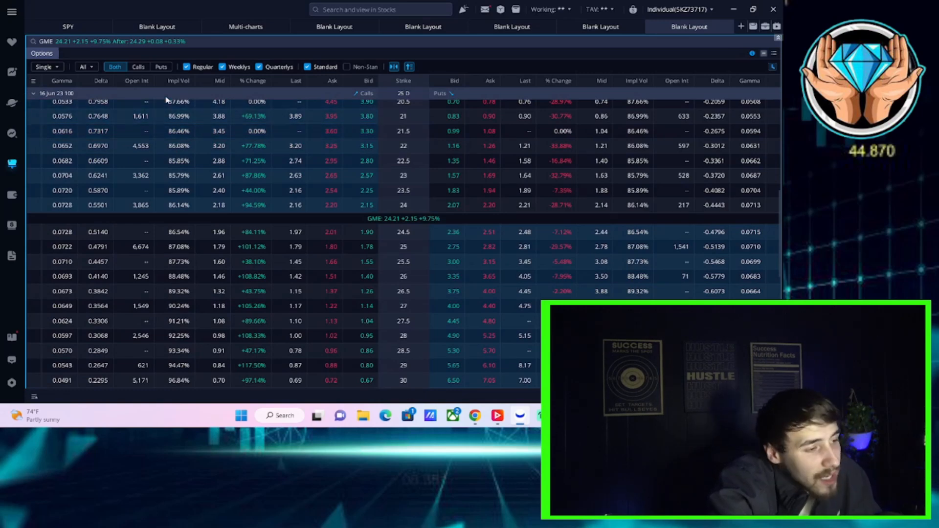
mouse_move(587, 45)
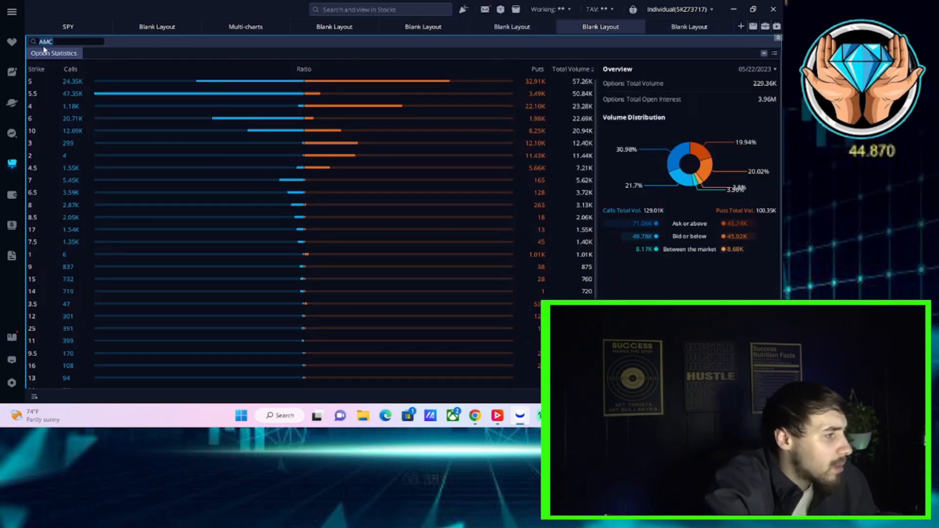
type("gme")
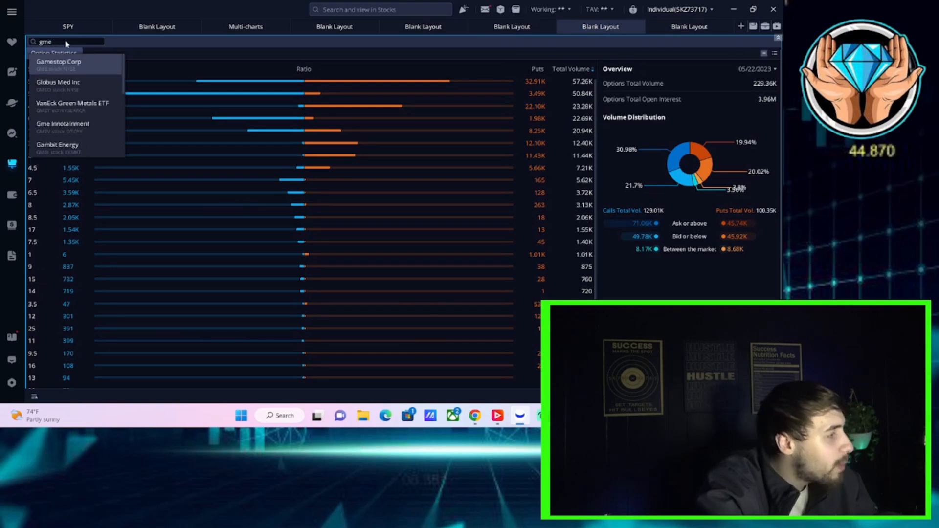
left_click(58, 65)
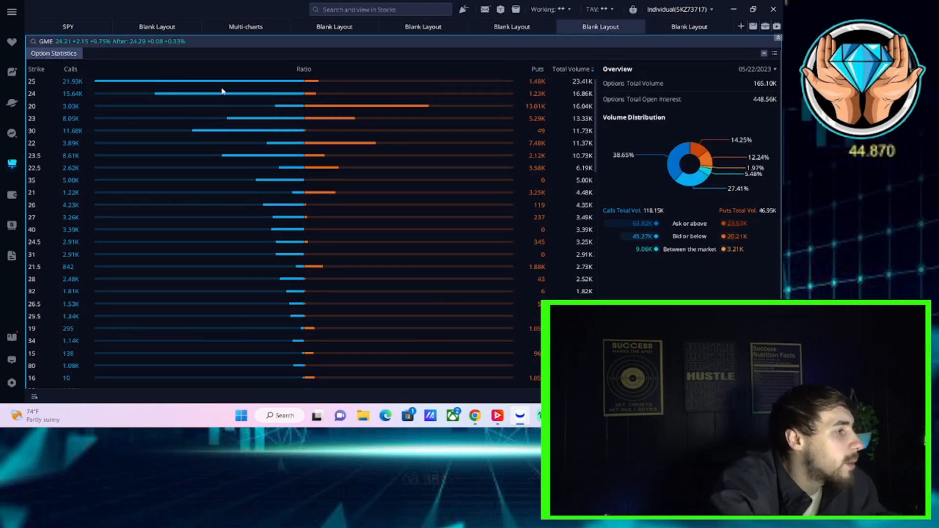
mouse_move(58, 91)
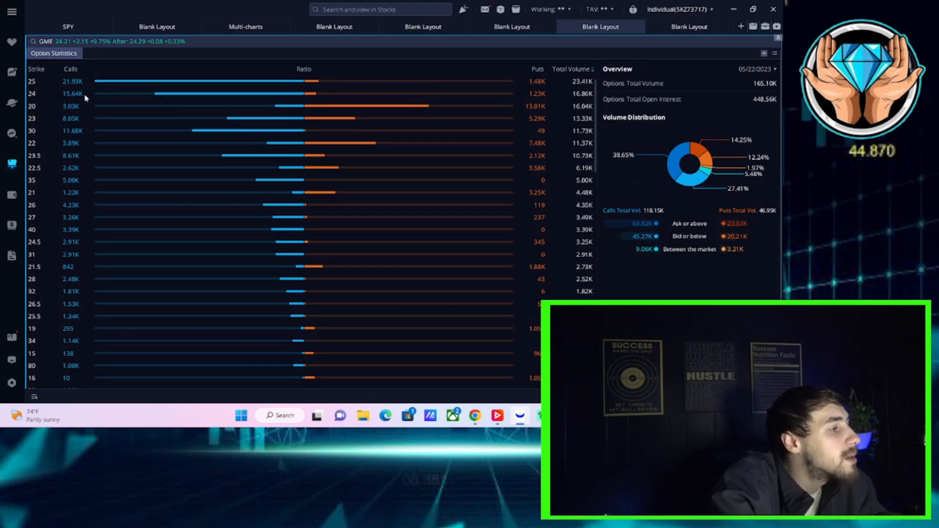
mouse_move(65, 88)
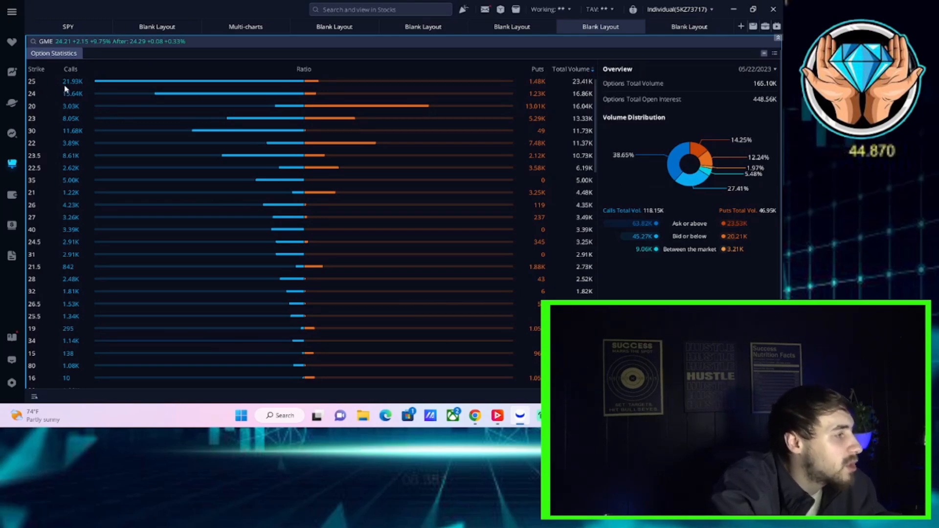
mouse_move(90, 95)
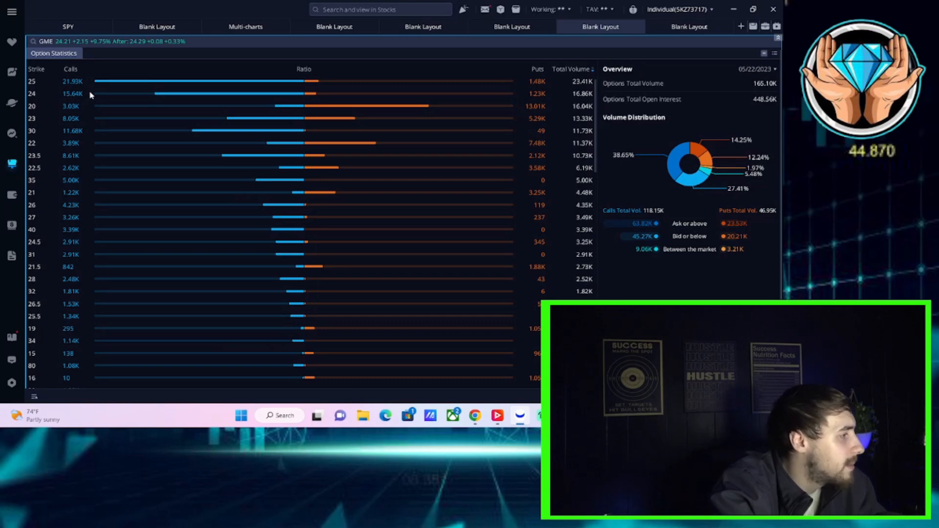
mouse_move(129, 94)
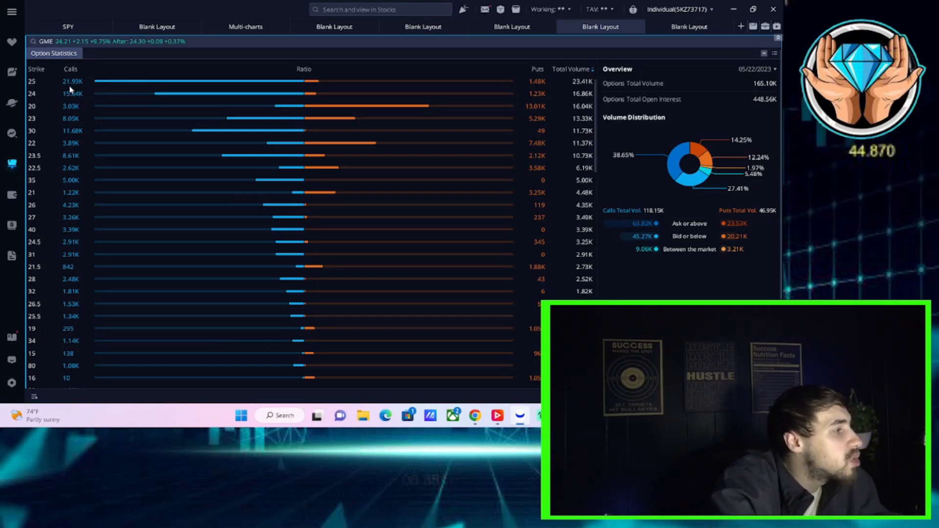
mouse_move(73, 90)
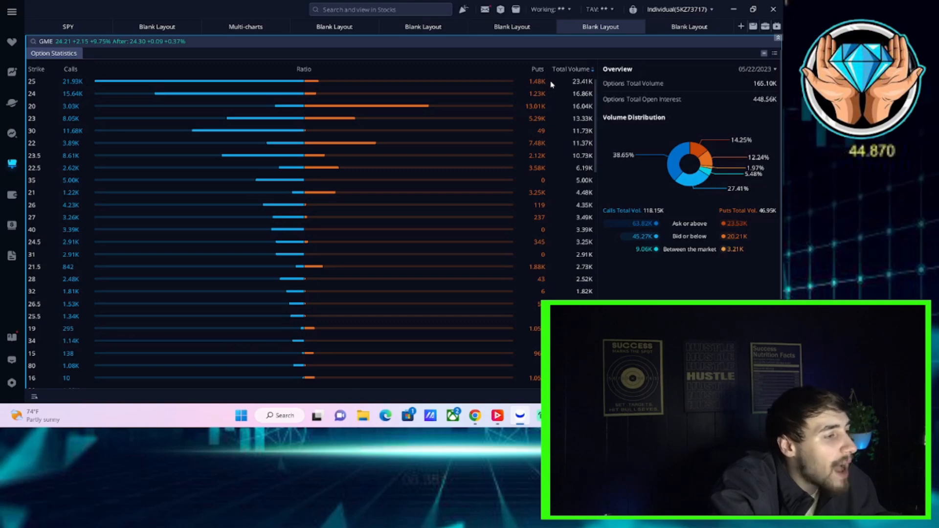
mouse_move(307, 100)
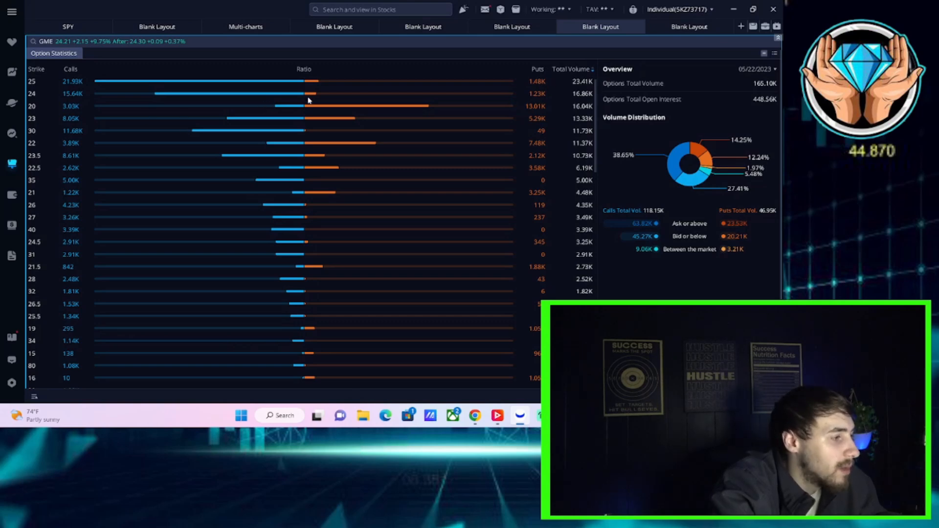
mouse_move(456, 36)
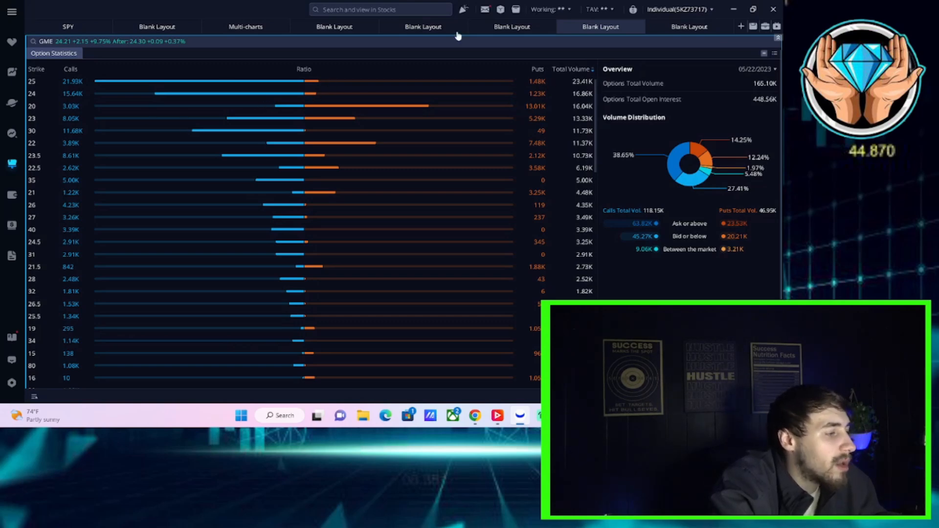
mouse_move(233, 58)
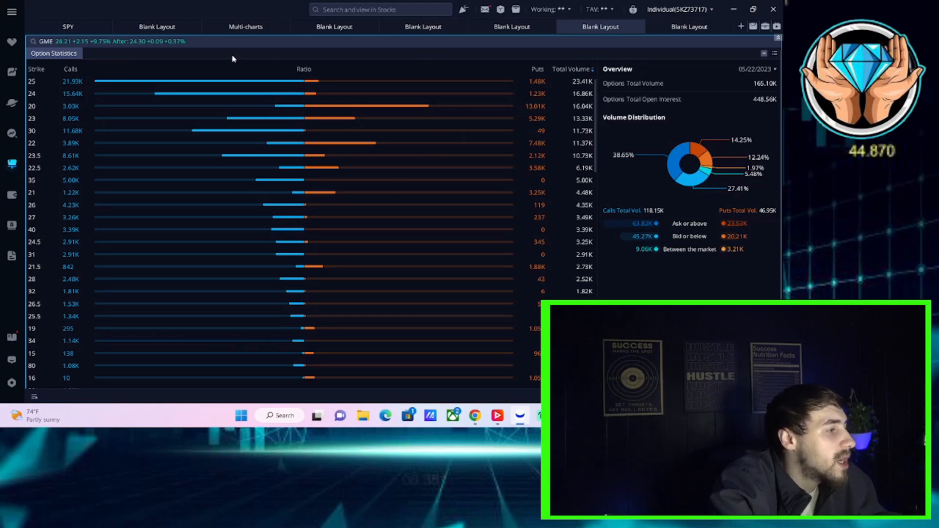
mouse_move(287, 100)
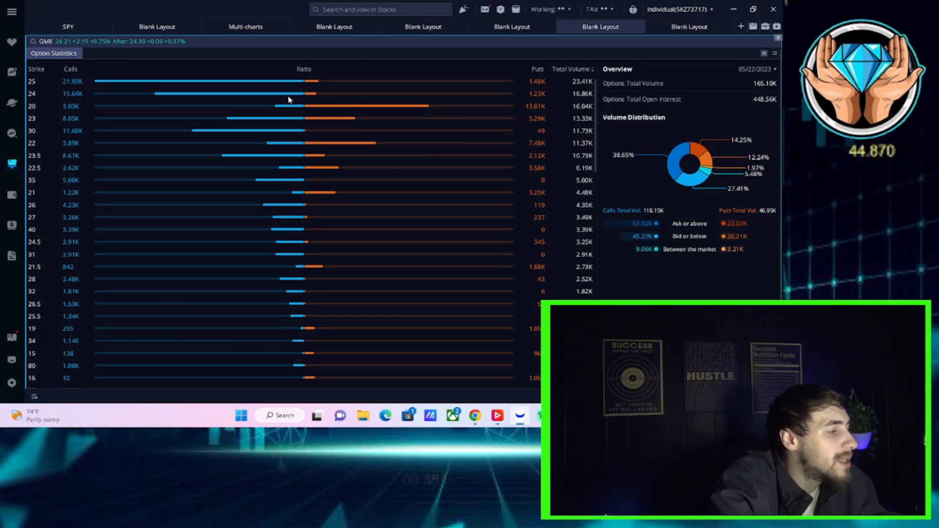
mouse_move(358, 174)
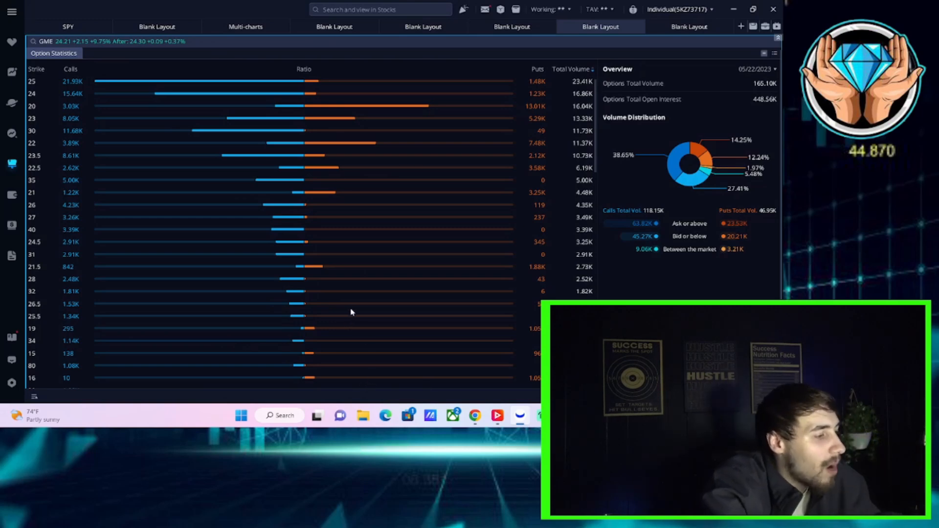
scroll("down", 3)
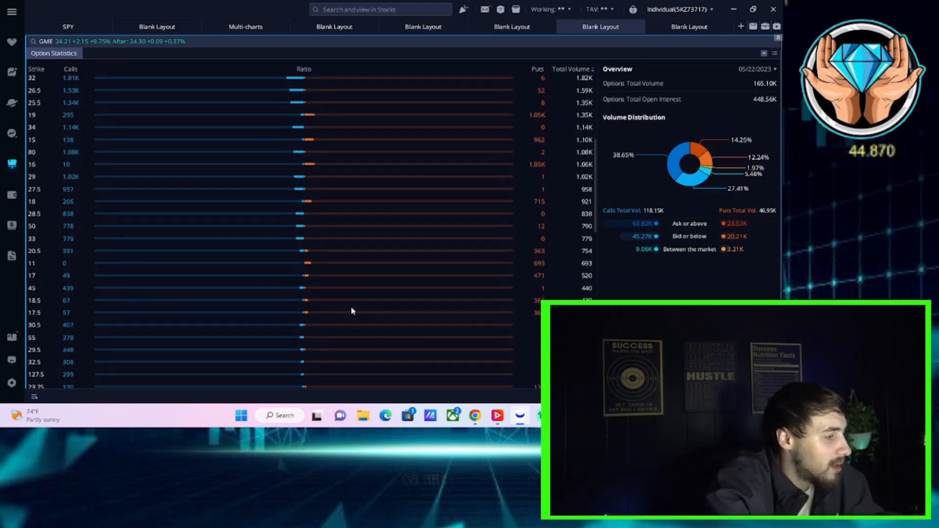
scroll("down", 3)
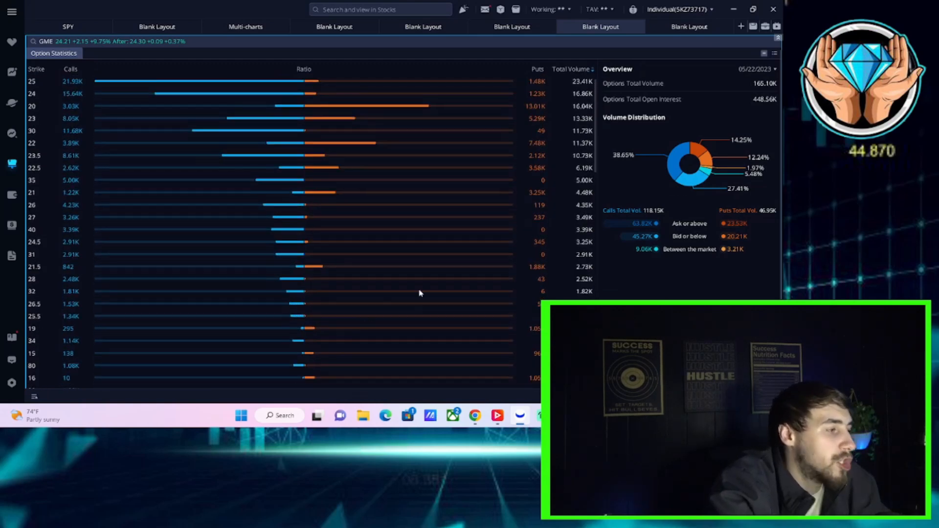
mouse_move(597, 252)
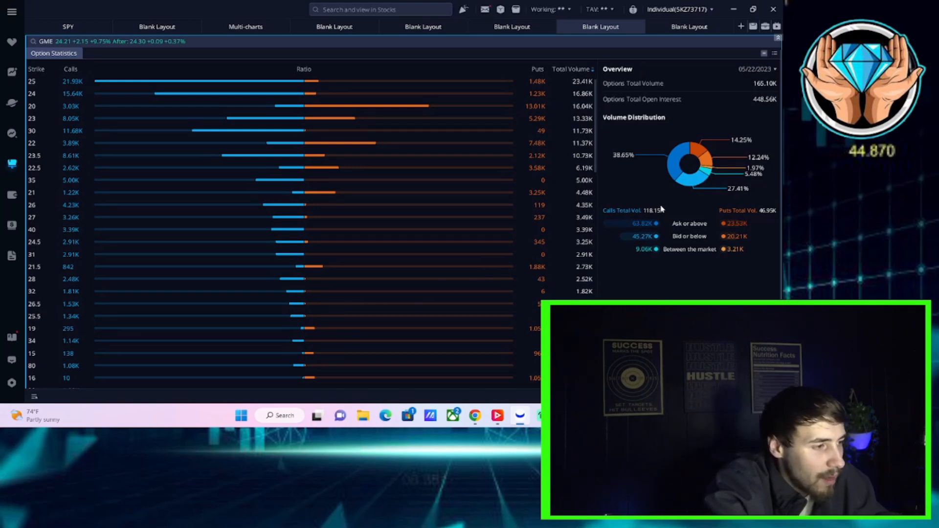
mouse_move(631, 222)
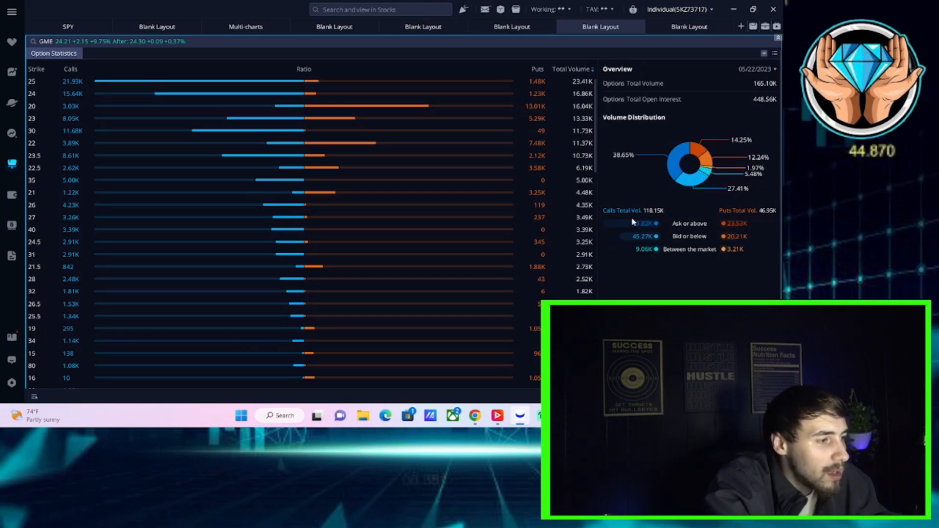
mouse_move(639, 223)
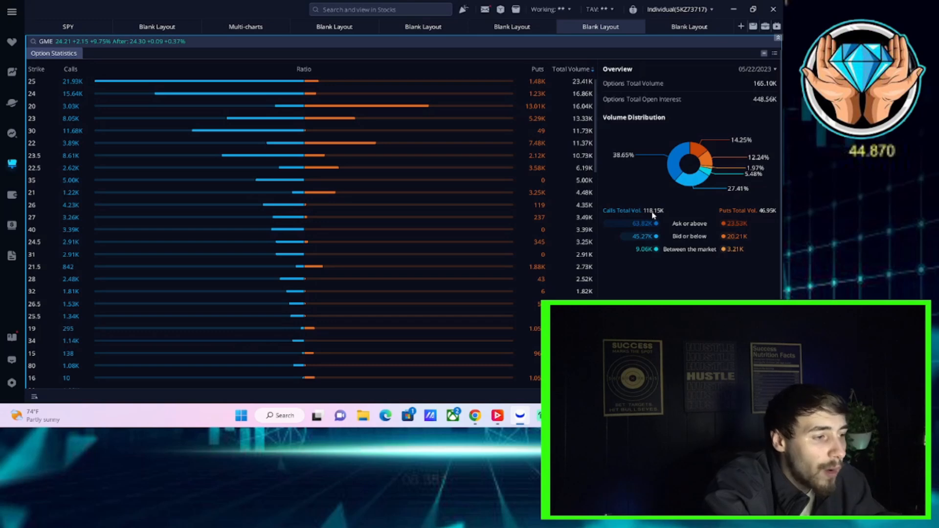
mouse_move(655, 170)
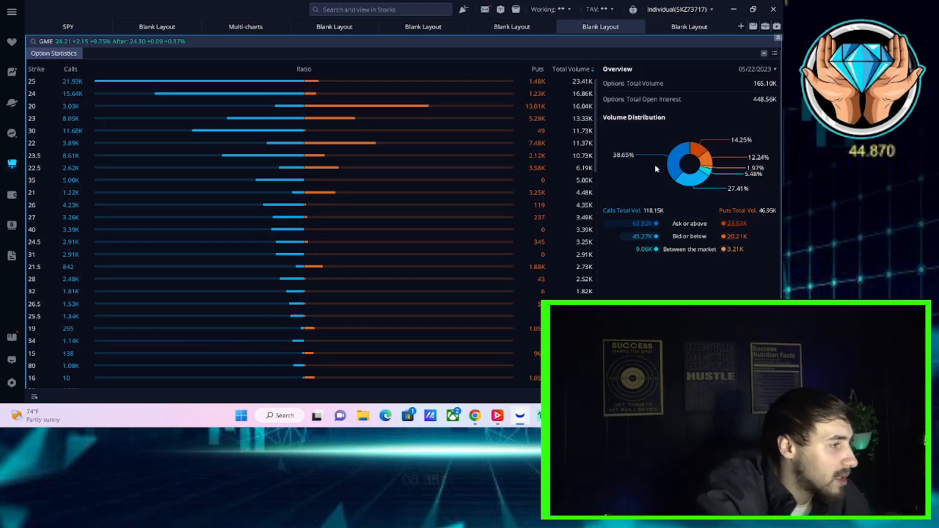
mouse_move(663, 135)
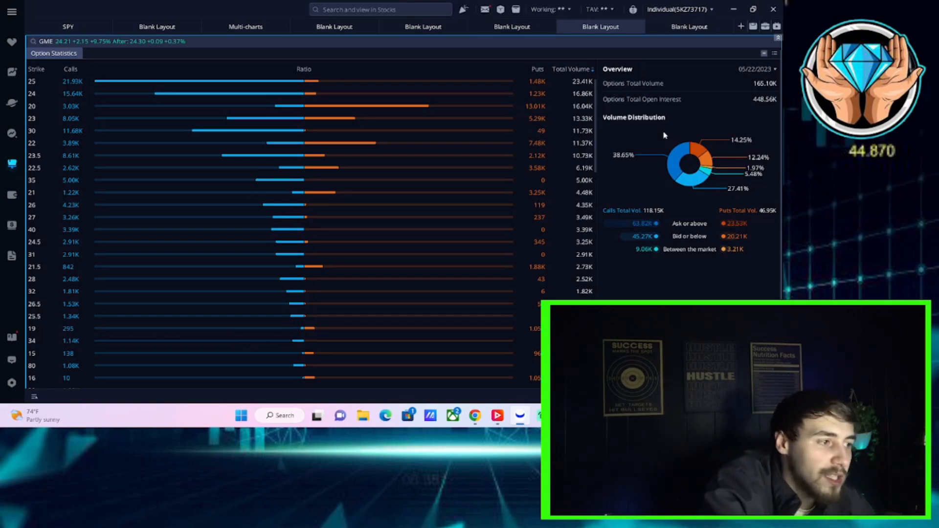
mouse_move(655, 234)
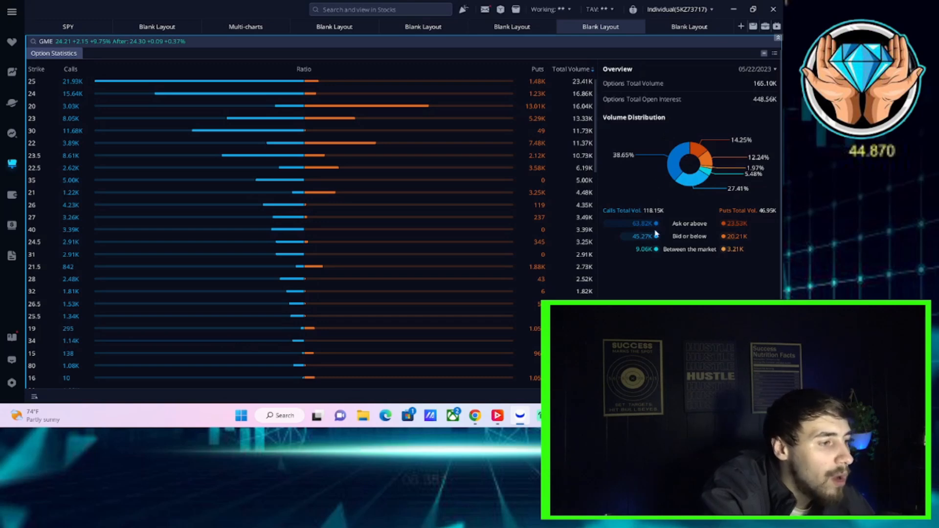
mouse_move(676, 283)
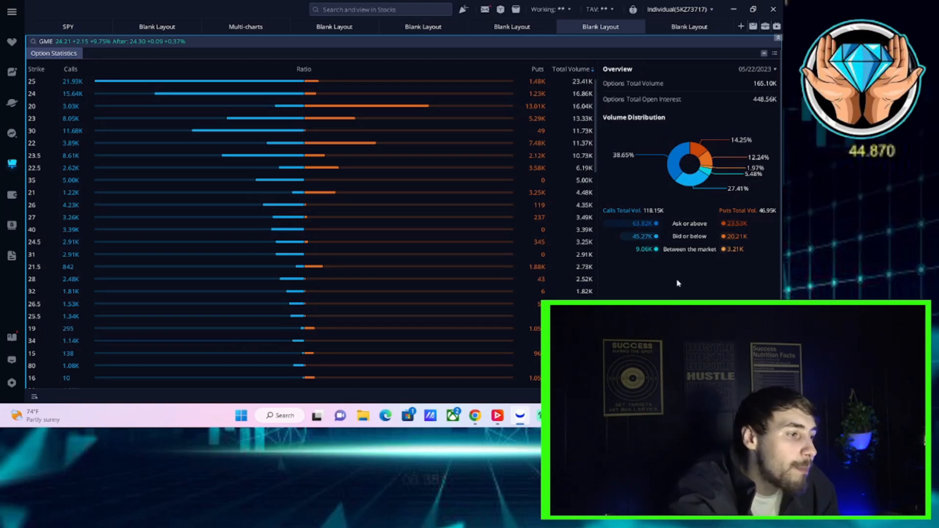
mouse_move(676, 219)
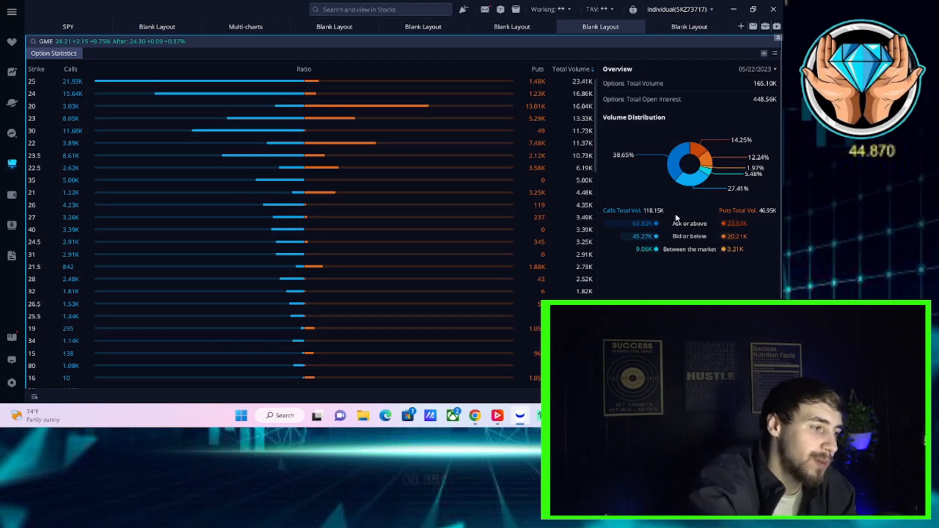
mouse_move(646, 228)
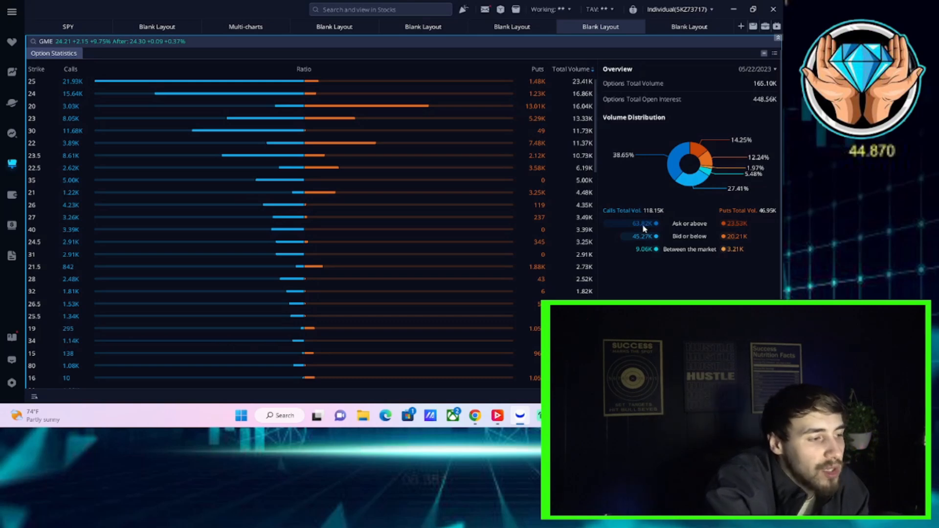
mouse_move(690, 238)
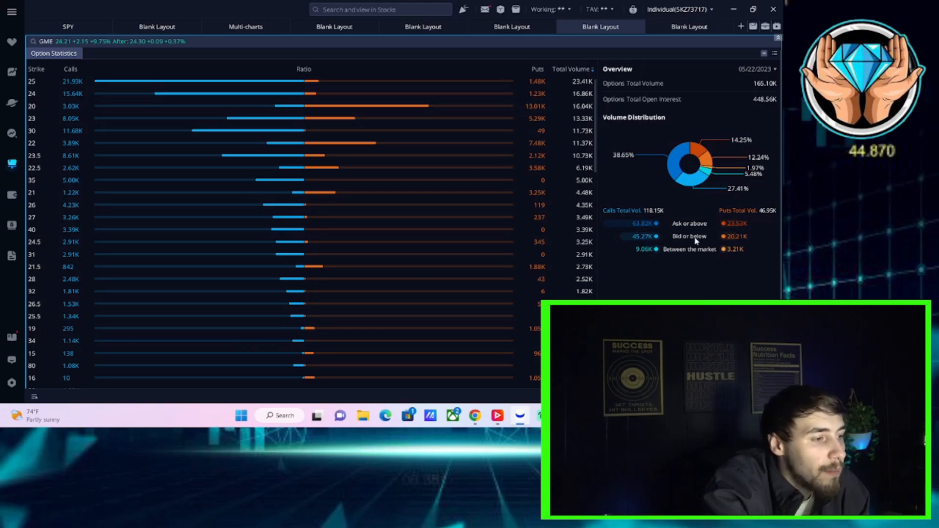
mouse_move(695, 240)
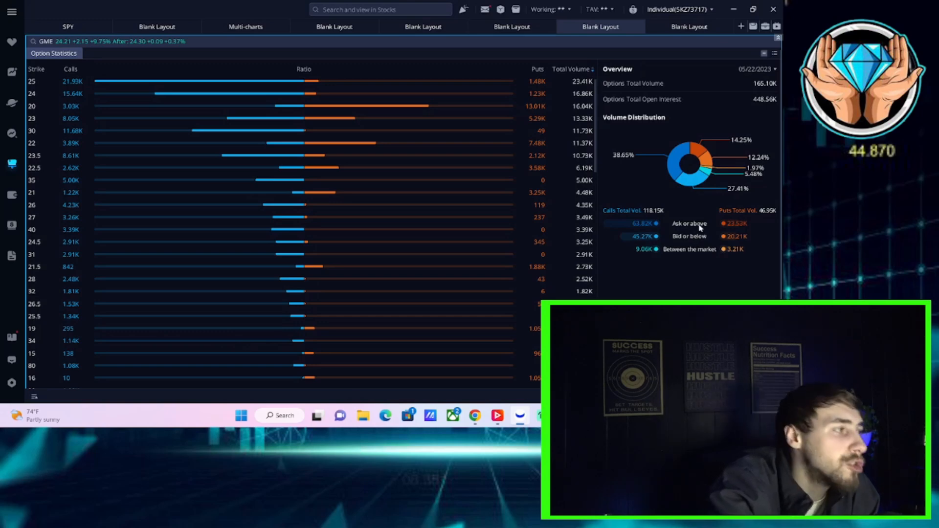
mouse_move(689, 199)
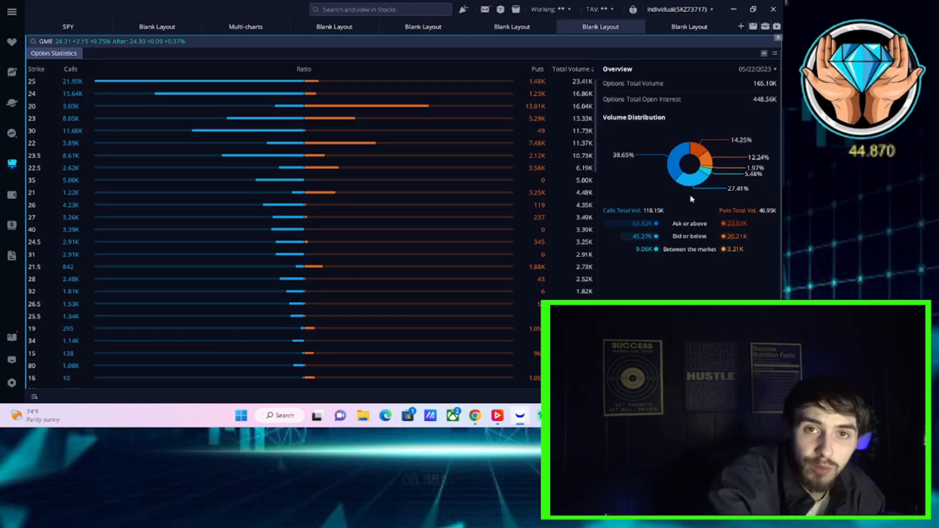
mouse_move(676, 224)
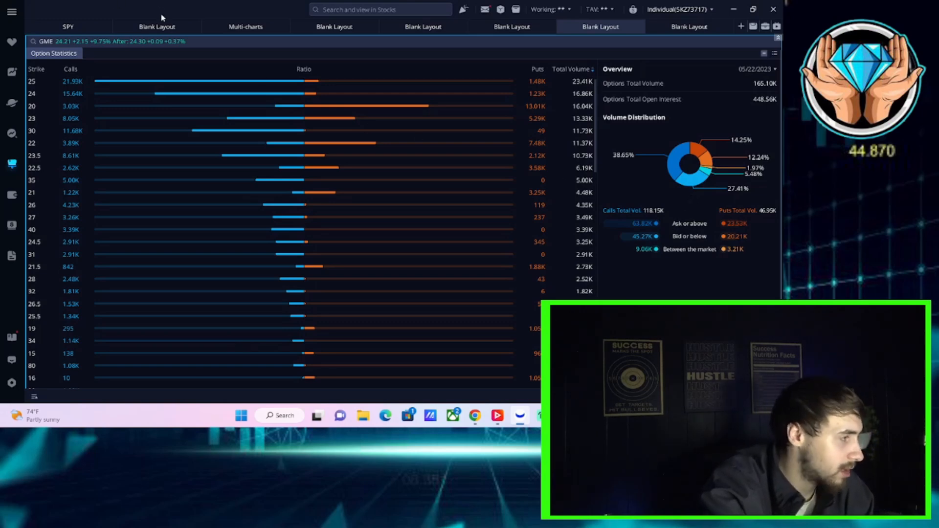
mouse_move(194, 28)
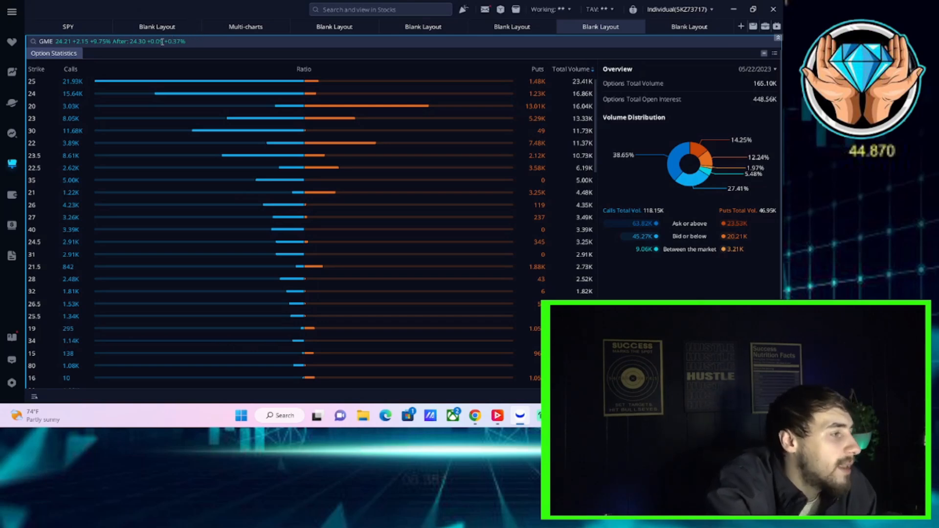
mouse_move(162, 26)
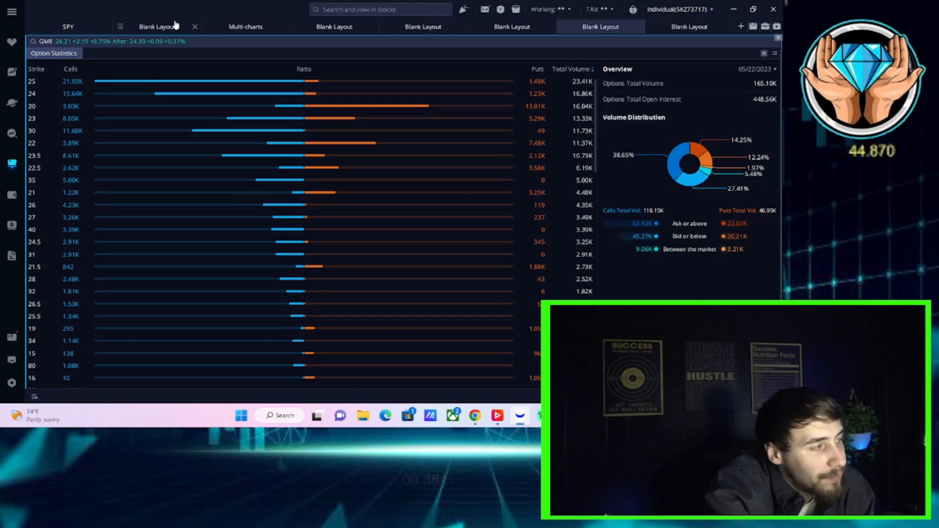
Switch to the Blank Layout workspace holding the Tesla daily chart
left_click(423, 27)
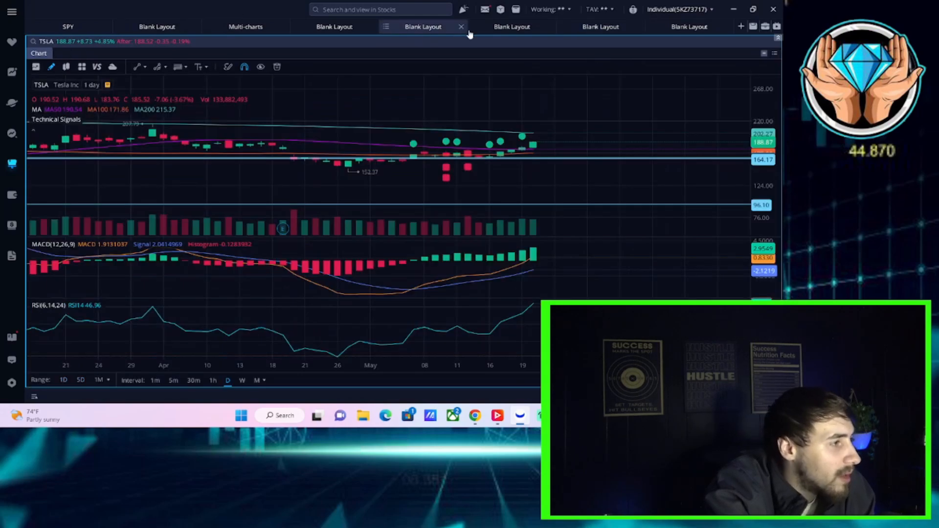
left_click(512, 26)
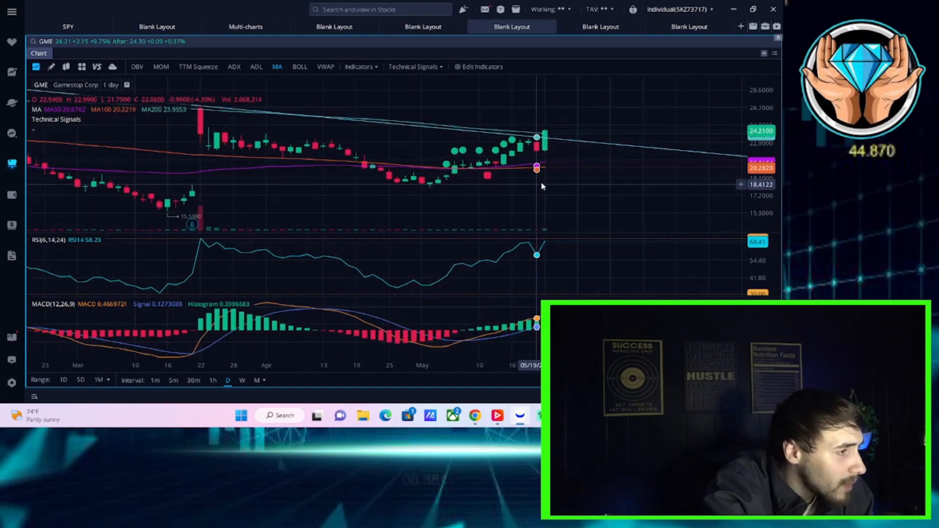
mouse_move(556, 140)
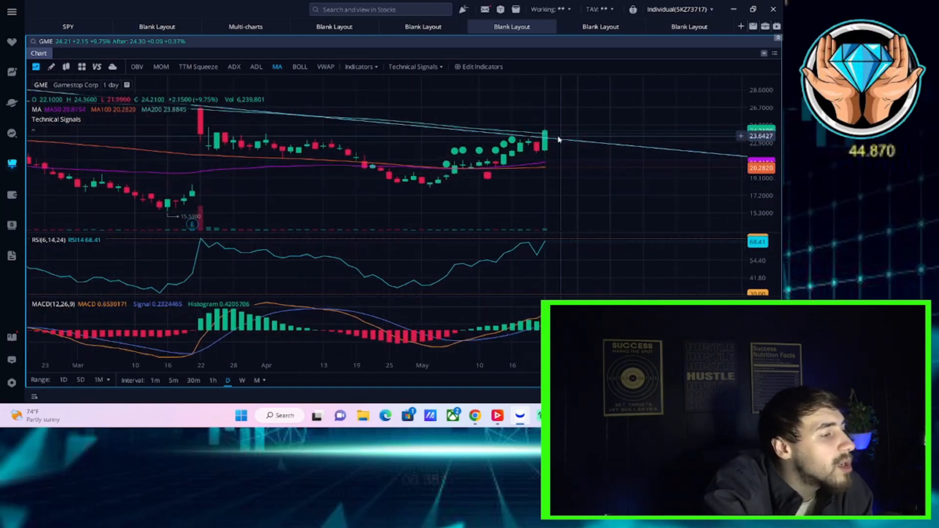
mouse_move(550, 144)
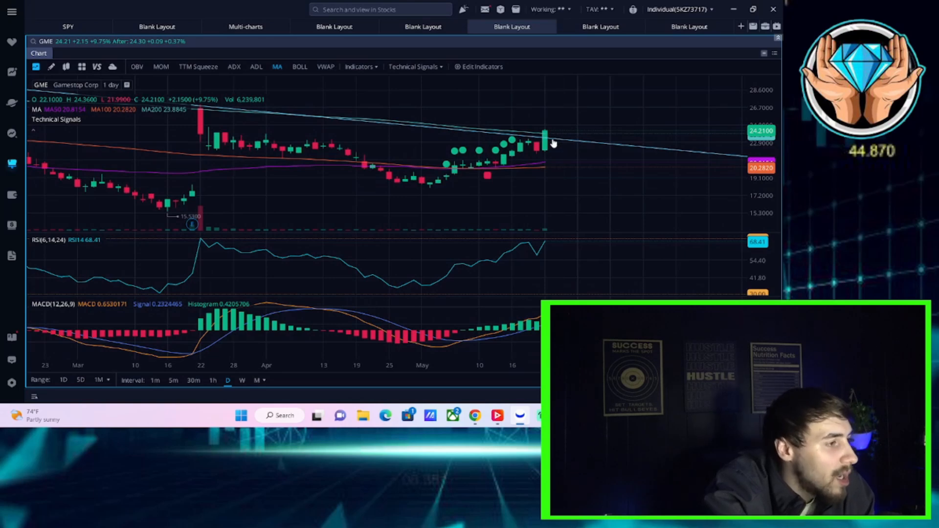
mouse_move(553, 136)
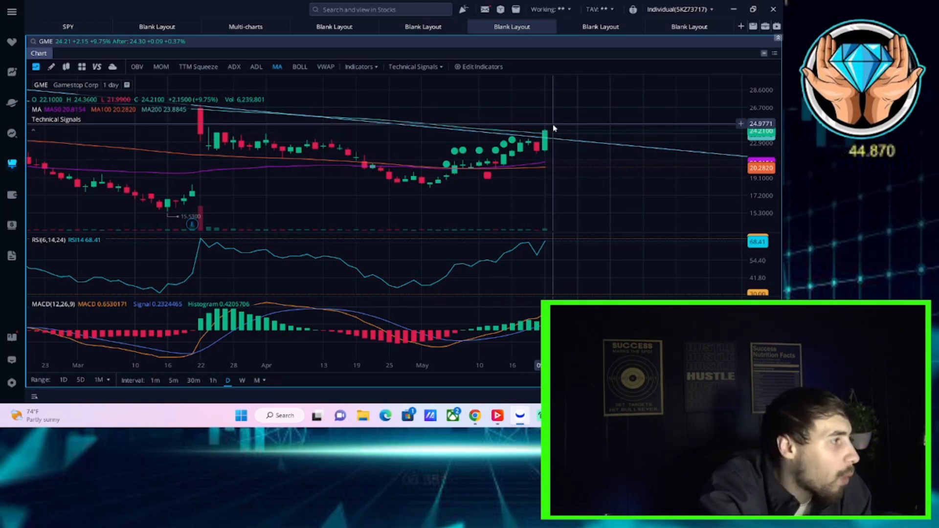
mouse_move(574, 115)
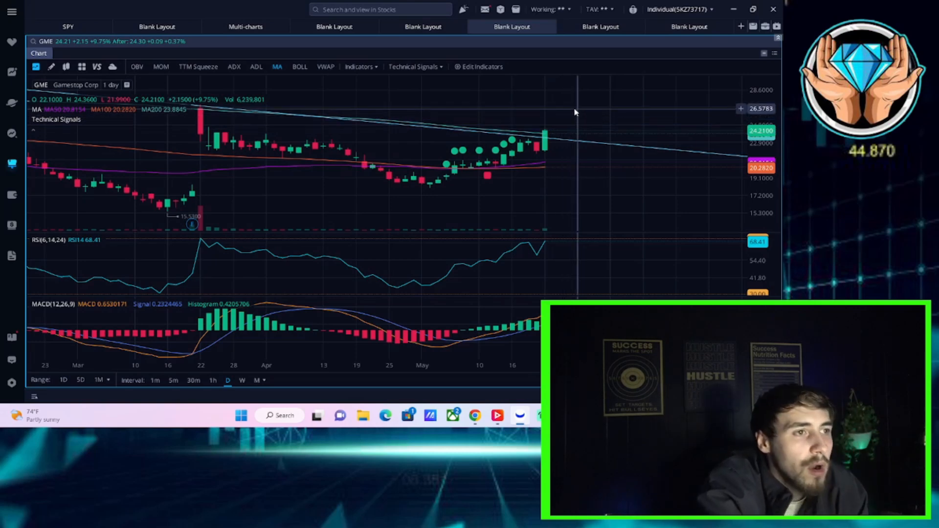
mouse_move(567, 140)
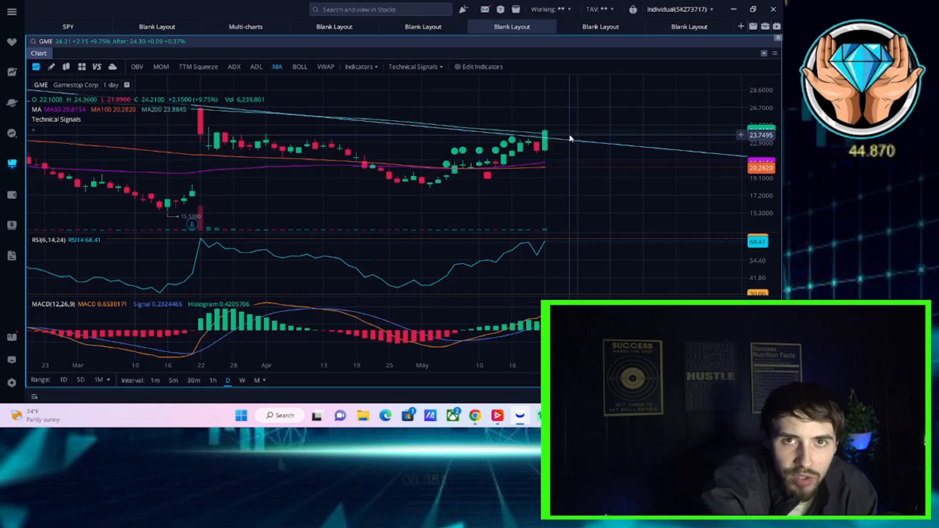
mouse_move(567, 138)
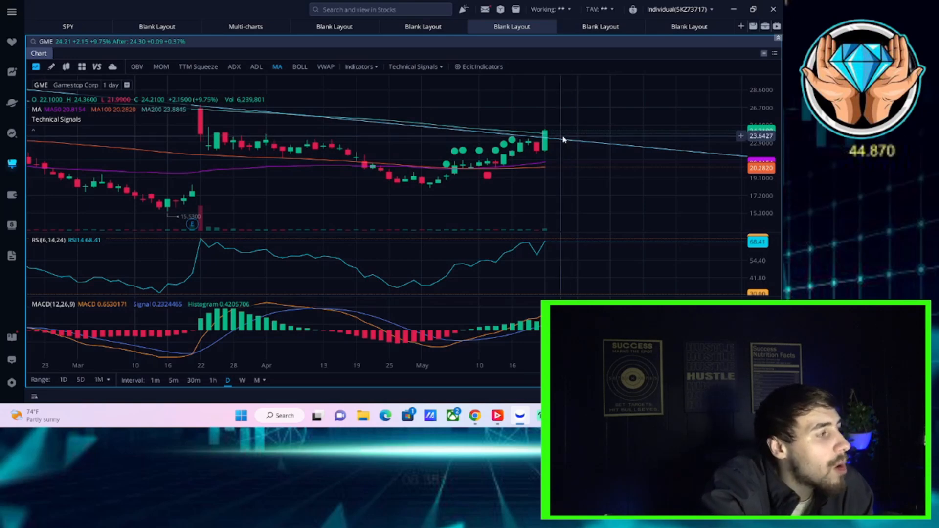
mouse_move(564, 137)
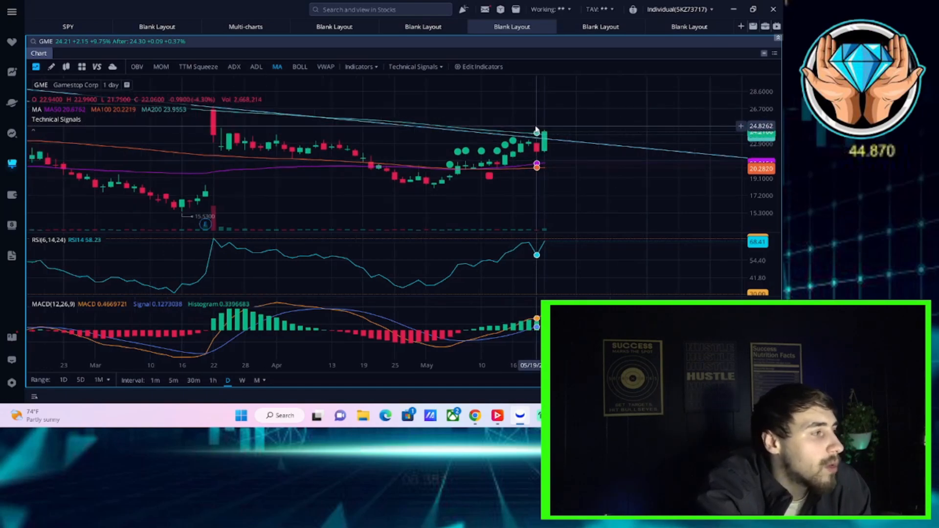
Load AMC Entmt Hldgs in the second layout's chart, replacing Tesla with AMC's daily chart
left_click(422, 26)
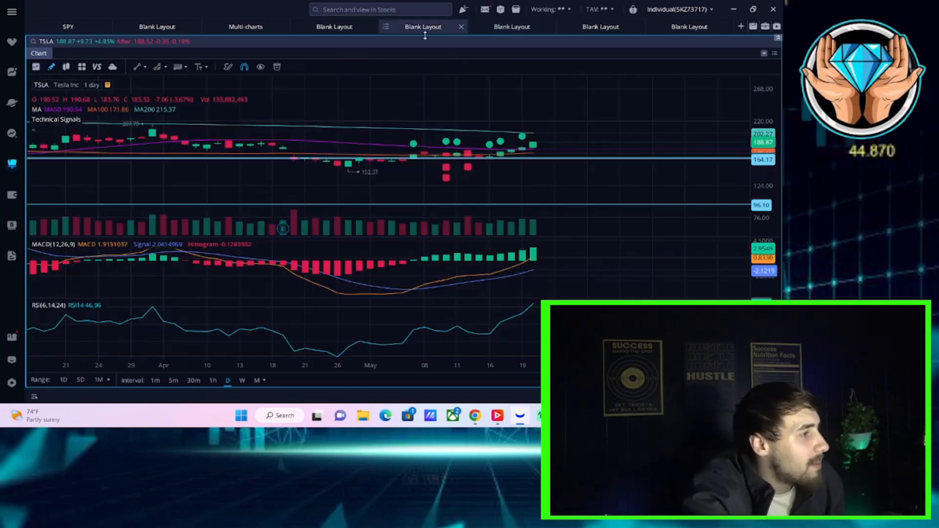
left_click(66, 42)
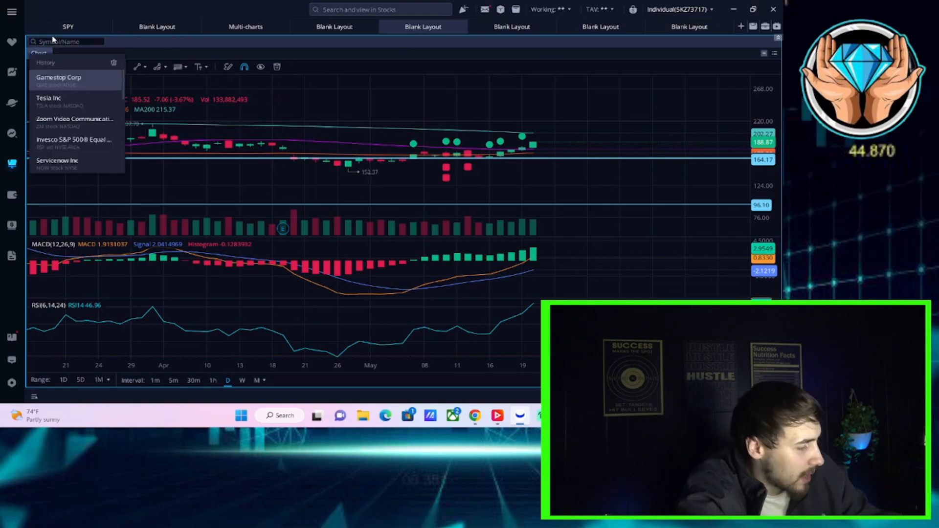
type("amc")
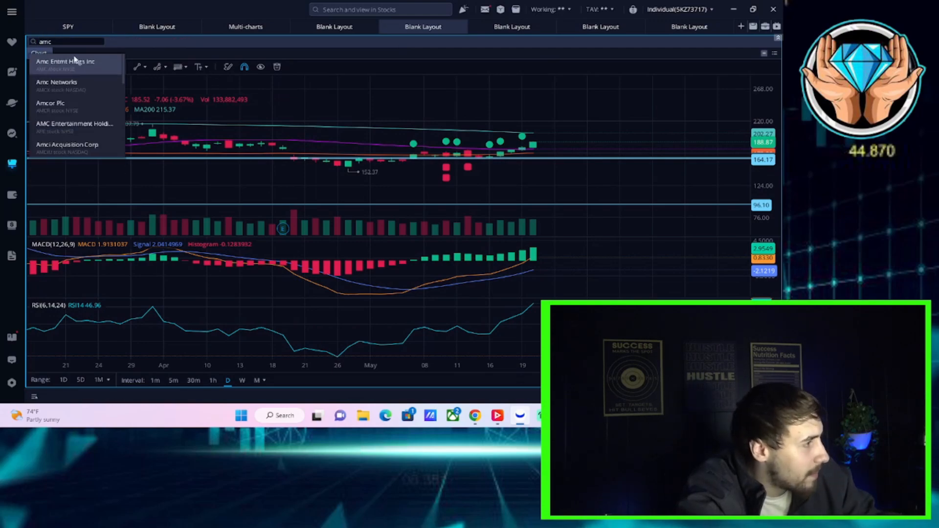
left_click(65, 62)
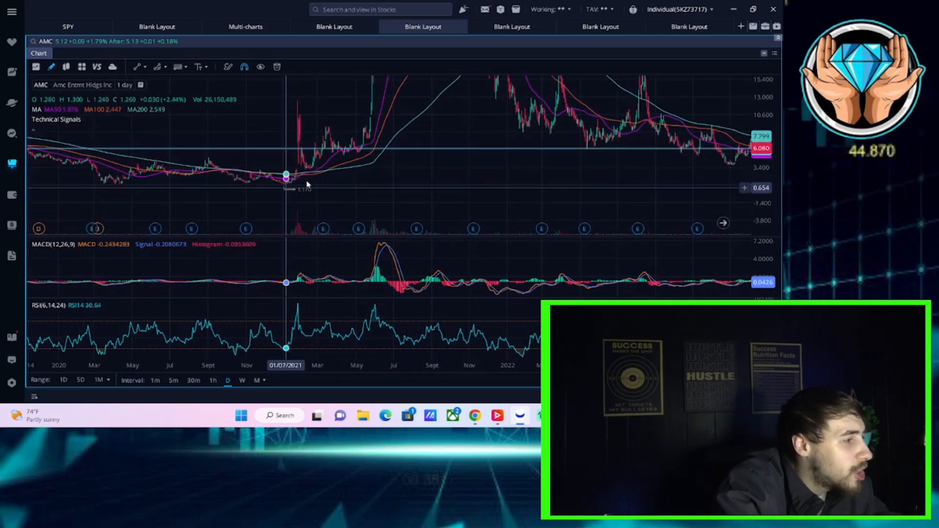
mouse_move(310, 180)
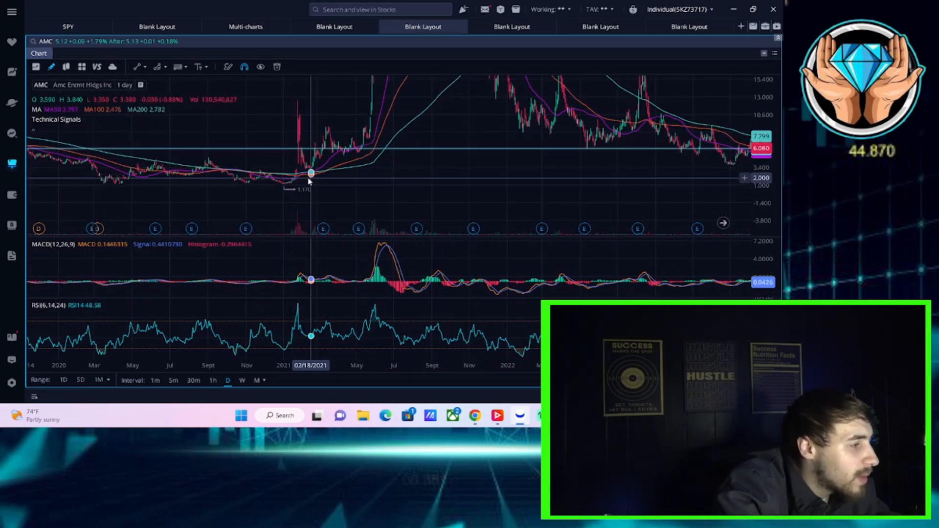
mouse_move(329, 170)
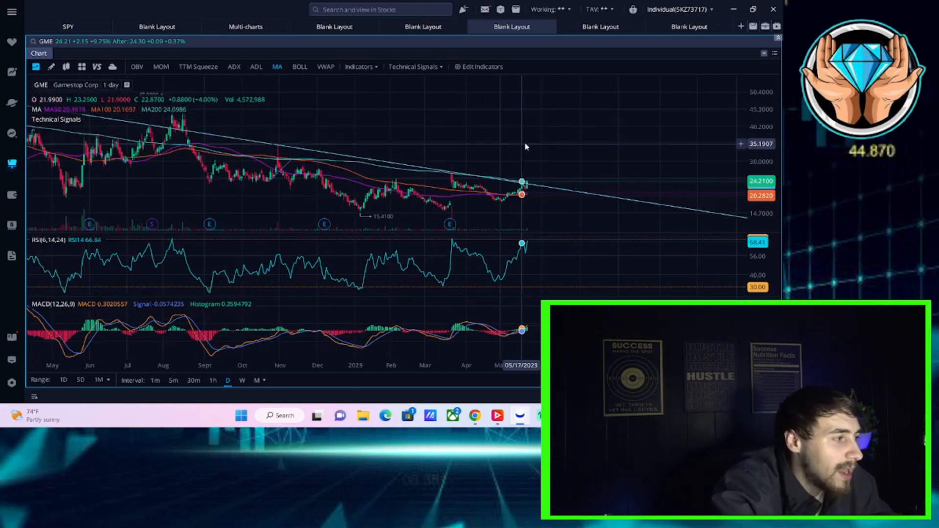
mouse_move(524, 146)
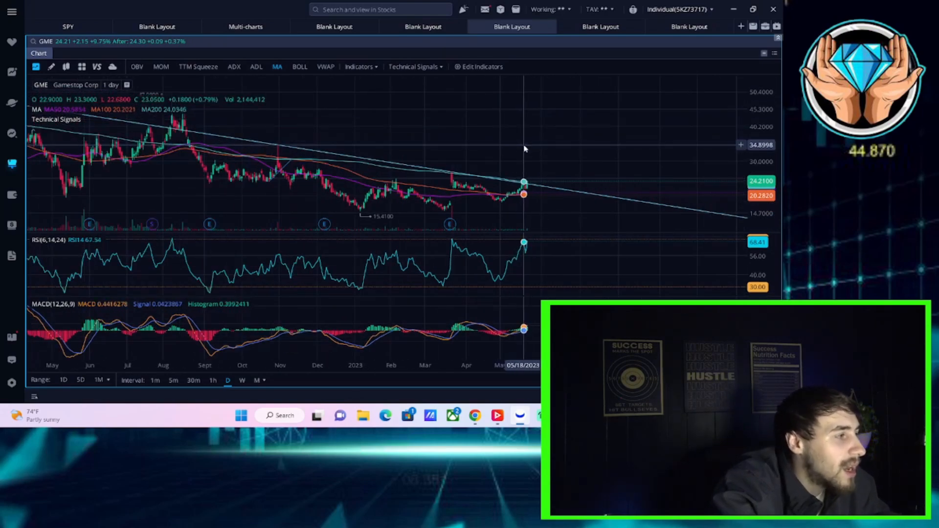
mouse_move(524, 148)
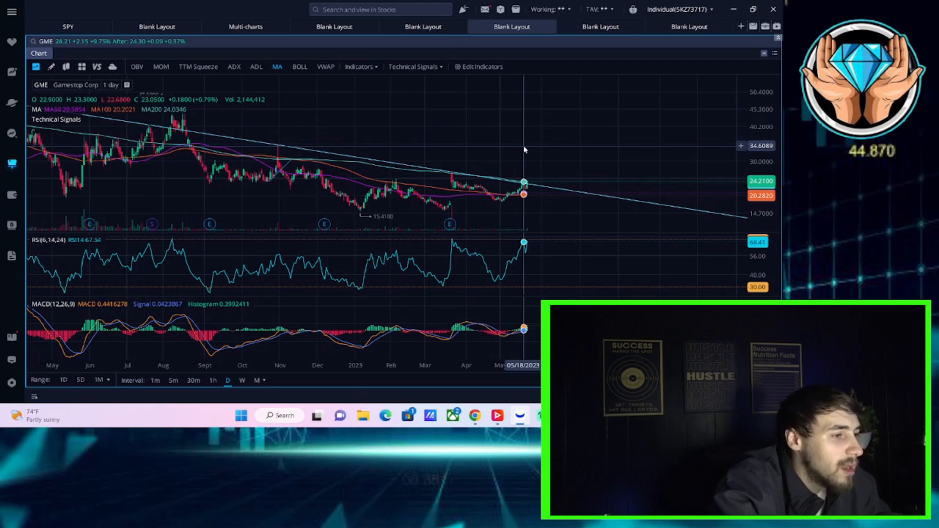
mouse_move(545, 141)
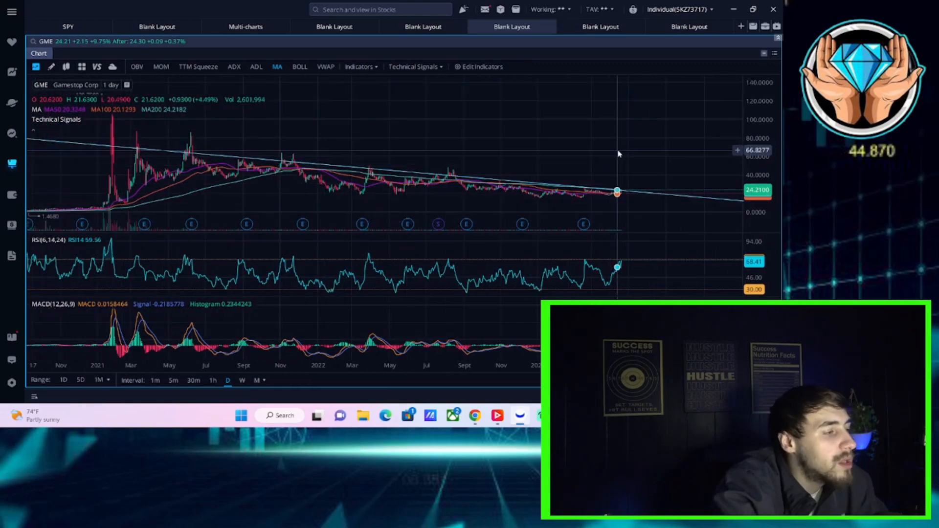
mouse_move(623, 144)
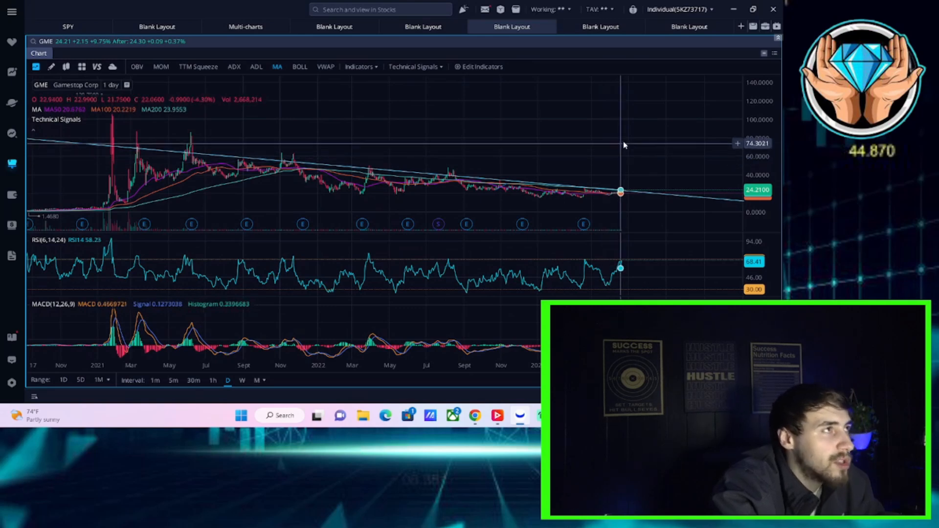
mouse_move(627, 124)
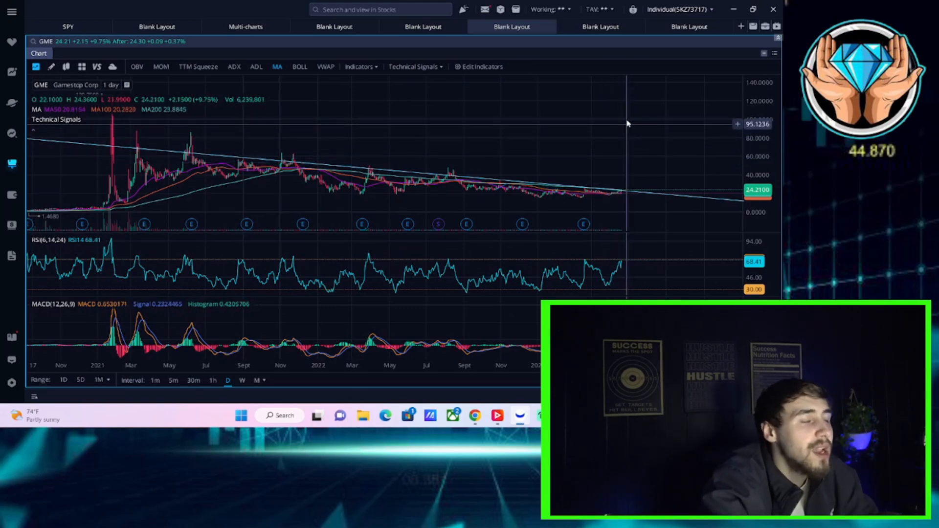
mouse_move(625, 120)
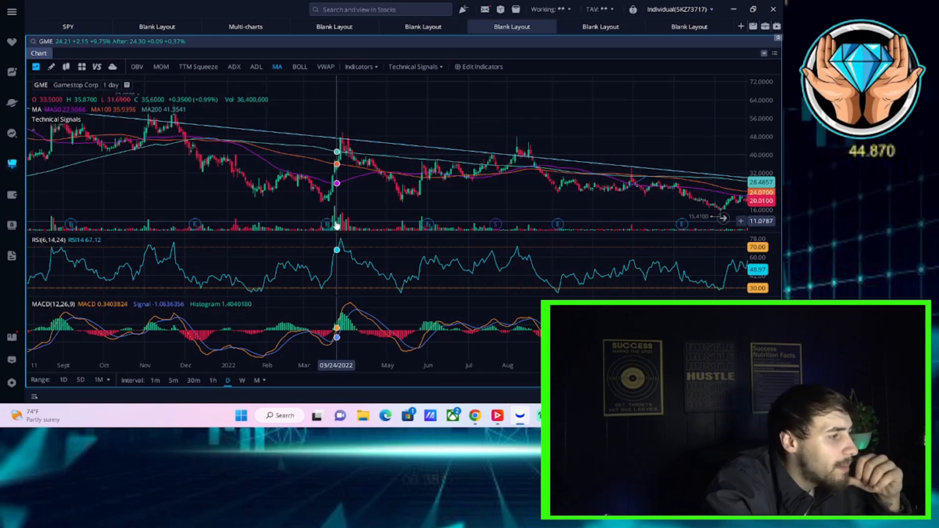
mouse_move(338, 225)
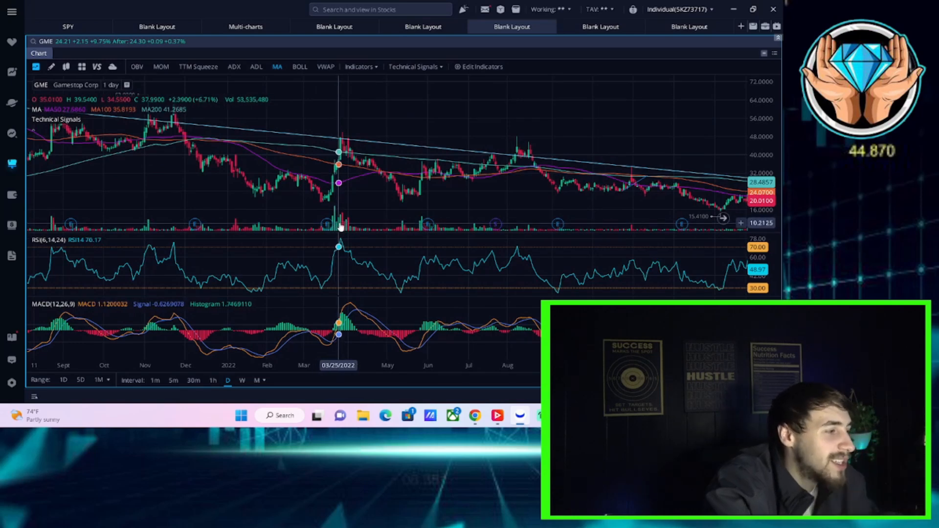
mouse_move(334, 231)
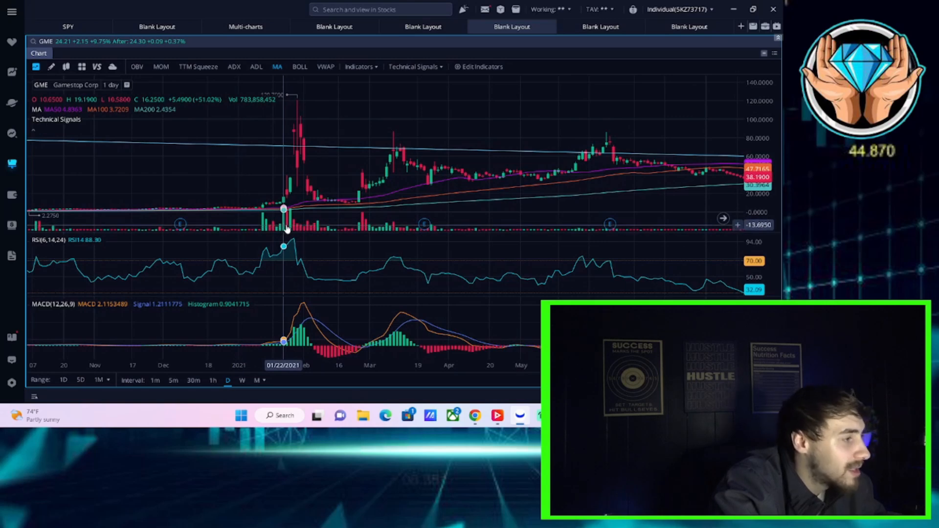
mouse_move(287, 228)
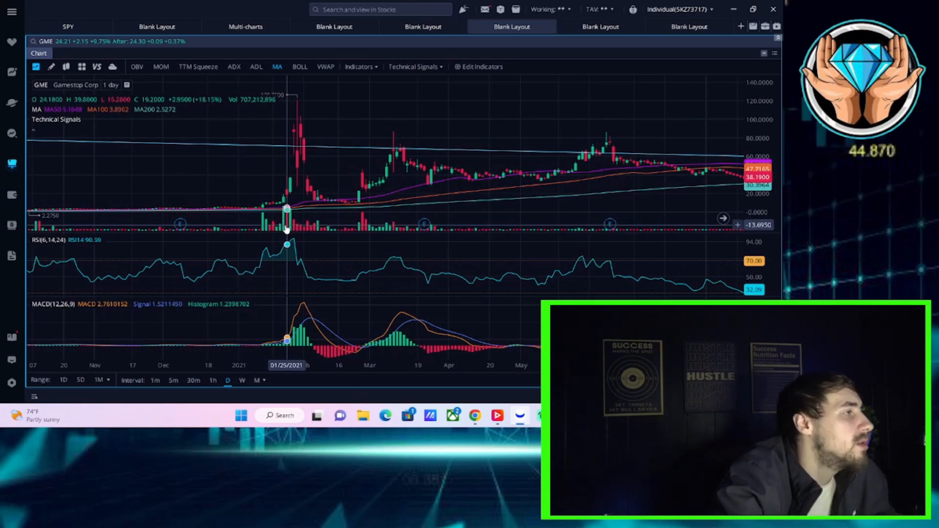
mouse_move(294, 209)
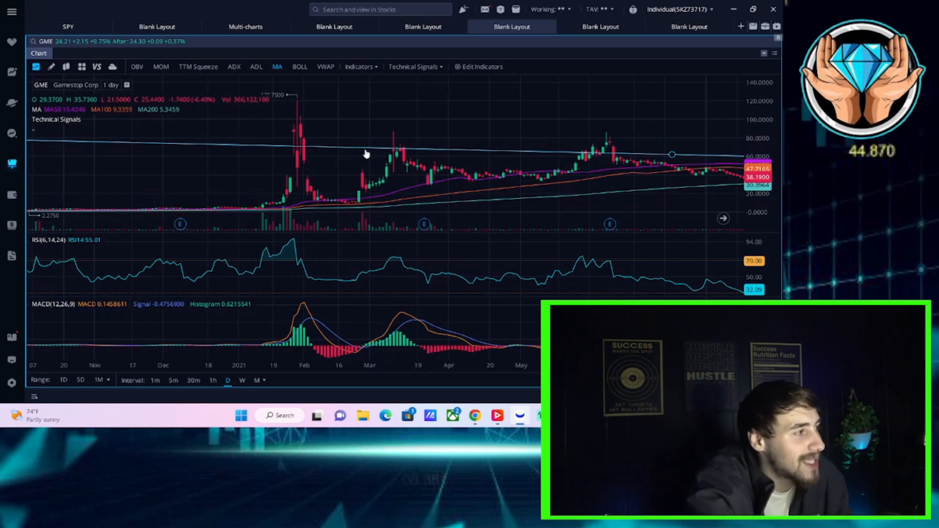
mouse_move(353, 141)
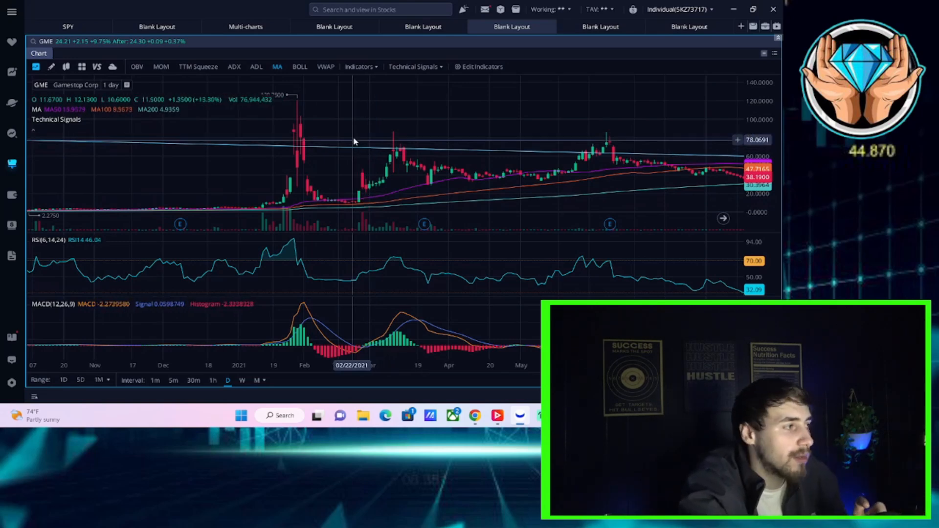
mouse_move(486, 107)
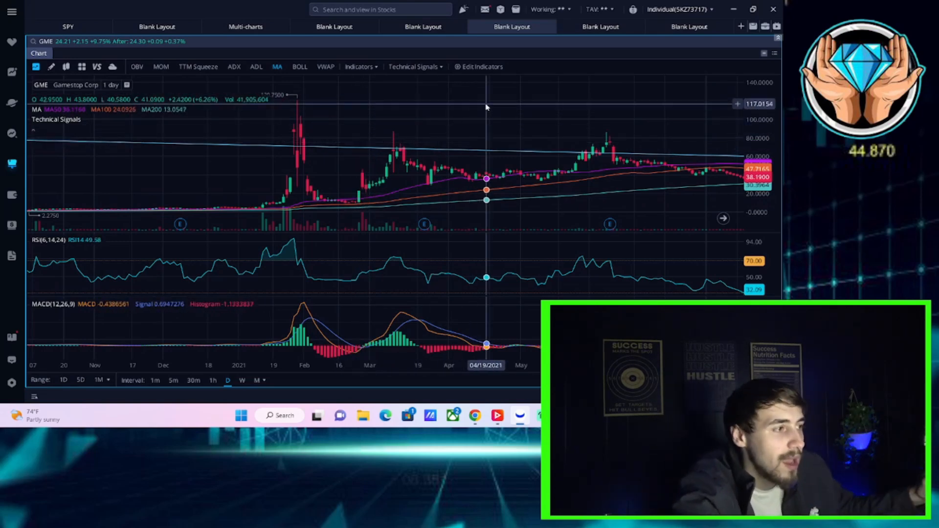
mouse_move(450, 100)
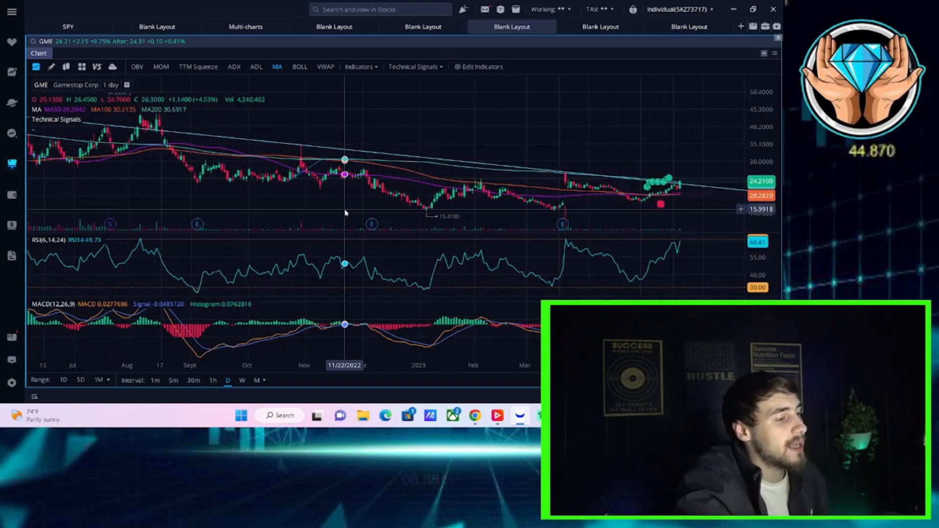
mouse_move(364, 101)
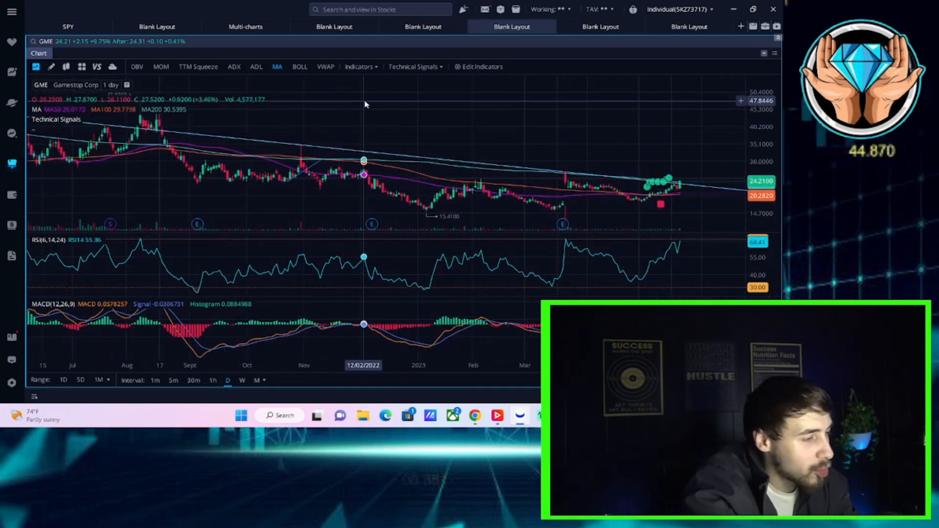
mouse_move(369, 87)
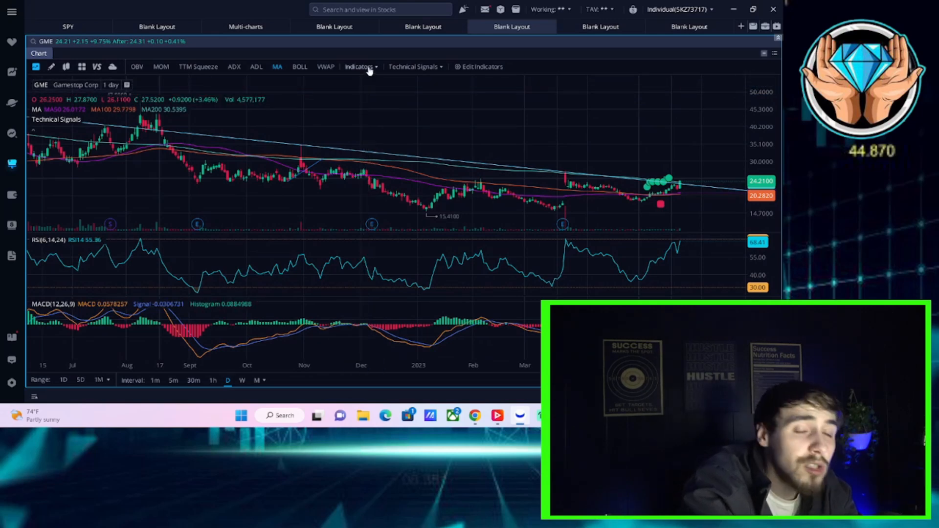
mouse_move(390, 38)
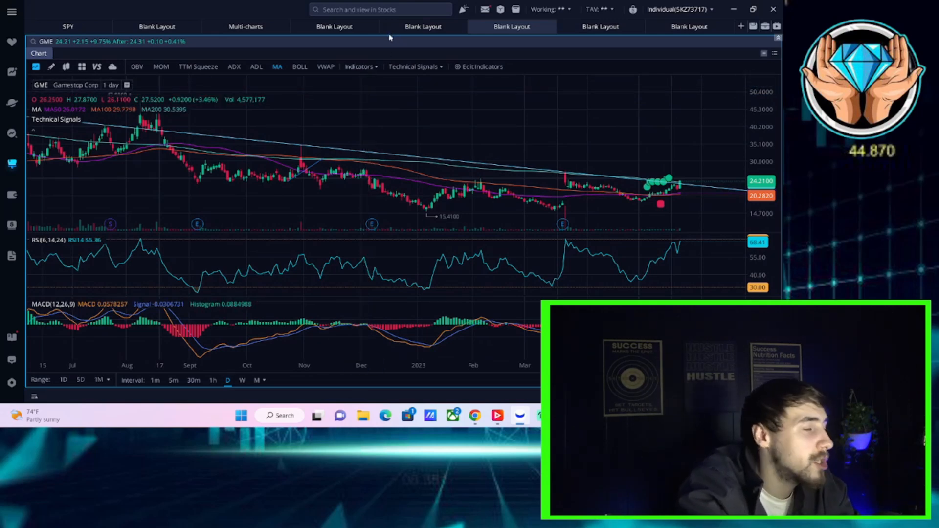
mouse_move(387, 26)
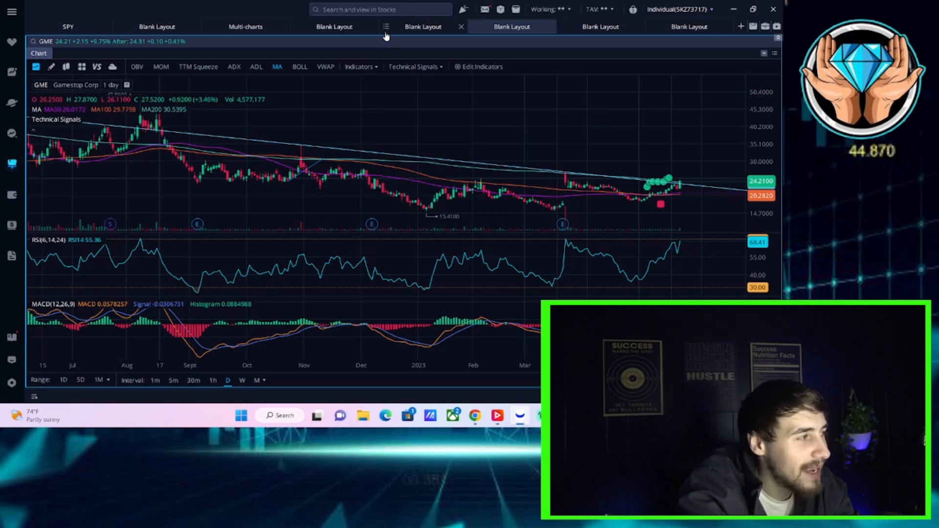
mouse_move(387, 34)
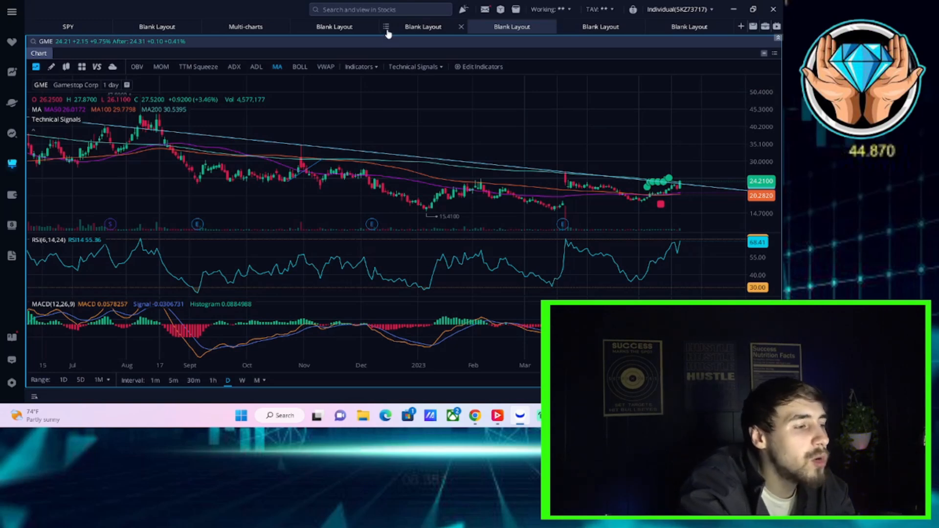